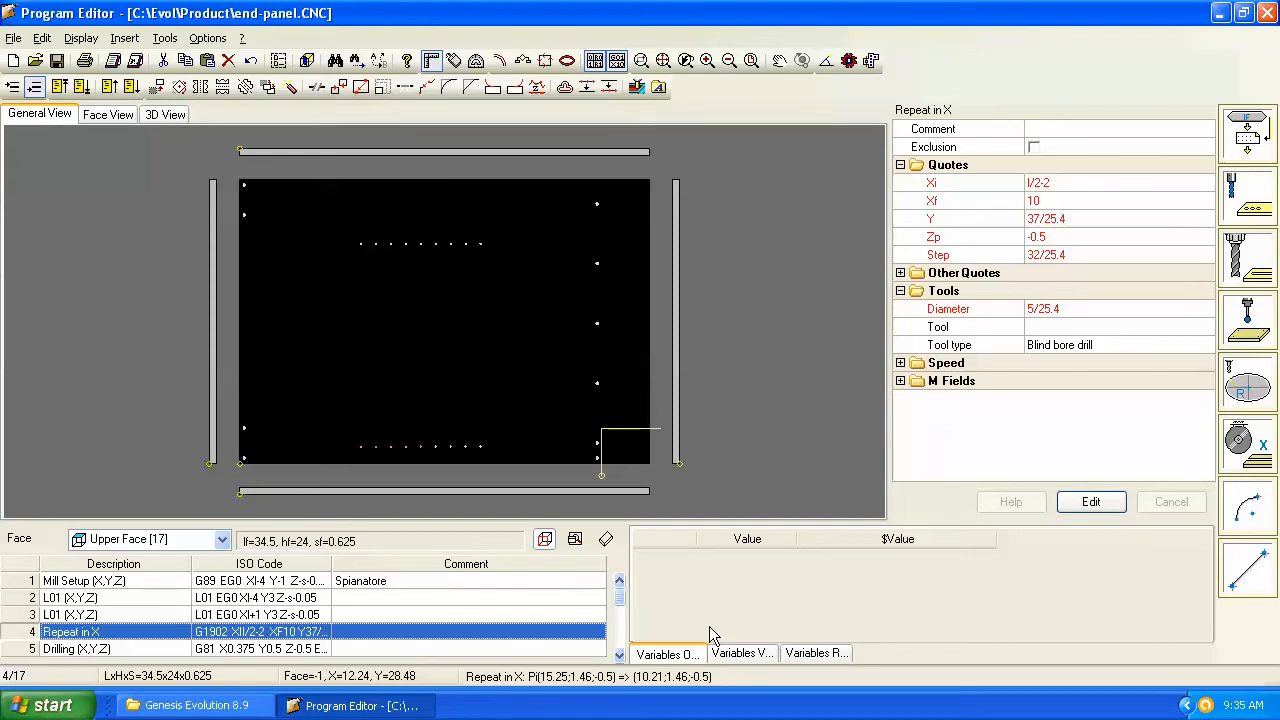
pyautogui.moveTo(284, 316)
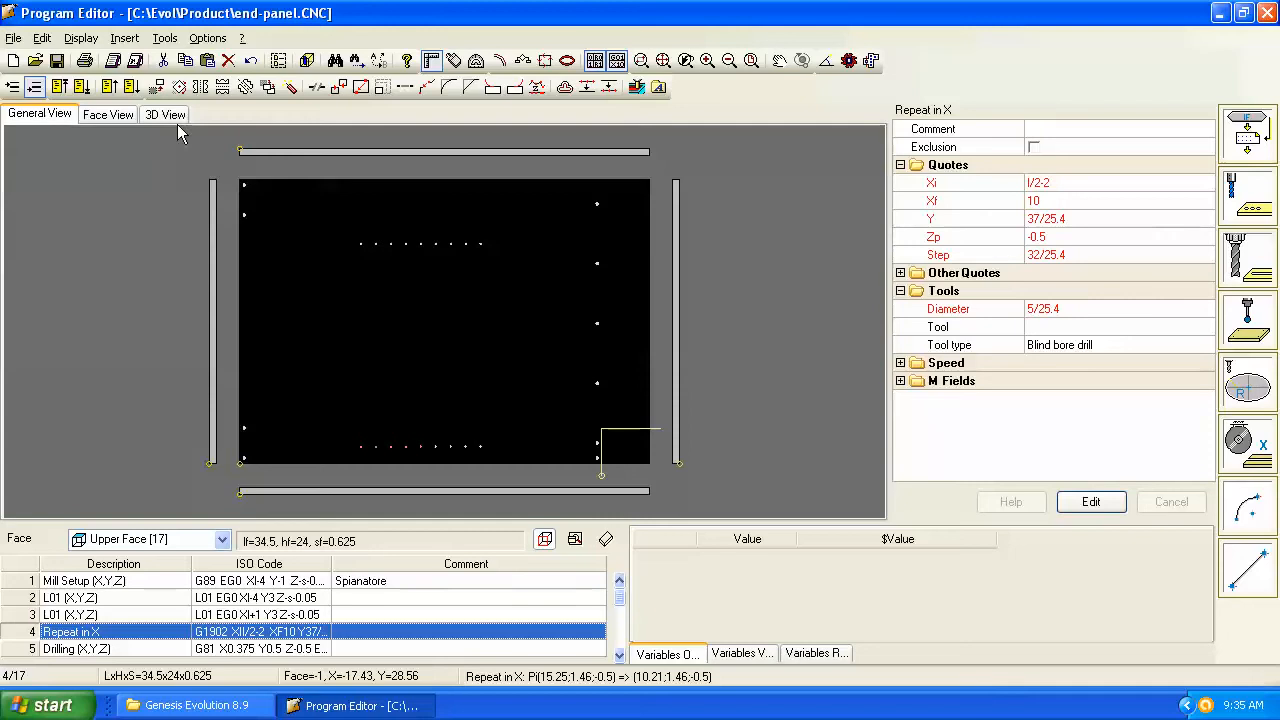
pyautogui.moveTo(52, 128)
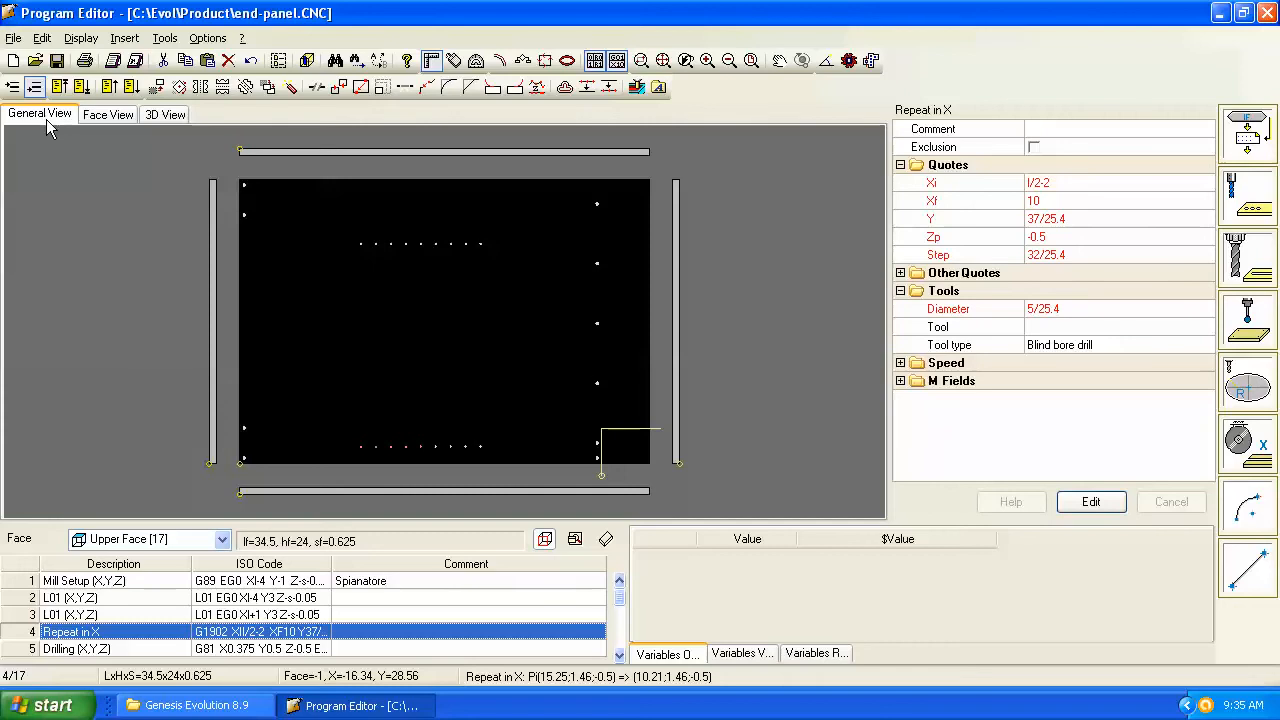
pyautogui.moveTo(388, 328)
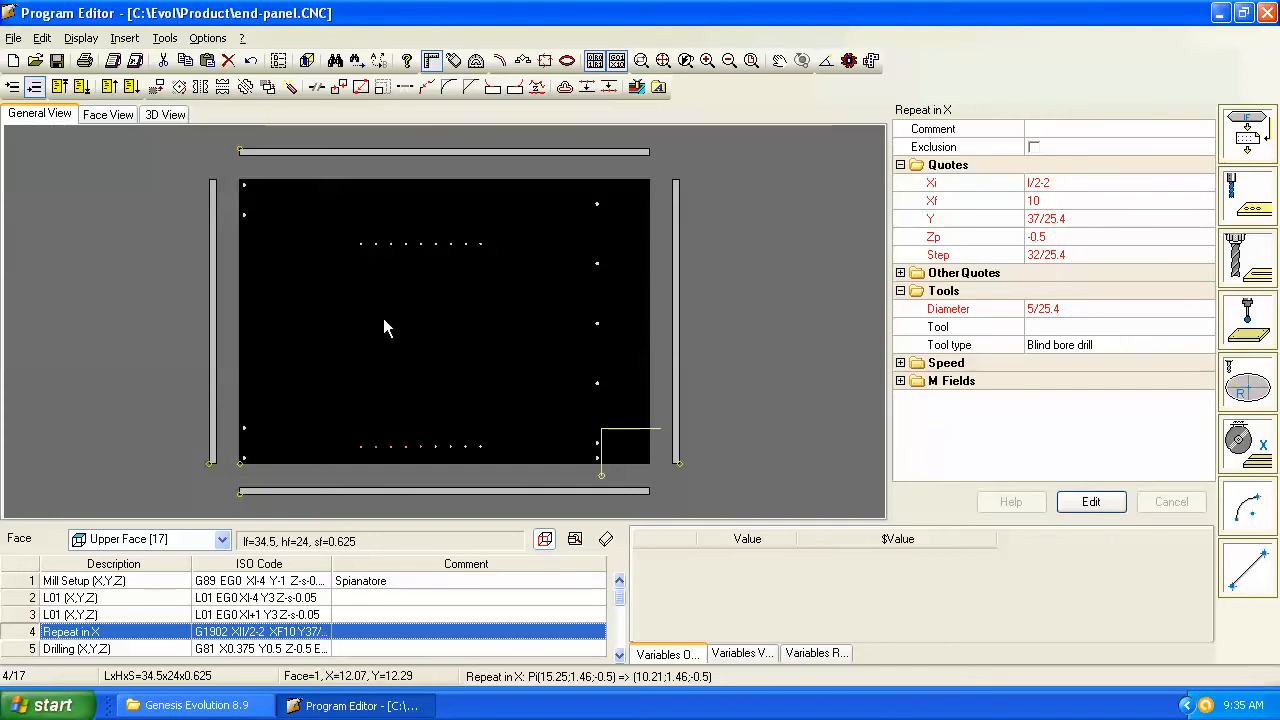
pyautogui.moveTo(288, 476)
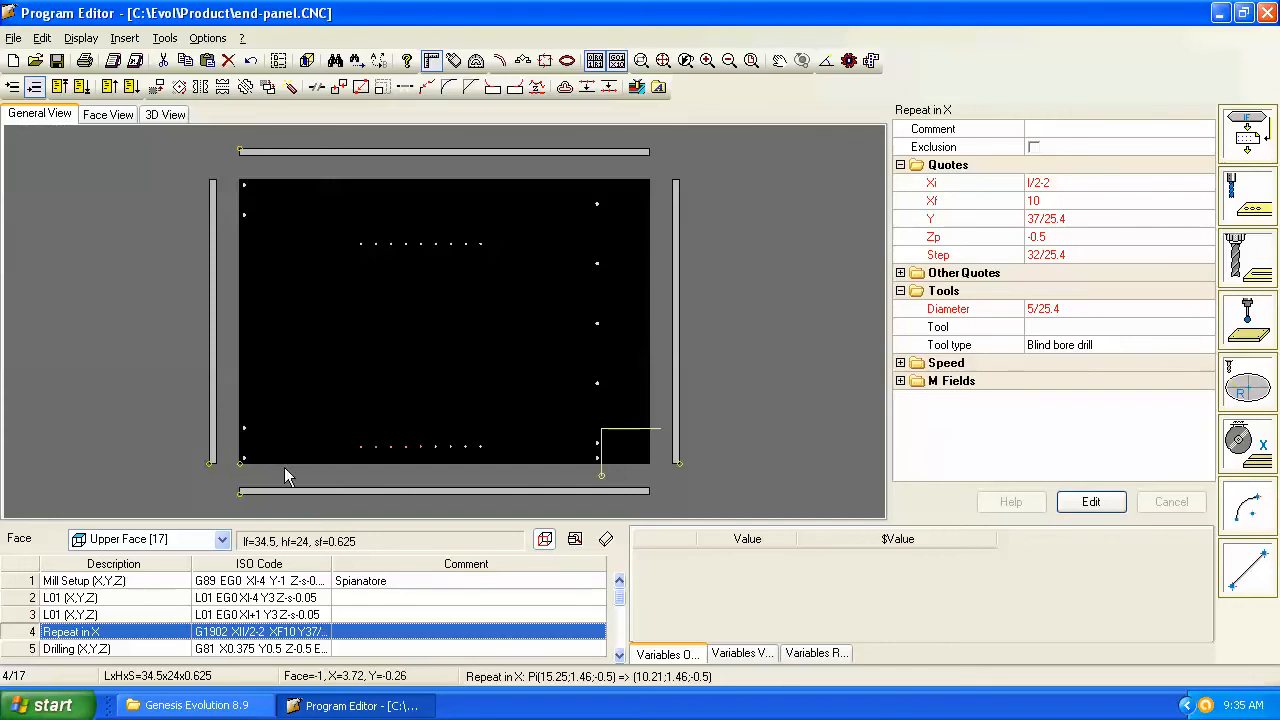
# Step: Zoom a window onto the panel's lower-left corner and its edge holes
pyautogui.click(224, 540)
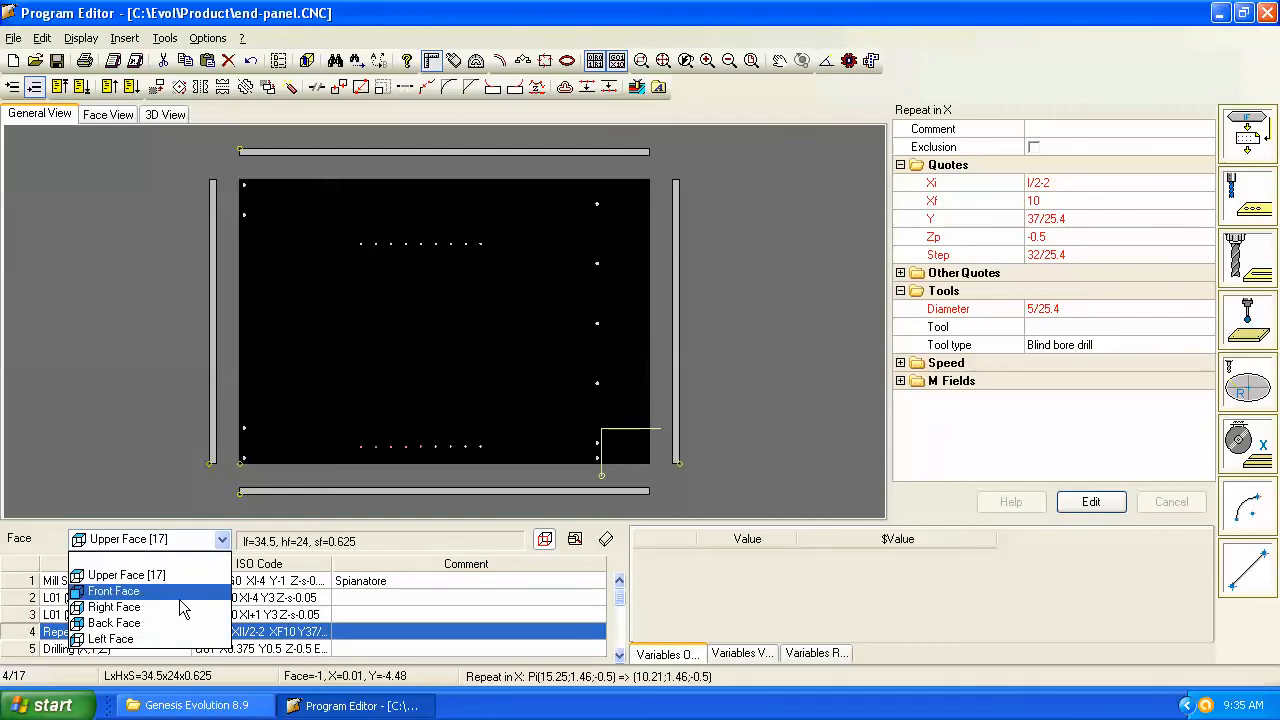
pyautogui.click(112, 592)
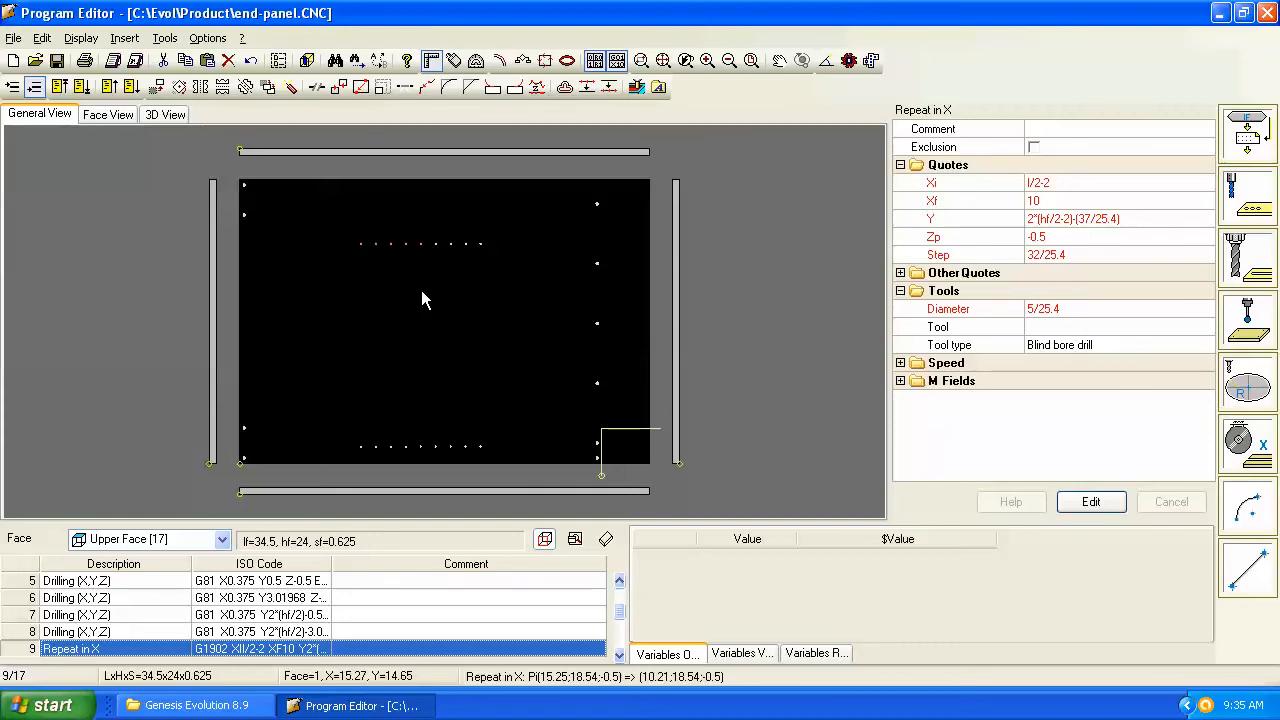
pyautogui.moveTo(362, 482)
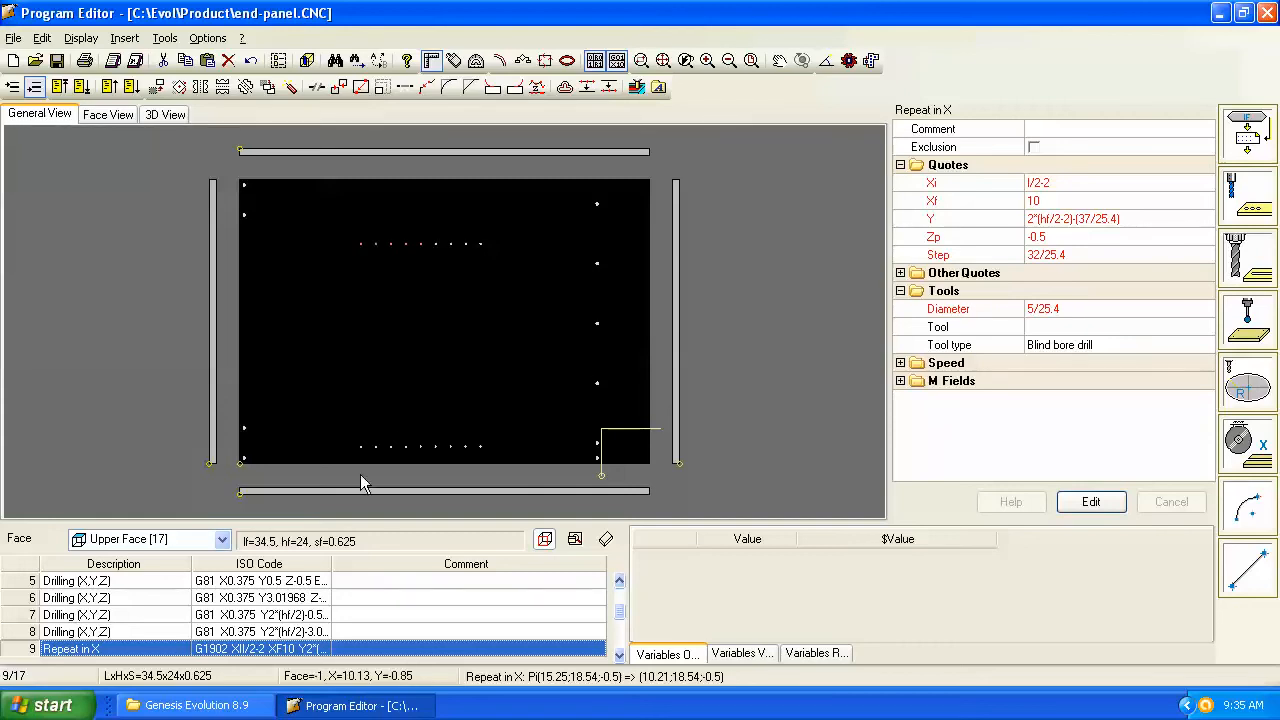
pyautogui.moveTo(518, 390)
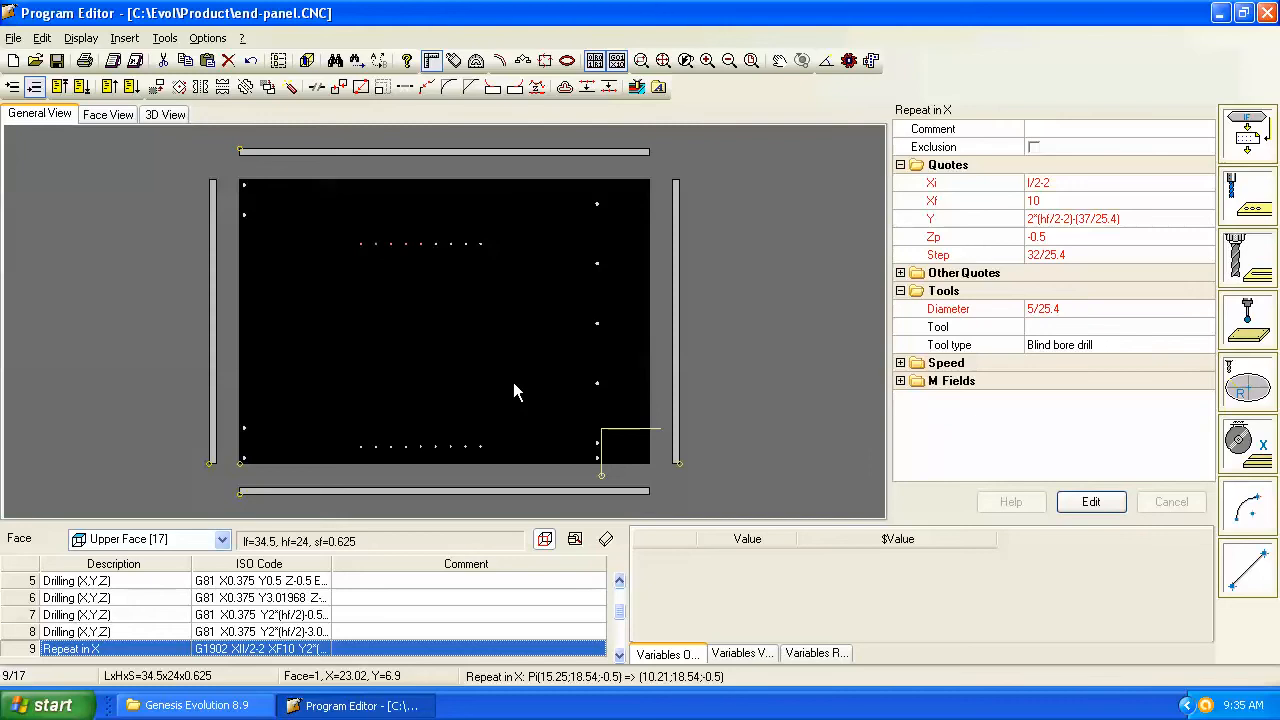
pyautogui.moveTo(624, 108)
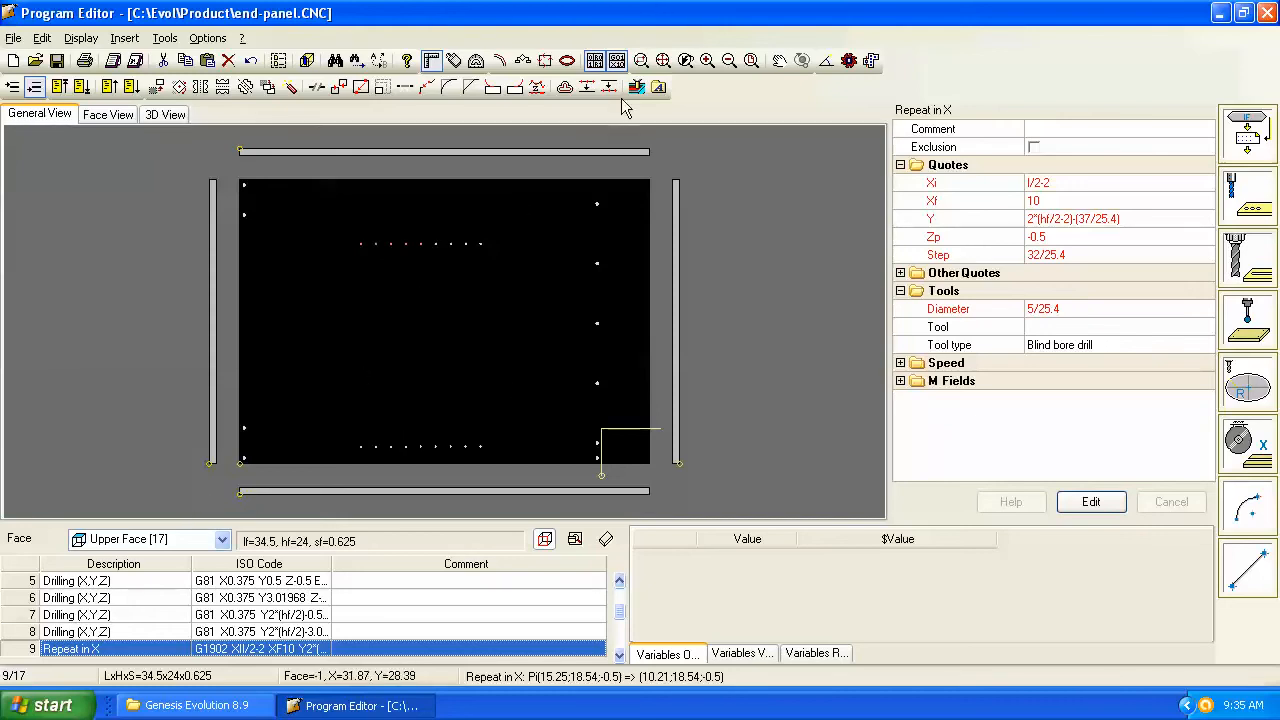
pyautogui.moveTo(642, 60)
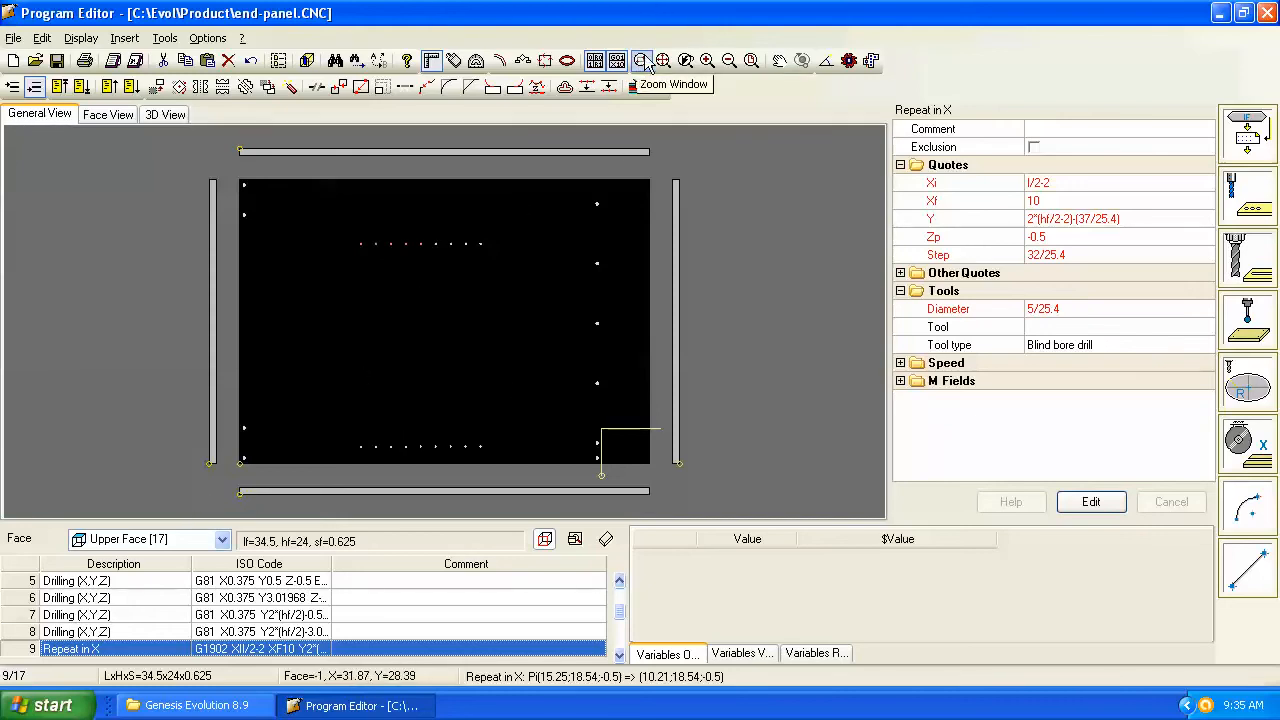
pyautogui.moveTo(260, 434)
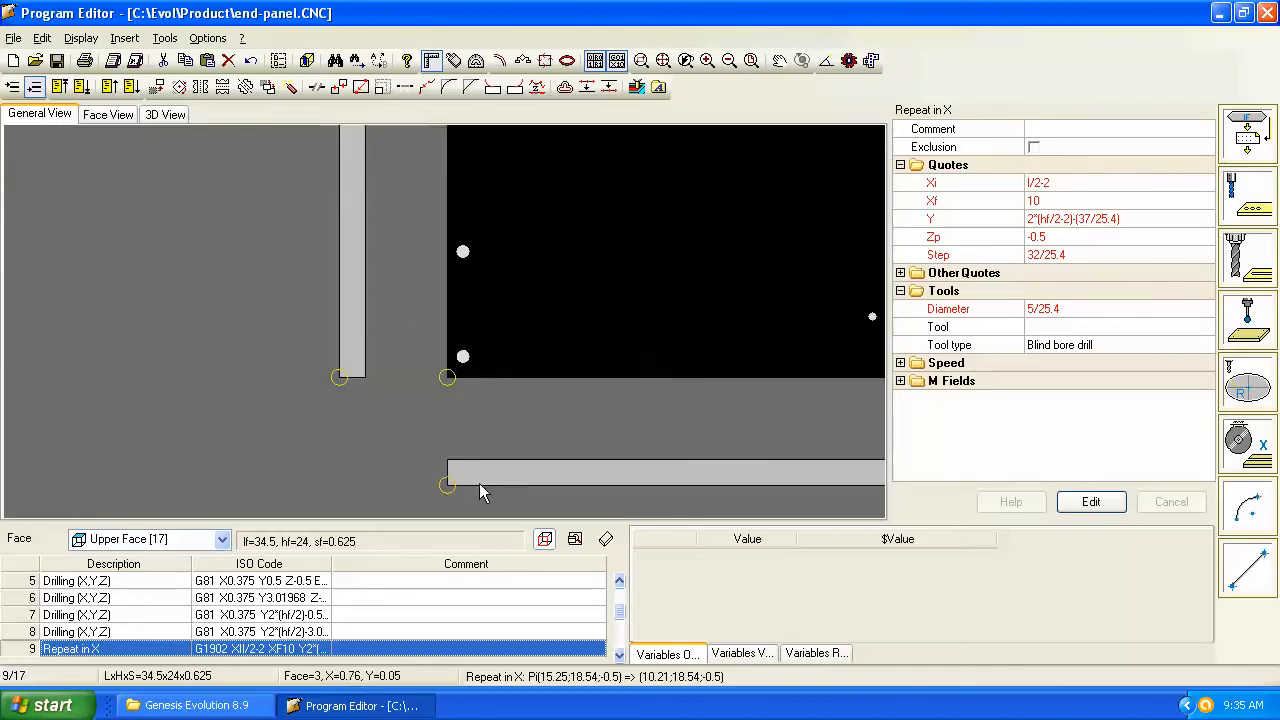
pyautogui.moveTo(448, 388)
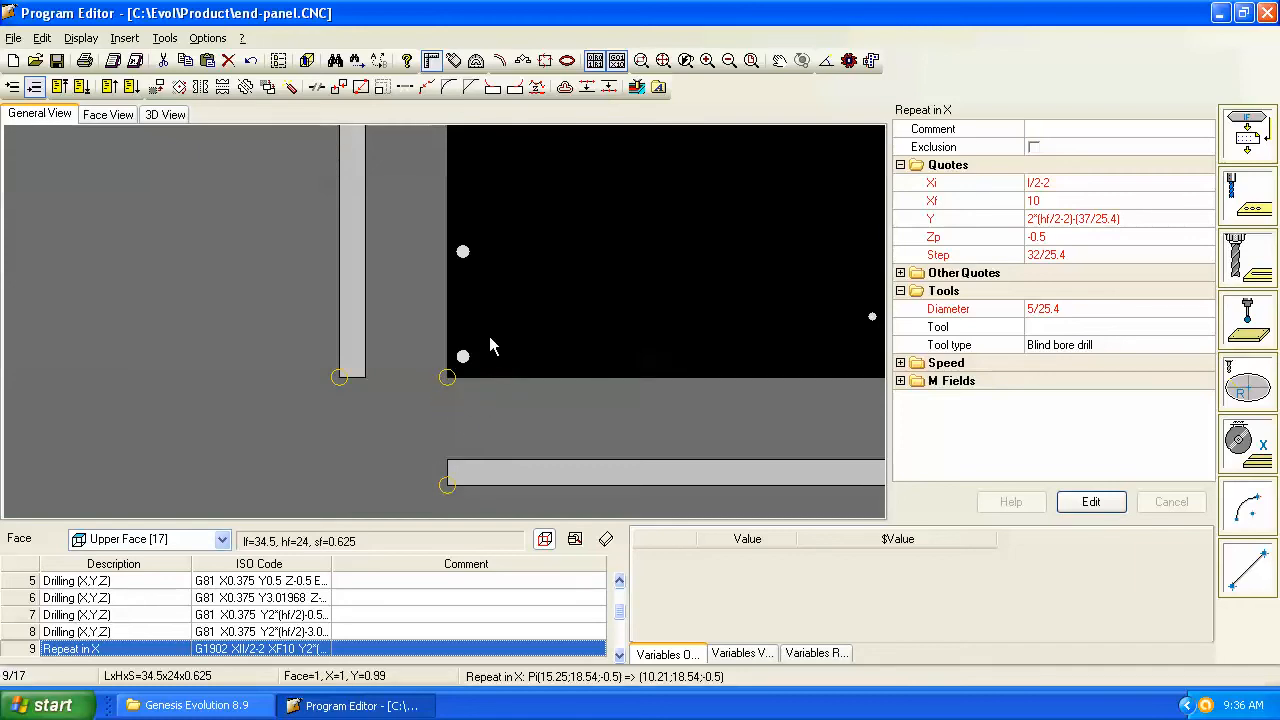
pyautogui.moveTo(510, 460)
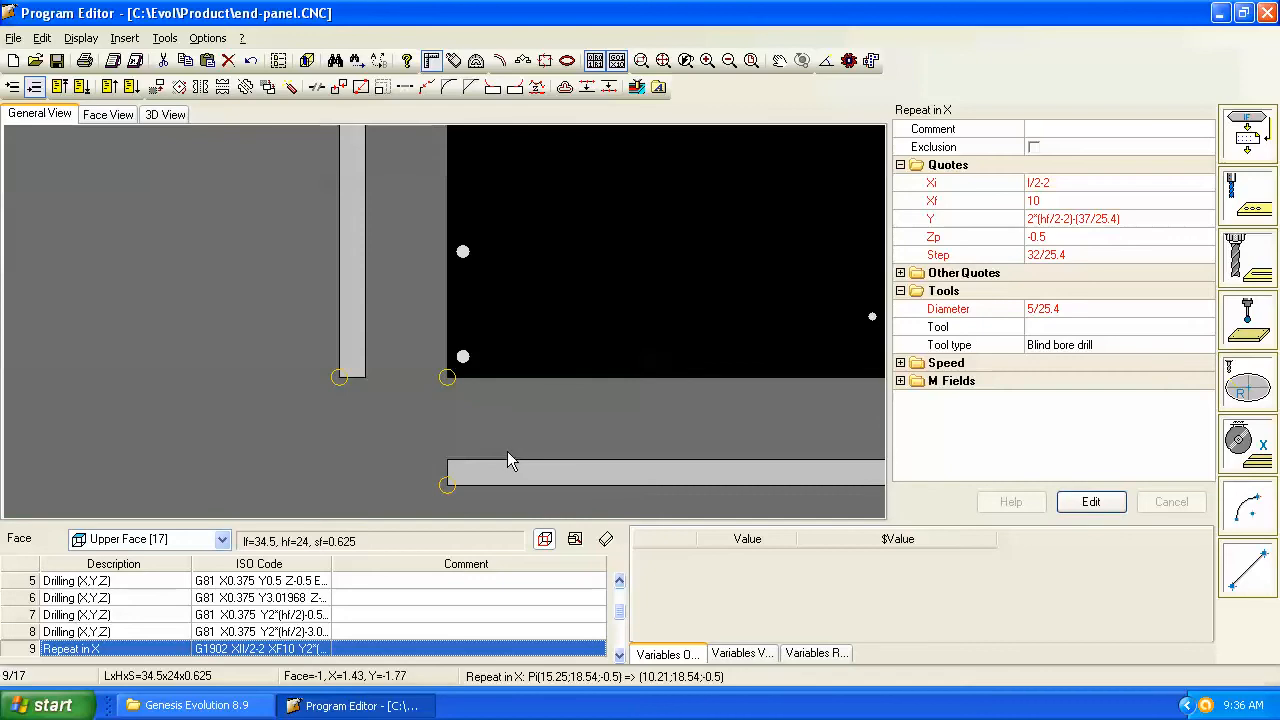
pyautogui.moveTo(540, 350)
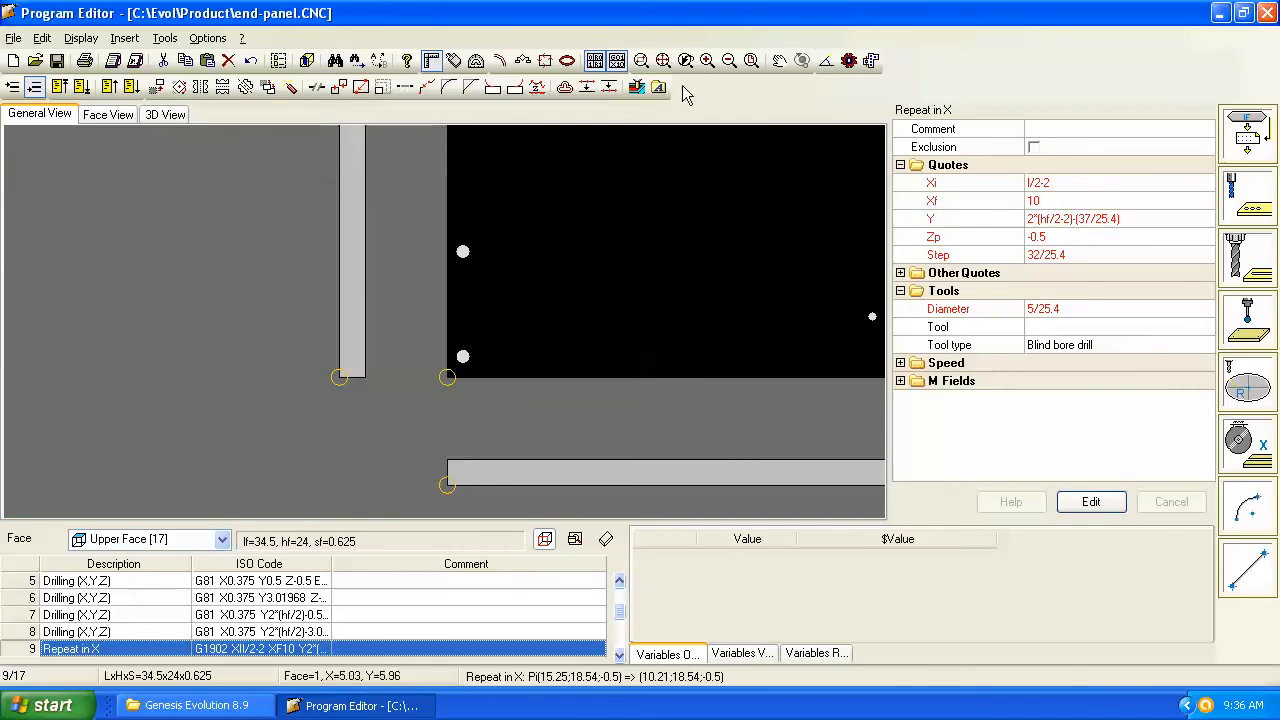
pyautogui.moveTo(664, 60)
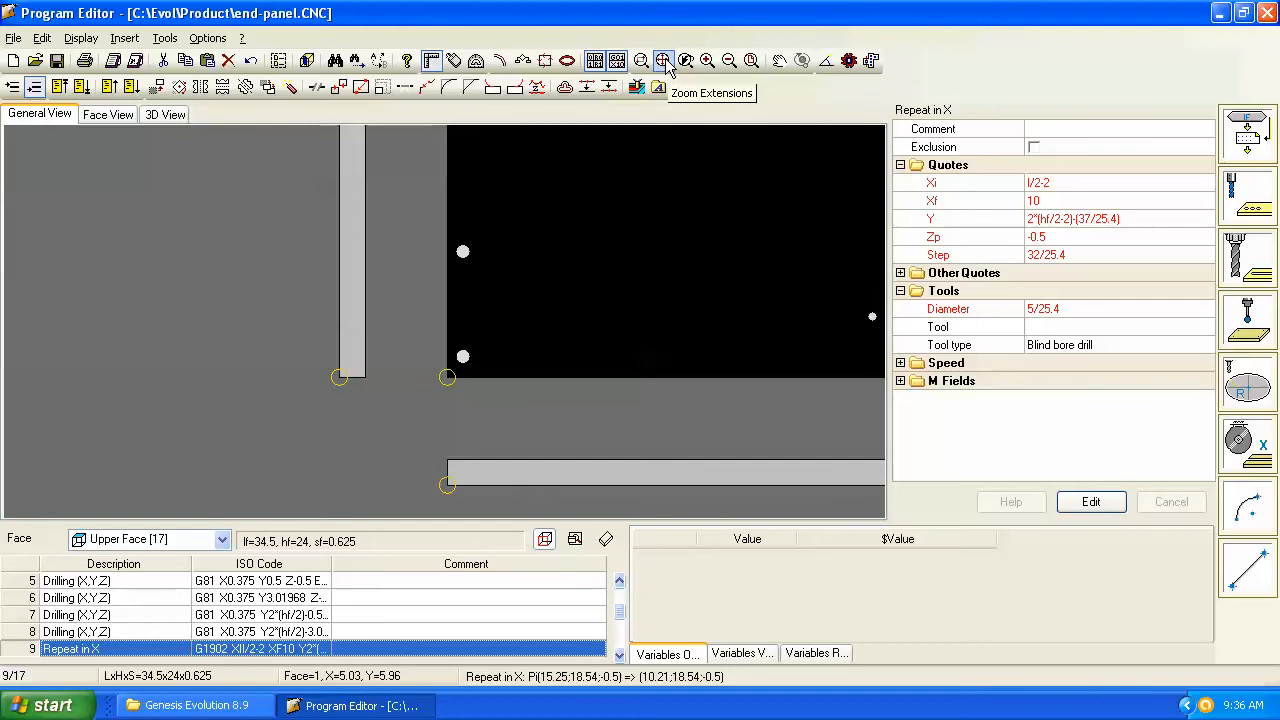
# Step: Step through Zoom All, Zoom Out twice and Zoom Extensions until the whole panel fills the view
pyautogui.click(664, 60)
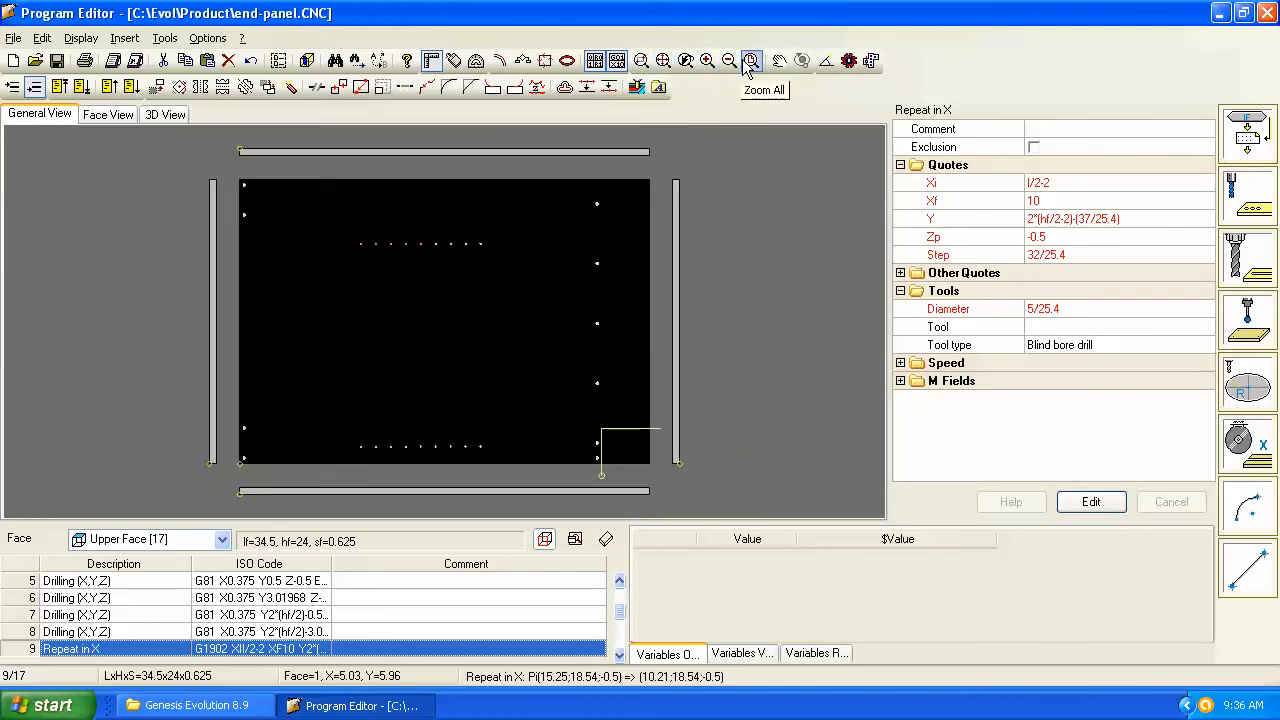
pyautogui.moveTo(728, 60)
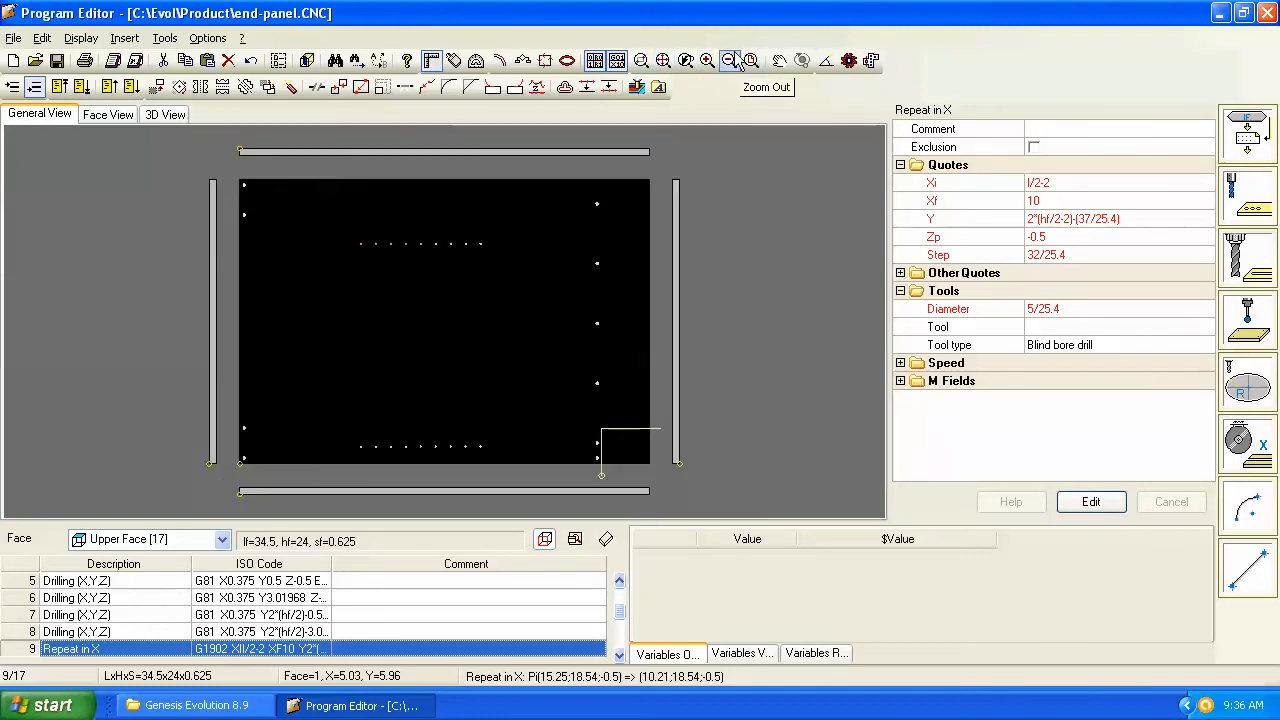
pyautogui.click(728, 60)
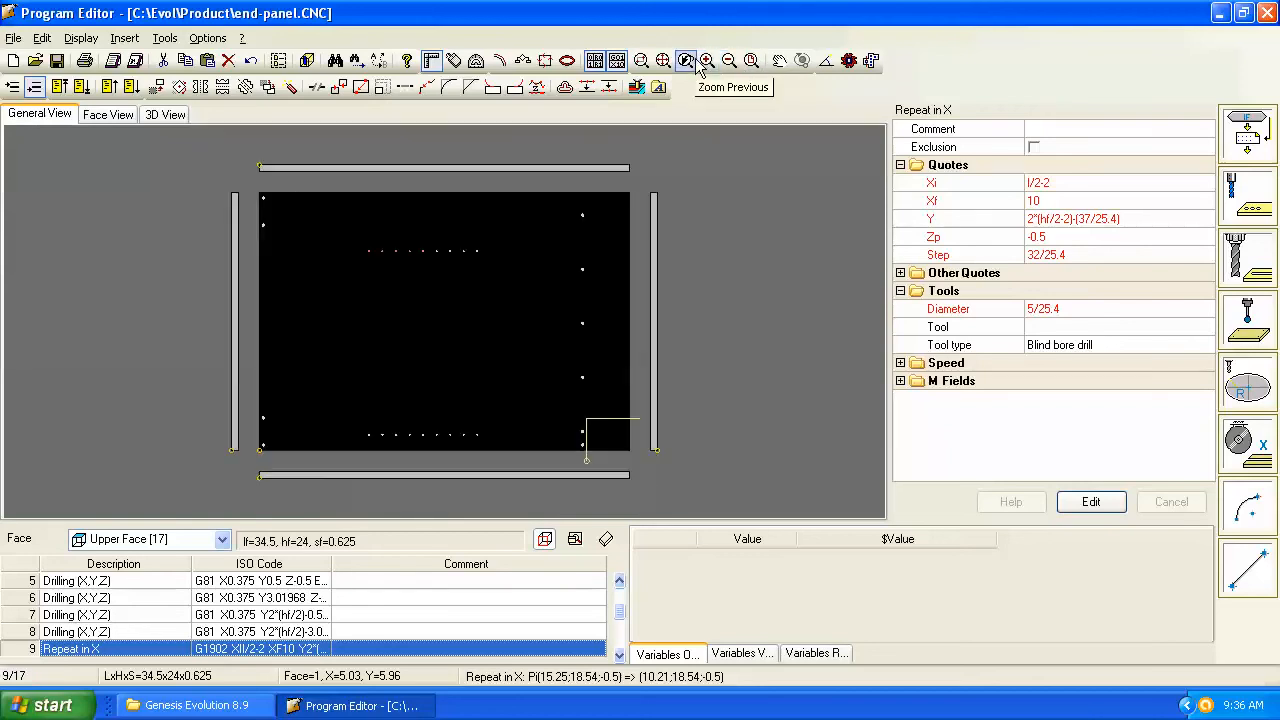
pyautogui.click(688, 60)
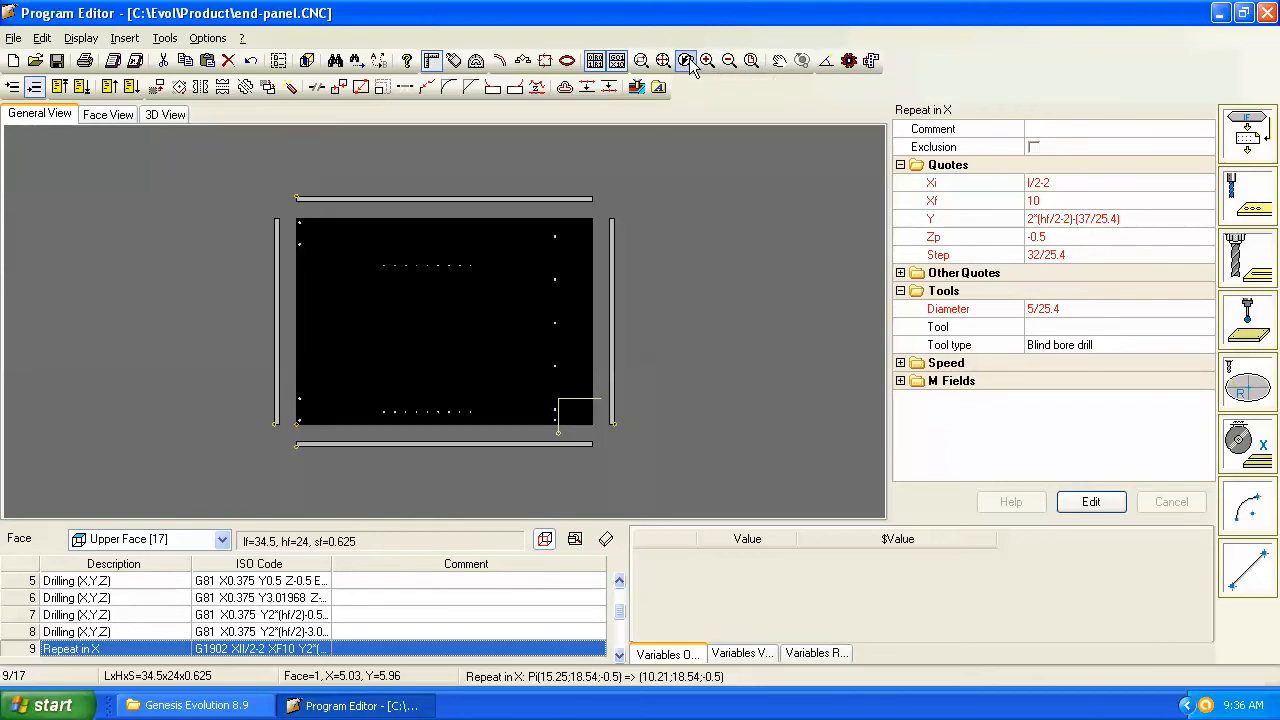
pyautogui.click(684, 60)
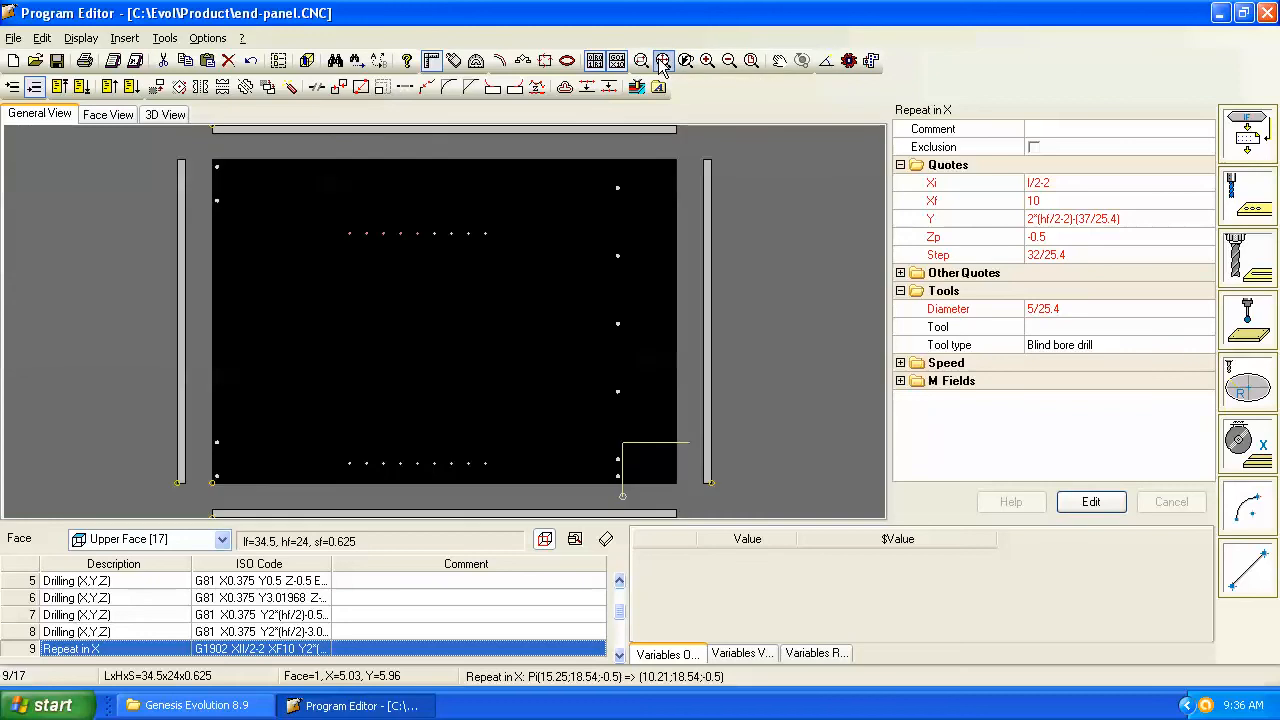
pyautogui.moveTo(730, 60)
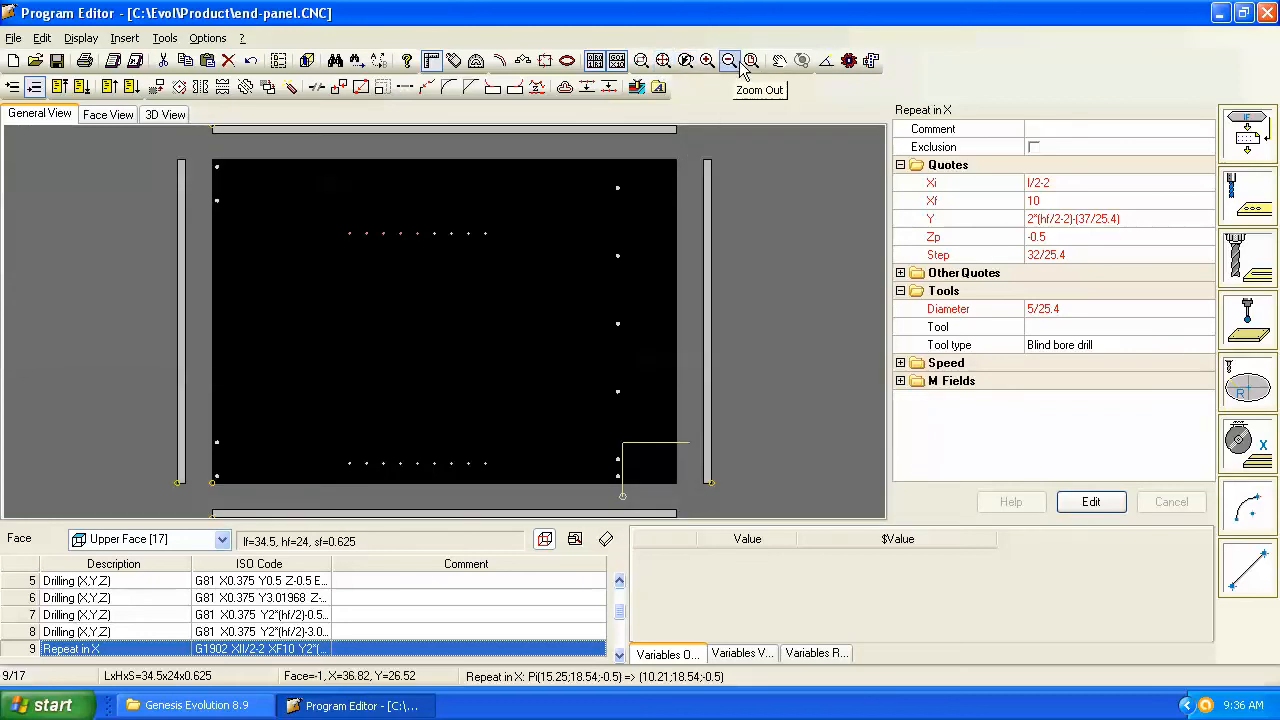
pyautogui.moveTo(596, 136)
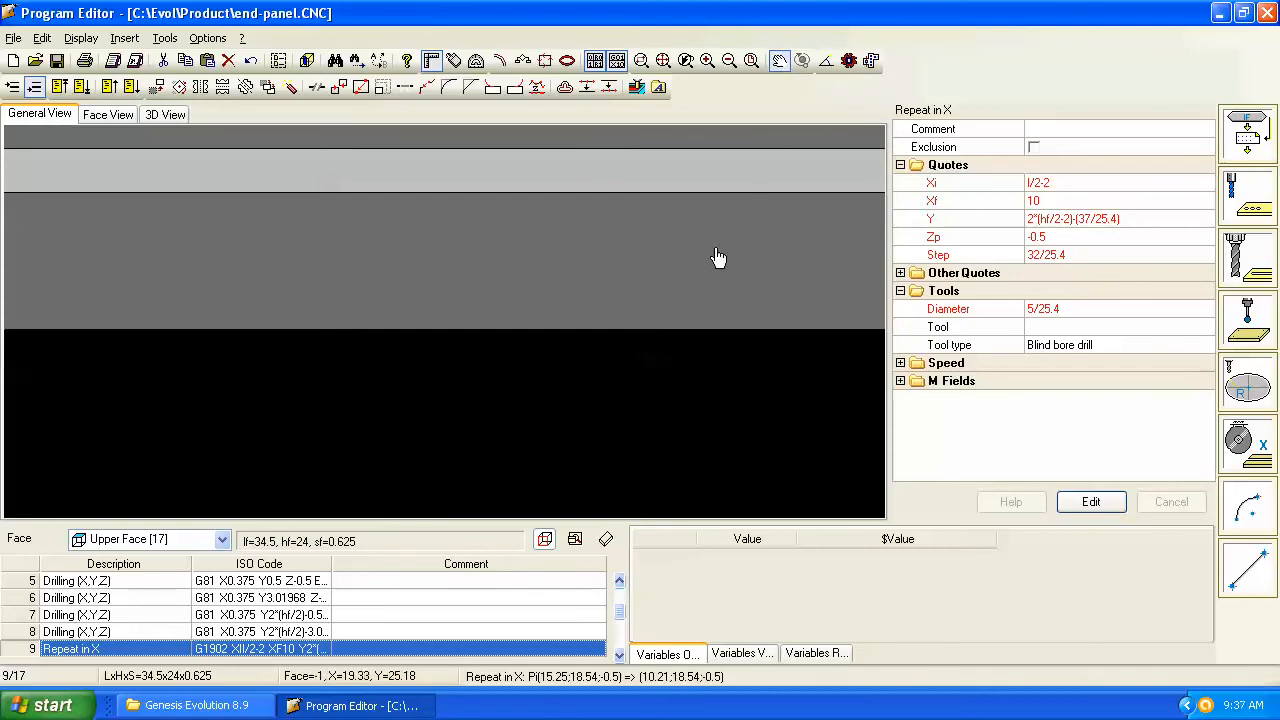
pyautogui.moveTo(568, 276)
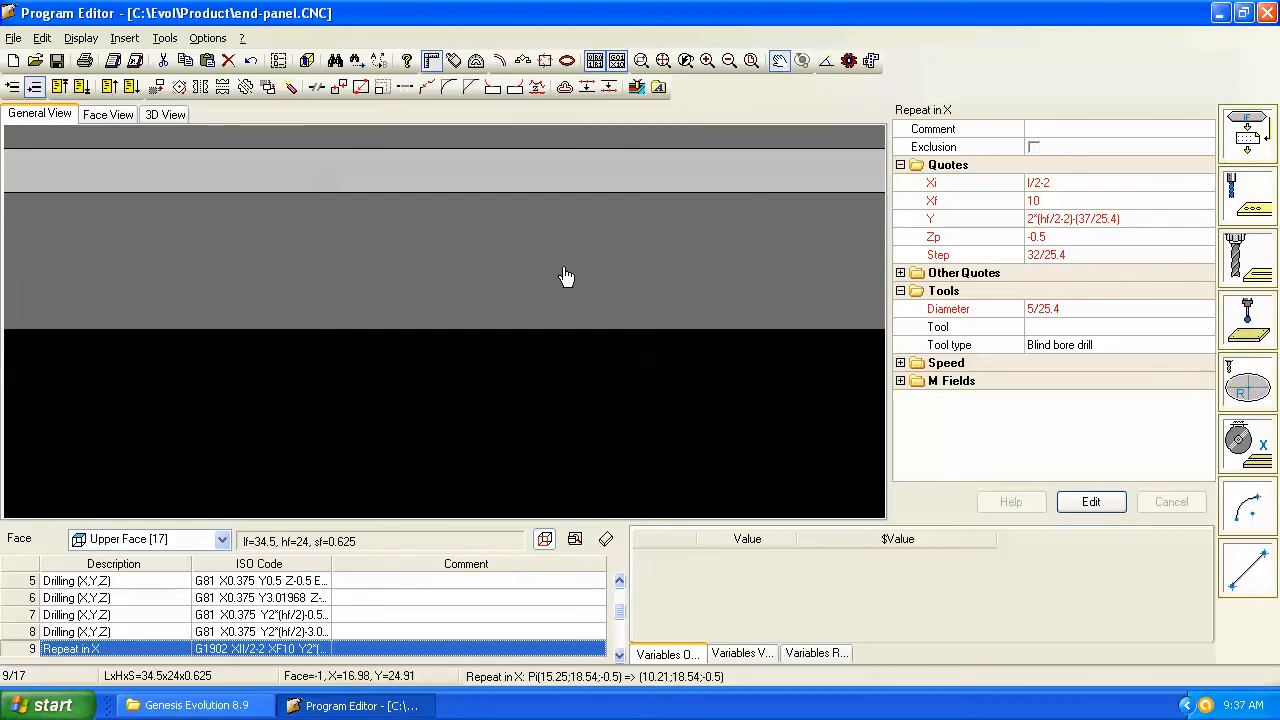
pyautogui.moveTo(628, 268)
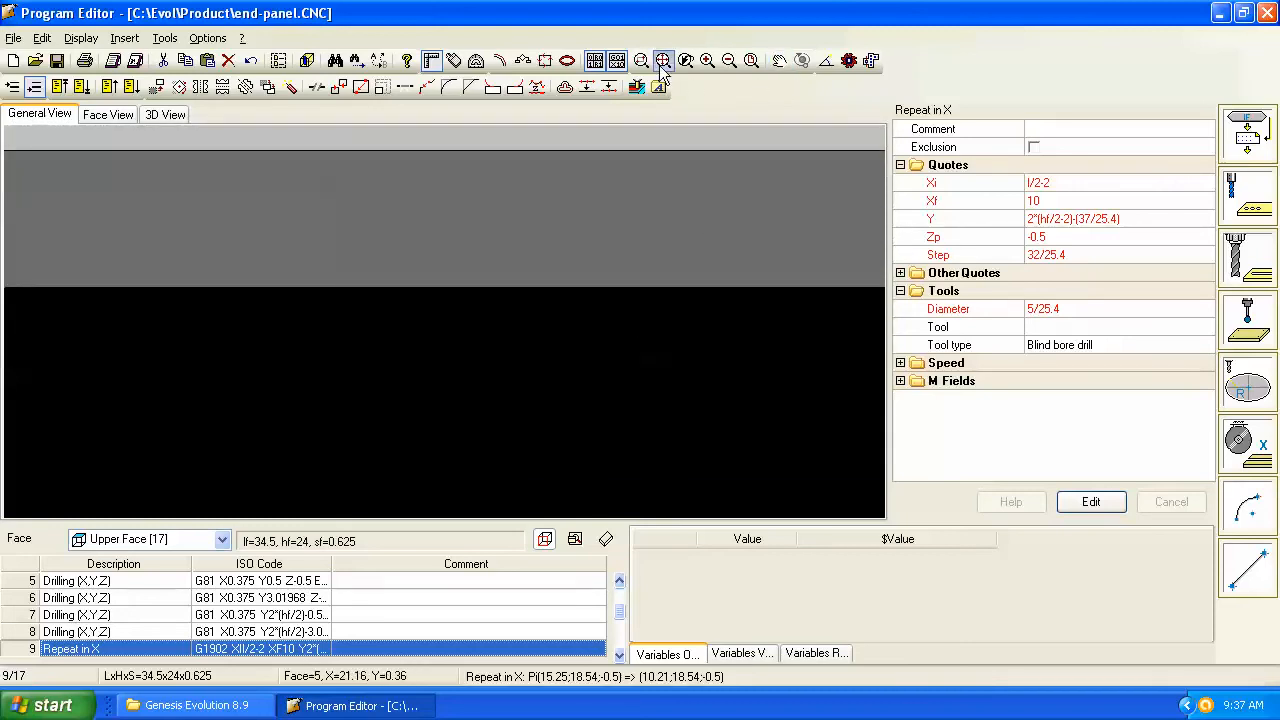
# Step: Fit the whole panel back into the drawing area before selecting the Repeat in X row
pyautogui.click(664, 60)
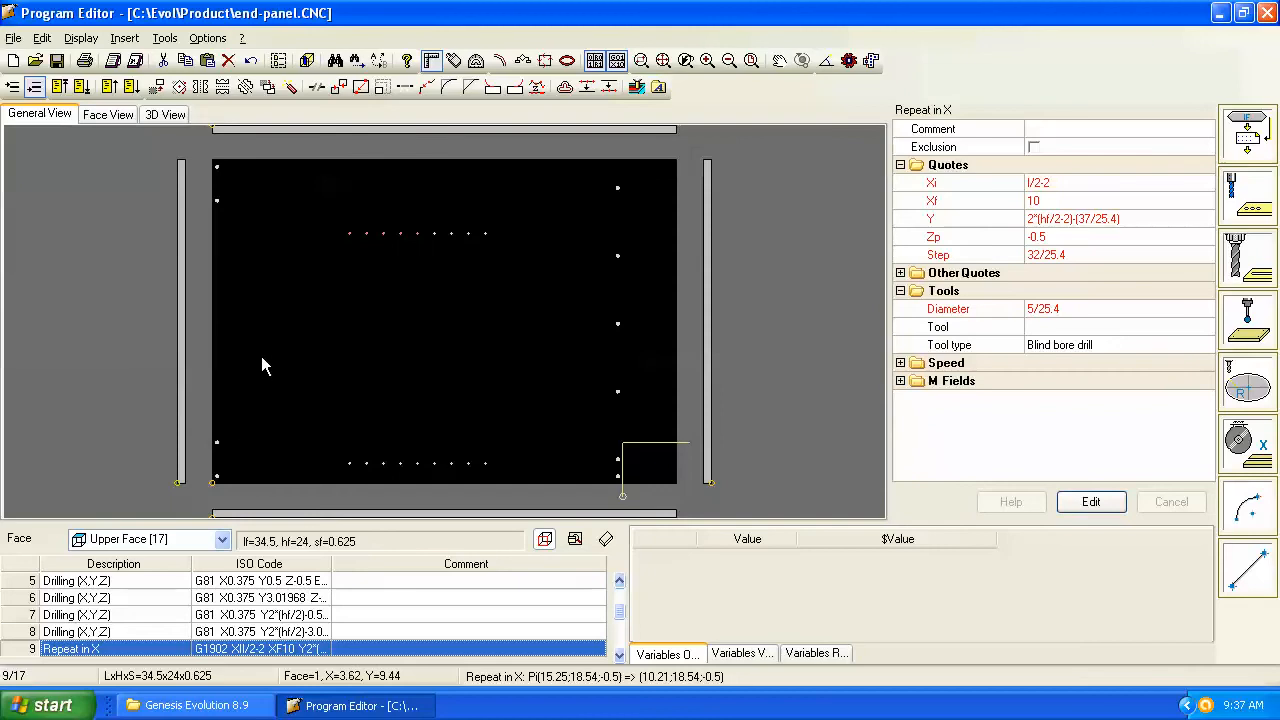
pyautogui.moveTo(150, 348)
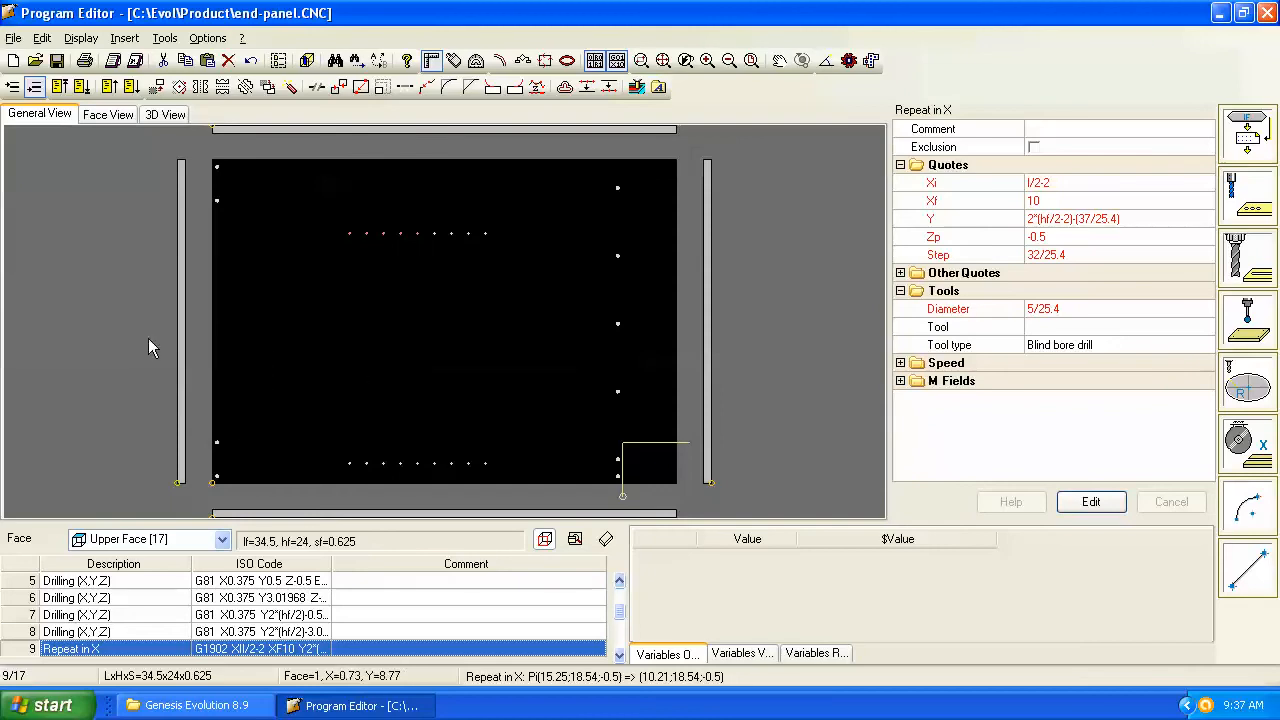
pyautogui.moveTo(136, 308)
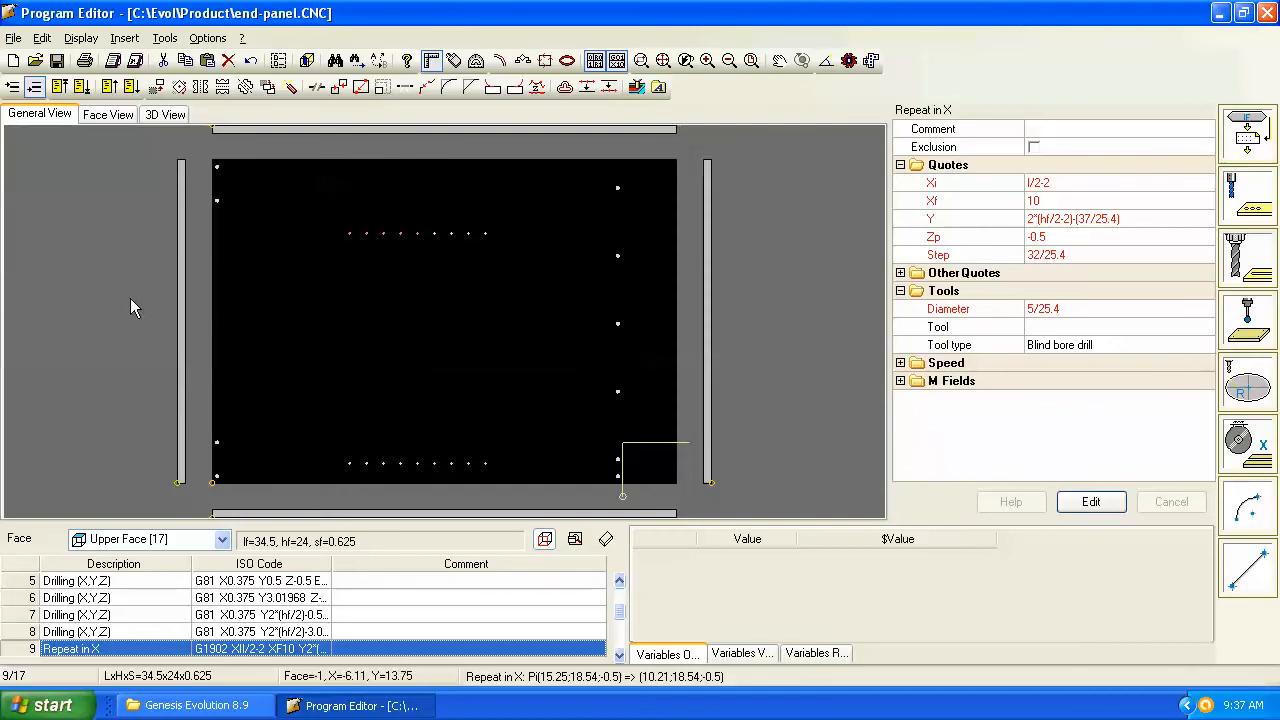
# Step: Switch the editor to the Face View of the panel
pyautogui.click(108, 114)
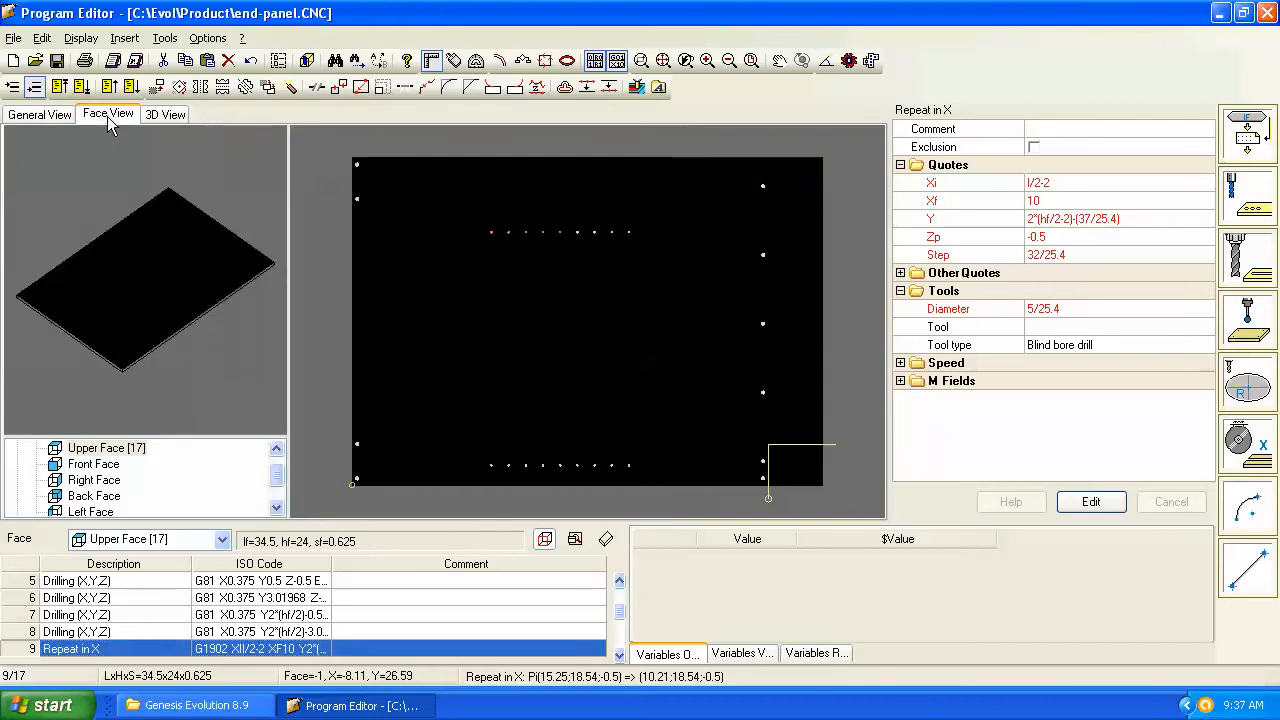
pyautogui.moveTo(284, 480)
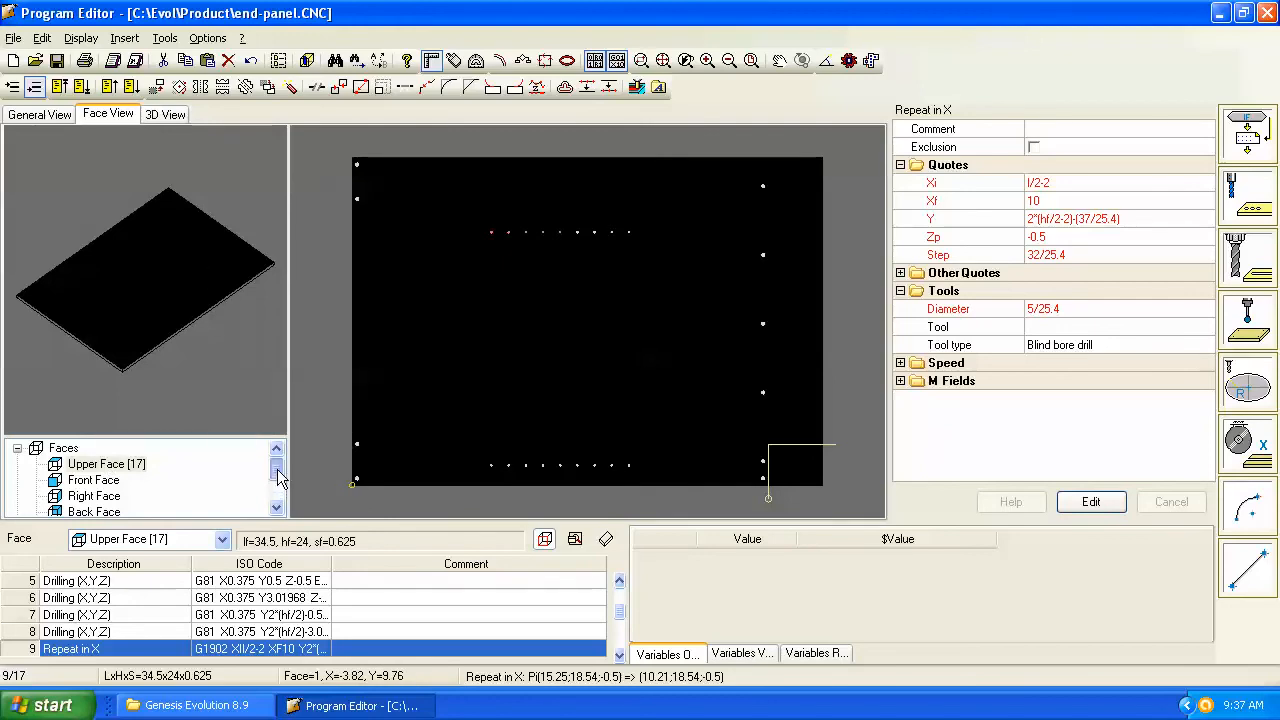
pyautogui.moveTo(424, 396)
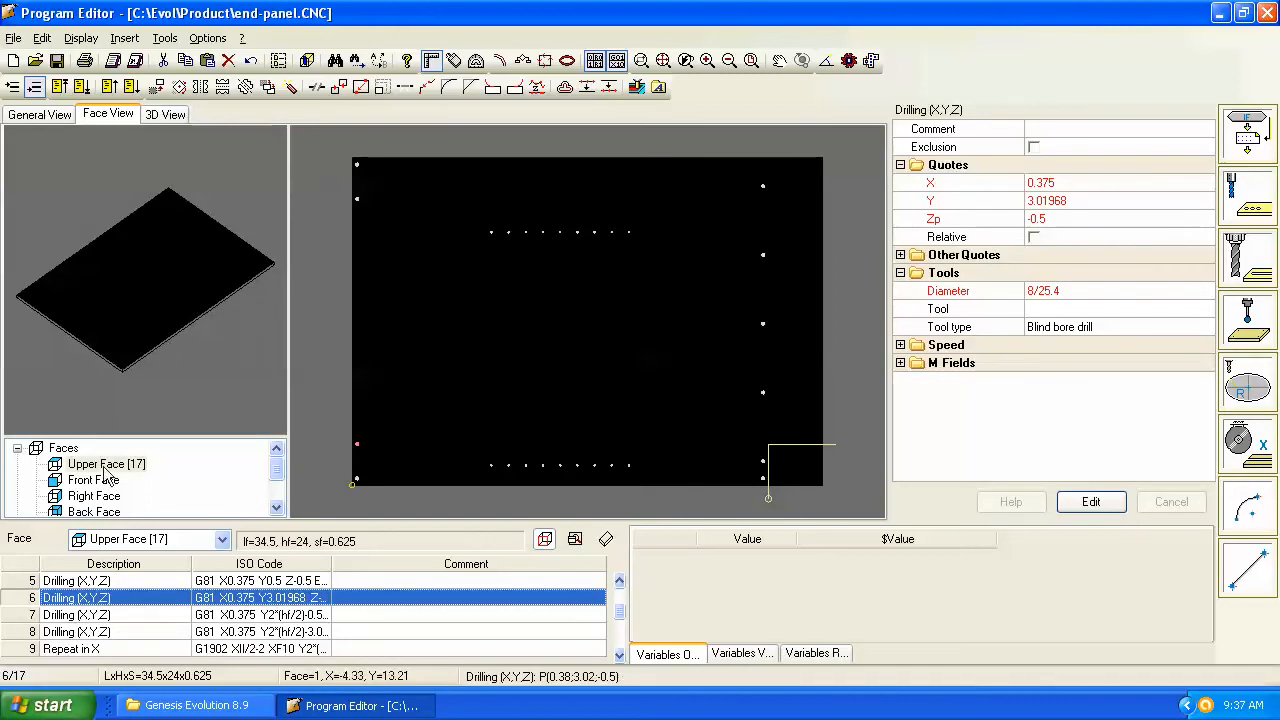
# Step: Browse the Front, Right, Back and Upper faces, then show the Mill Setup parameters
pyautogui.click(92, 480)
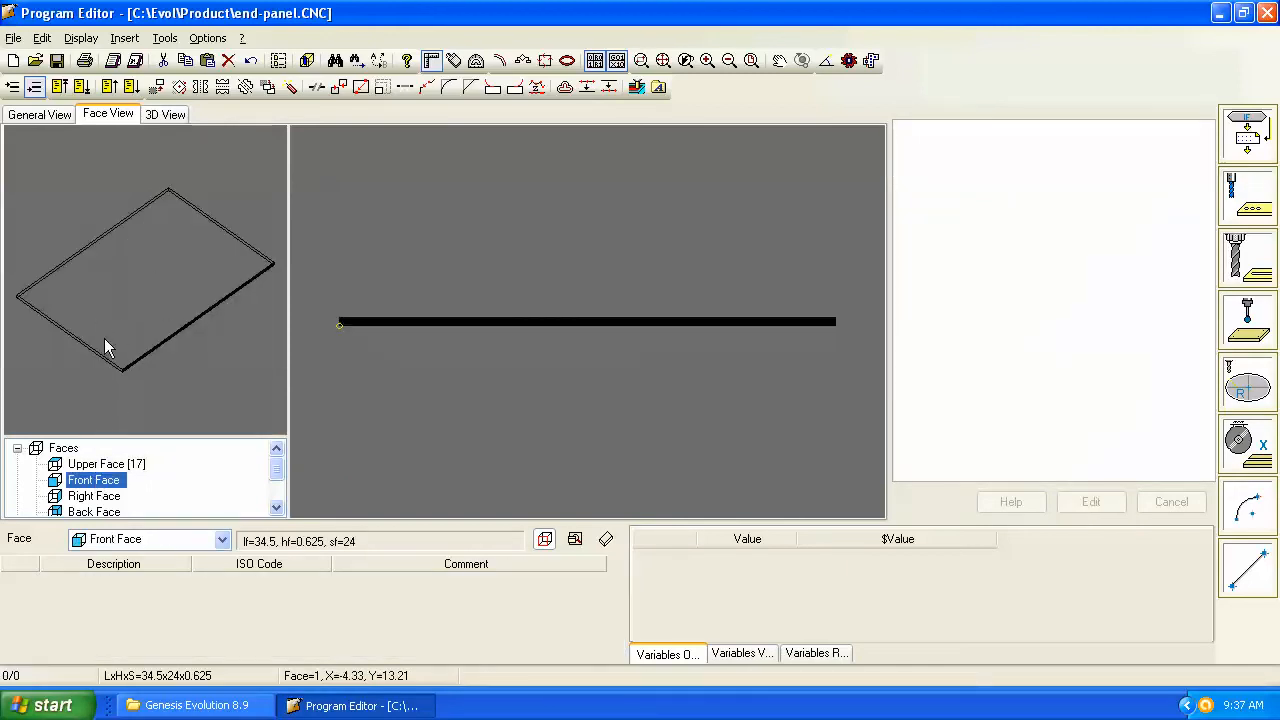
pyautogui.moveTo(128, 414)
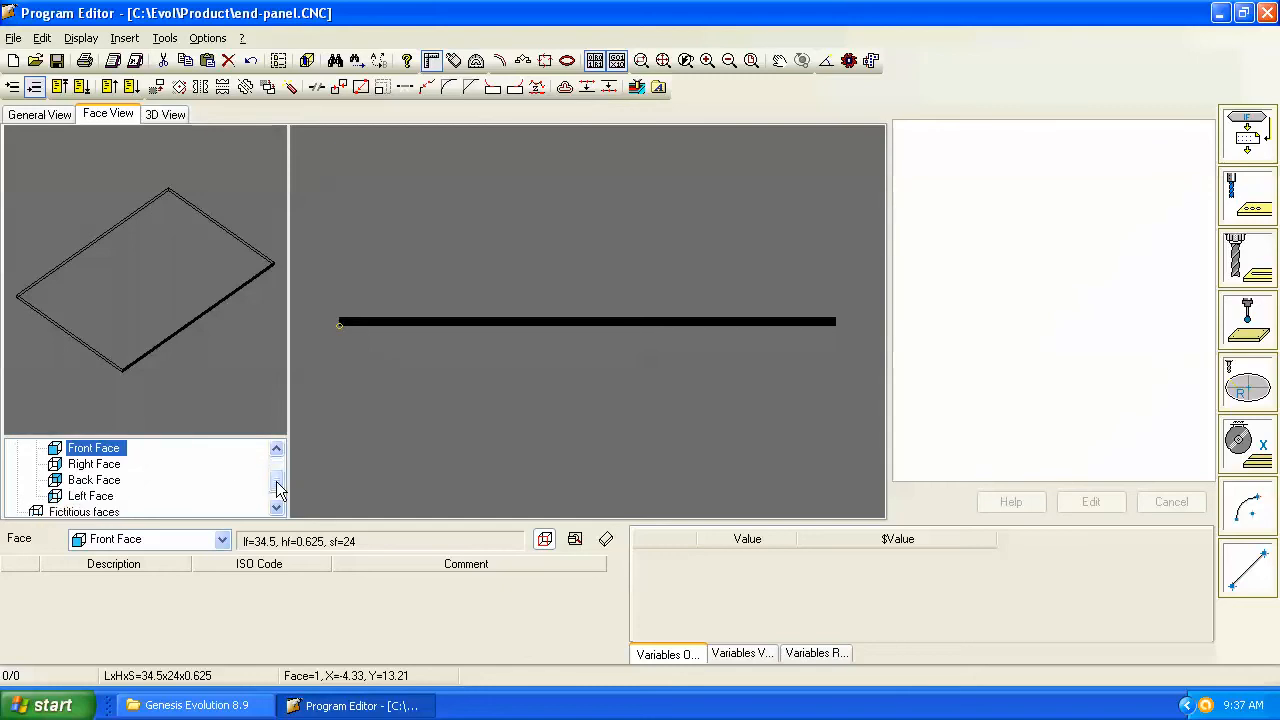
pyautogui.click(94, 464)
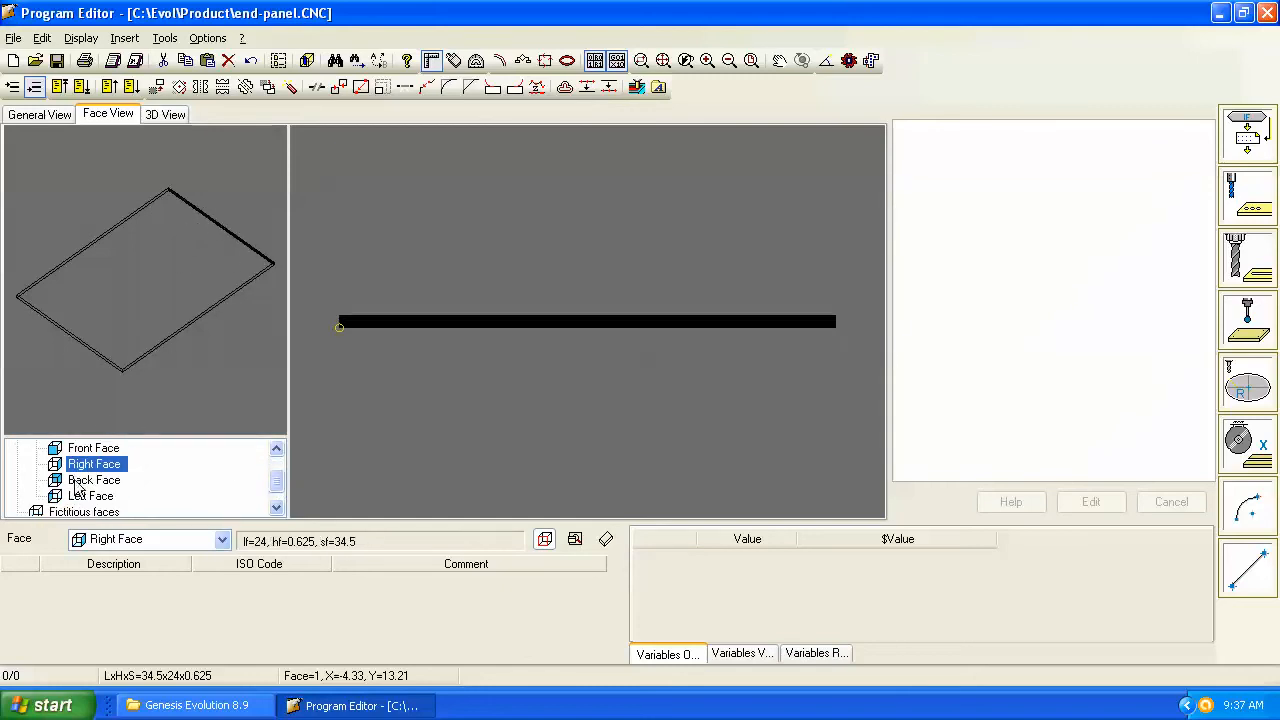
pyautogui.click(94, 480)
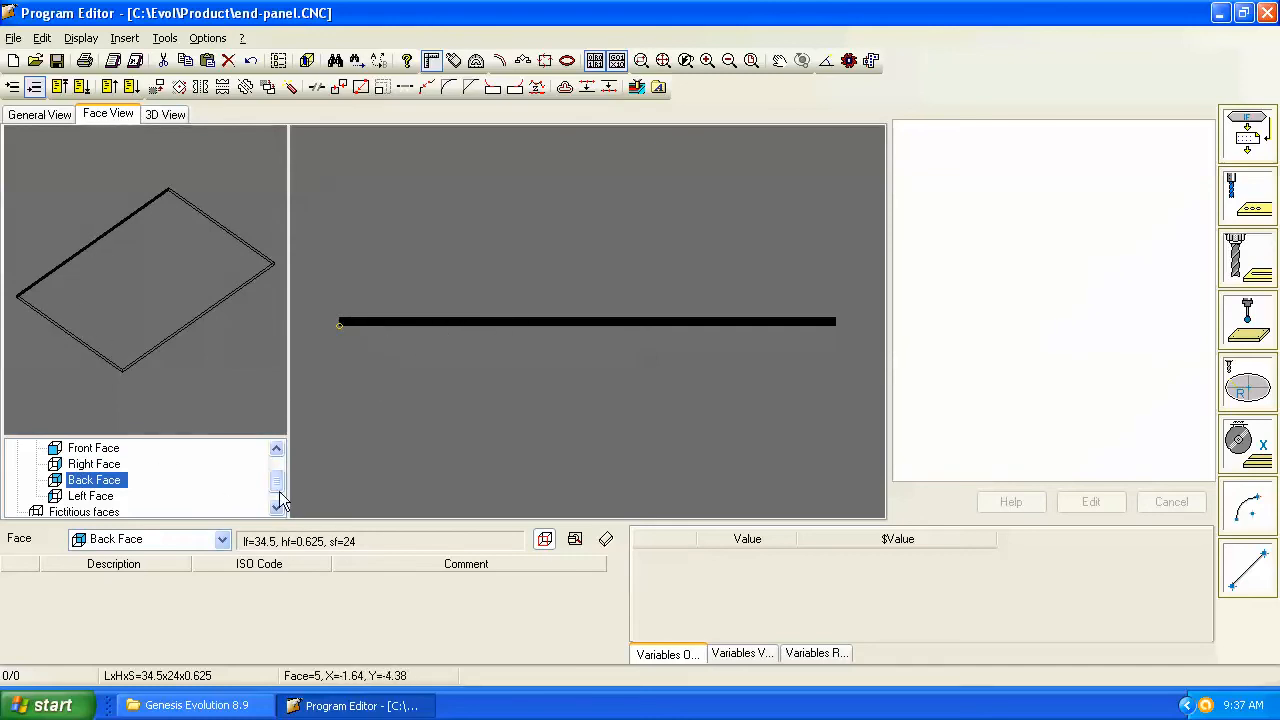
pyautogui.click(108, 464)
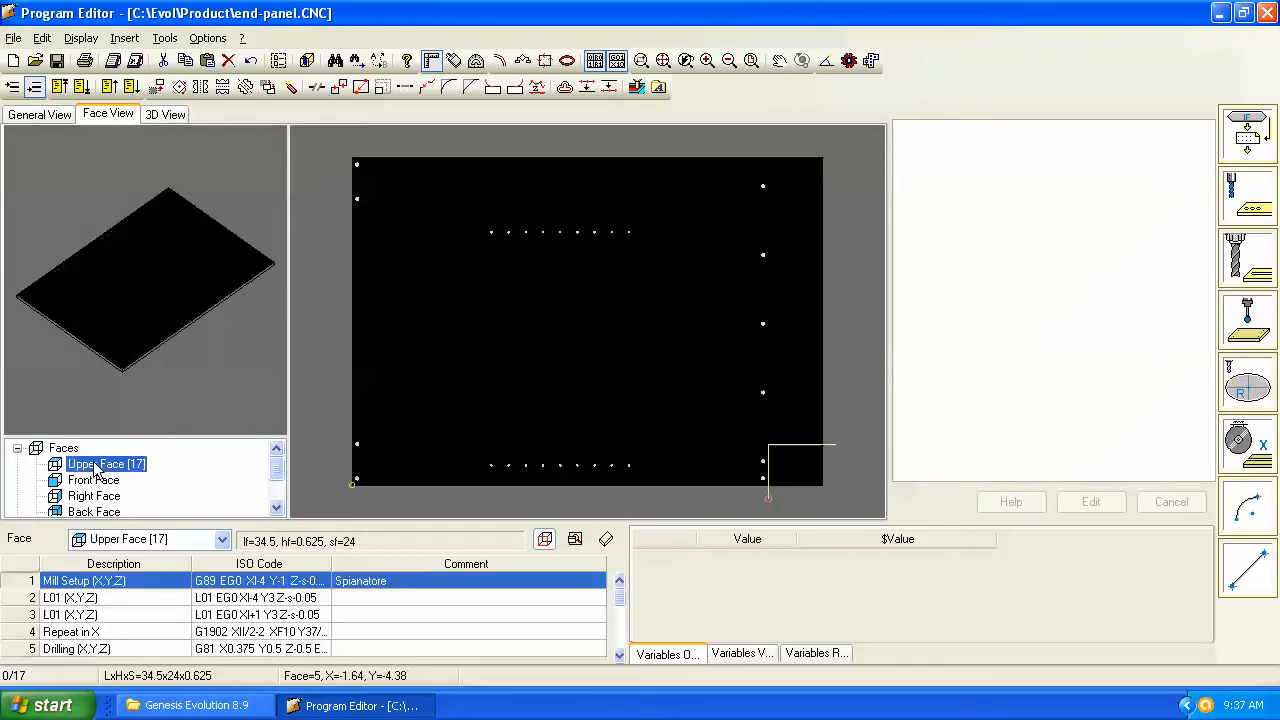
pyautogui.click(84, 580)
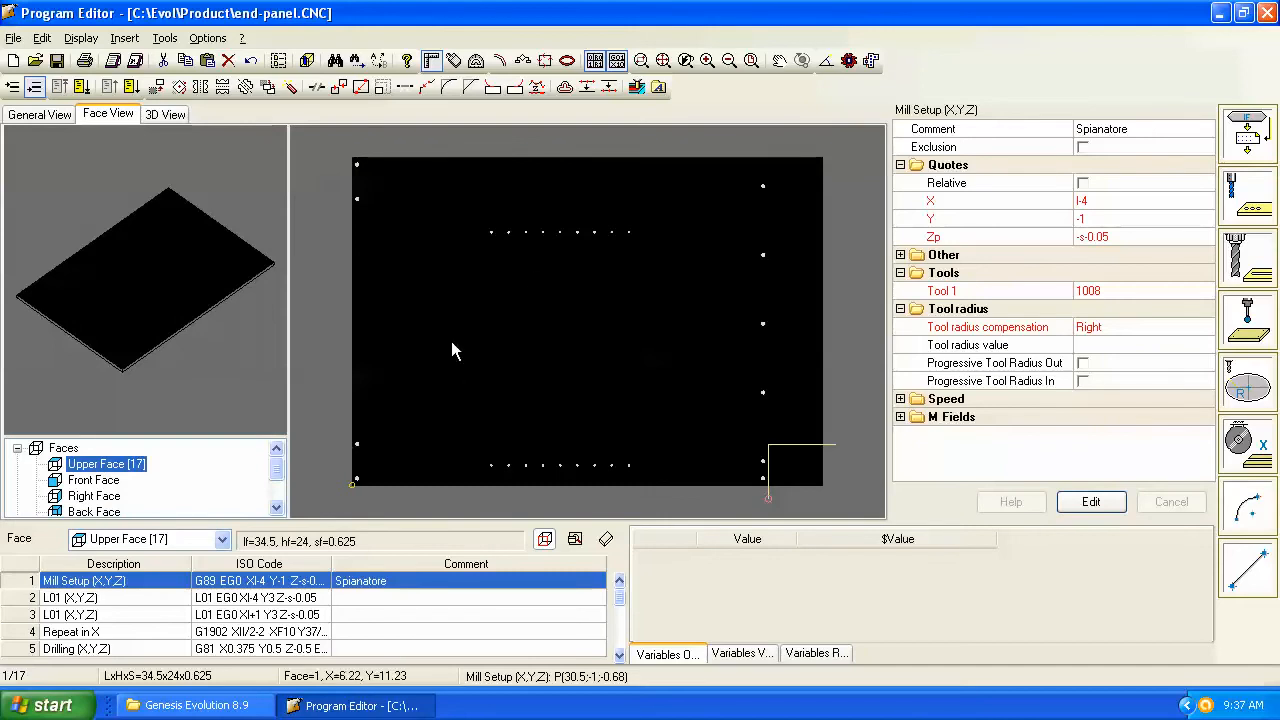
pyautogui.moveTo(92, 496)
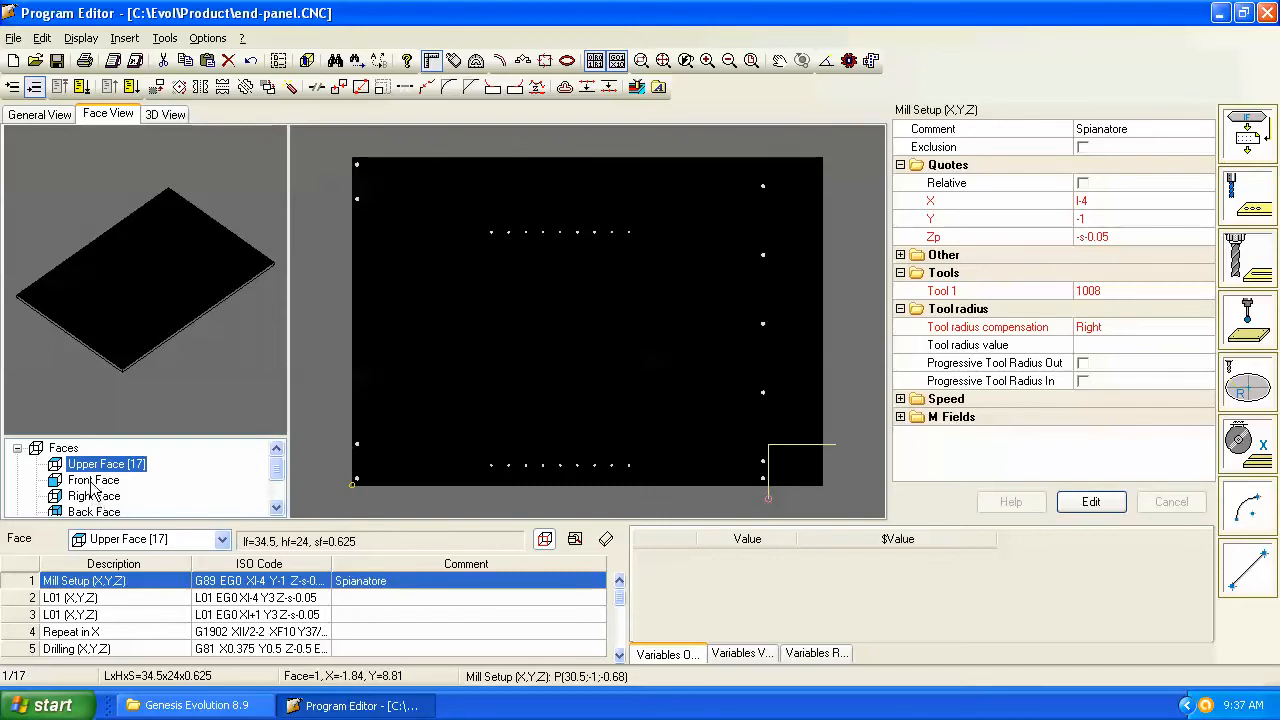
# Step: Alternate between the Front Face and Upper Face, ending on the empty Front Face
pyautogui.click(92, 480)
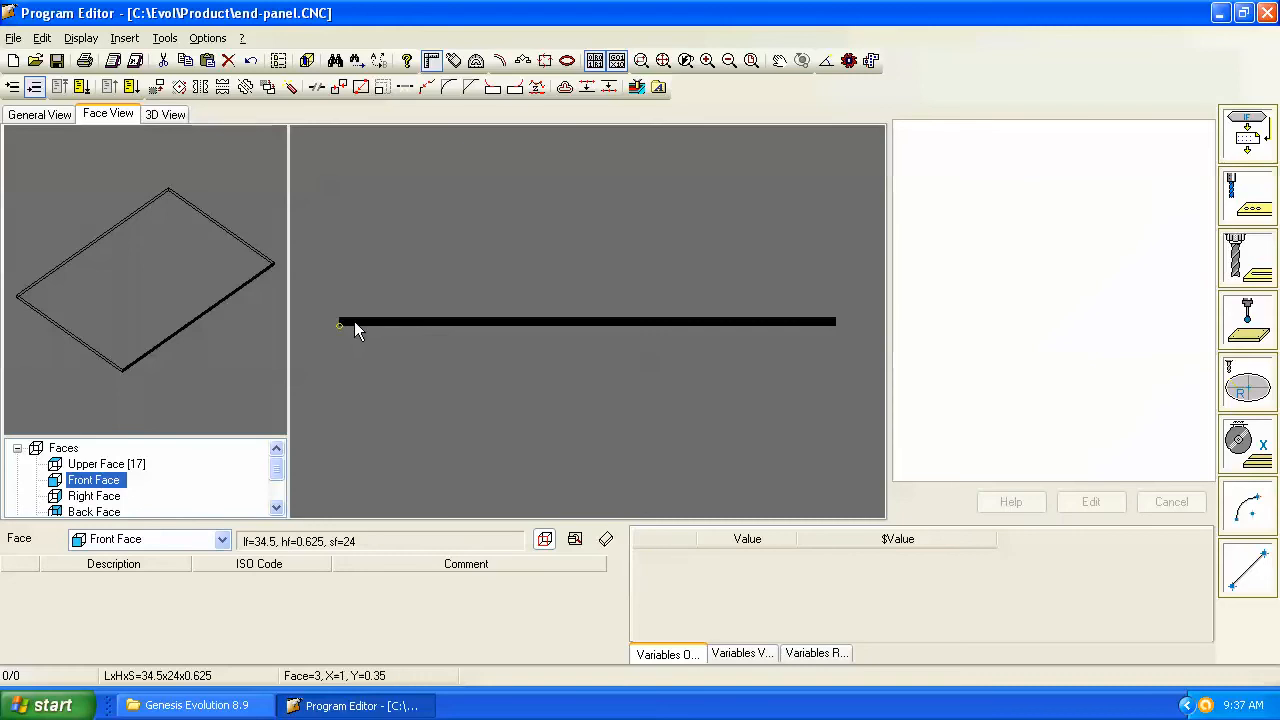
pyautogui.moveTo(358, 328)
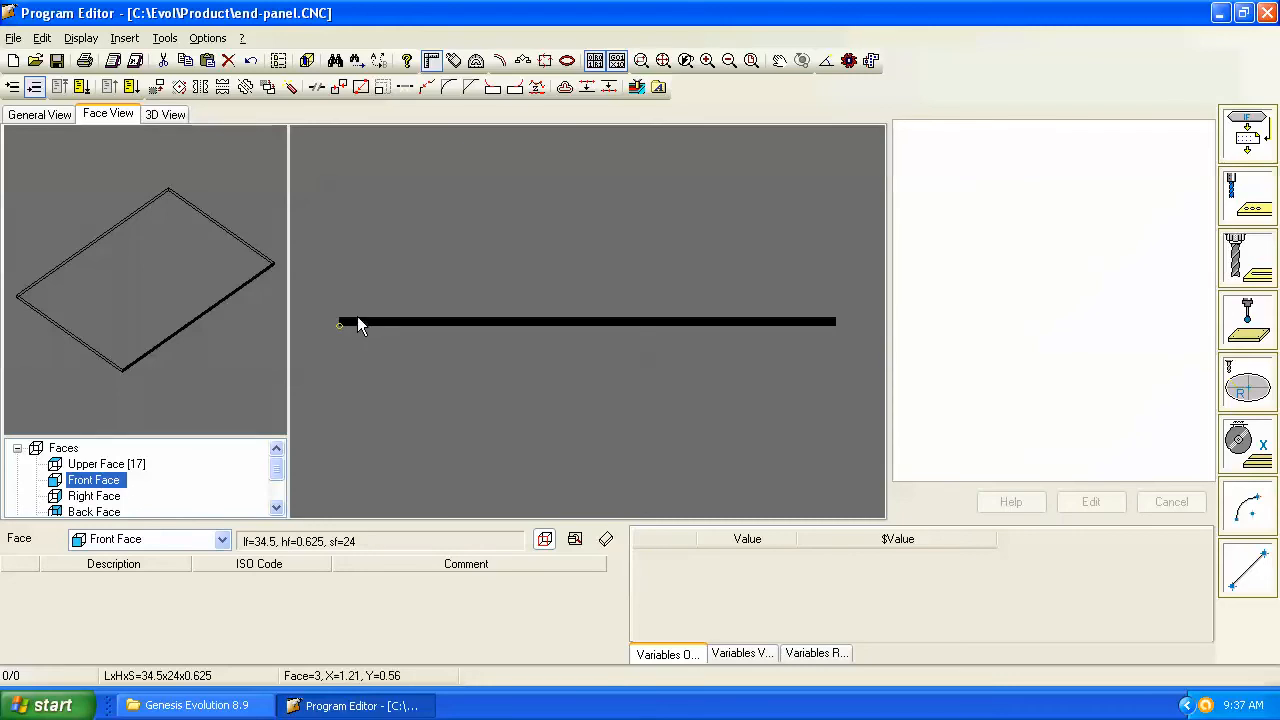
pyautogui.moveTo(364, 322)
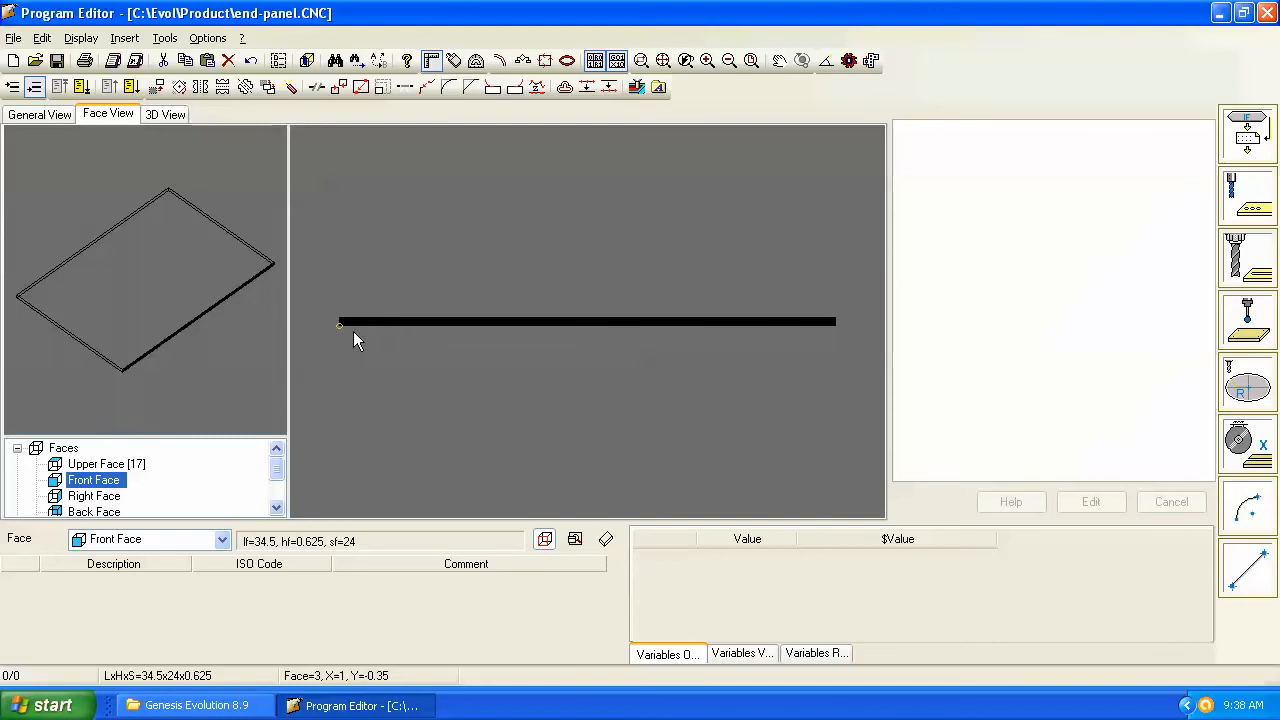
pyautogui.moveTo(332, 332)
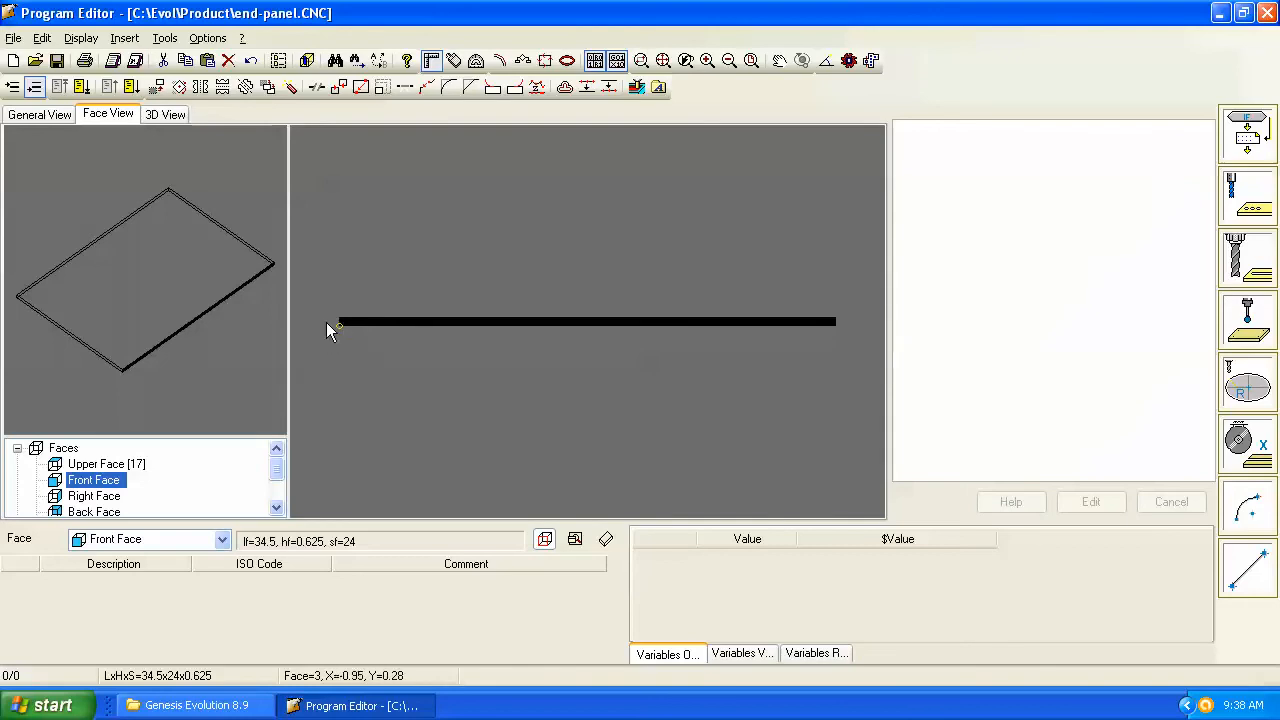
pyautogui.moveTo(350, 330)
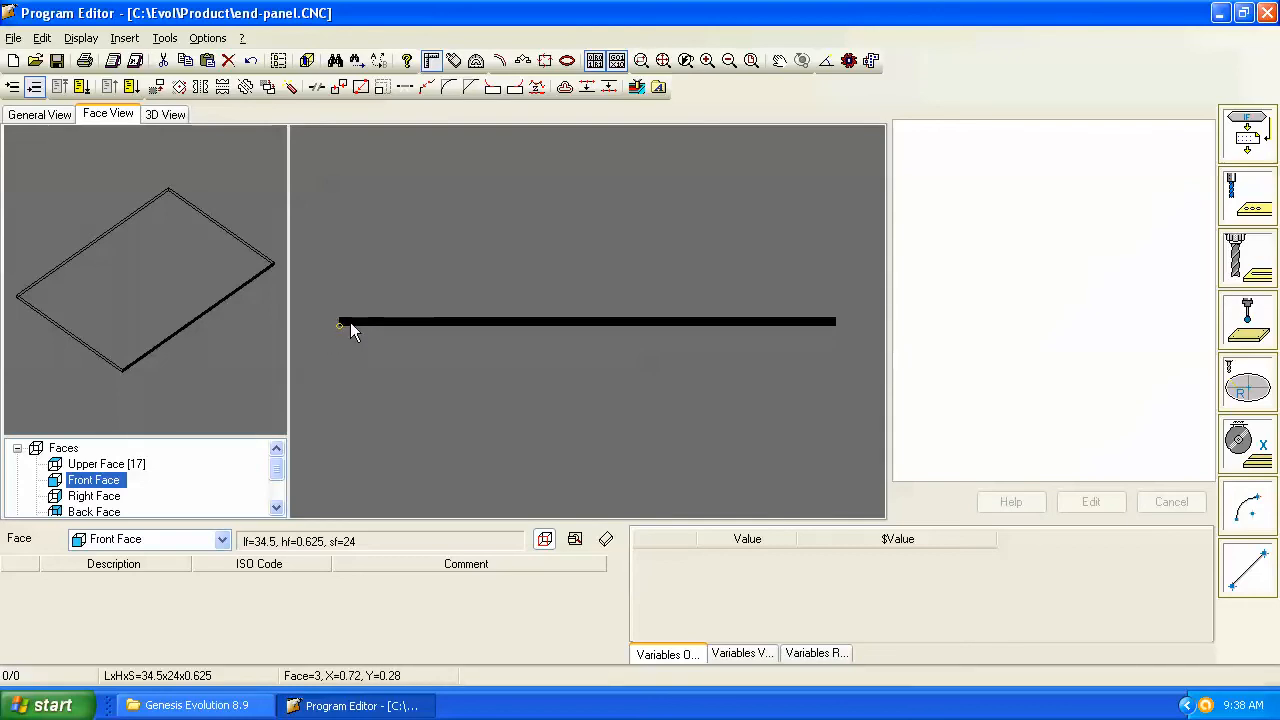
pyautogui.moveTo(344, 332)
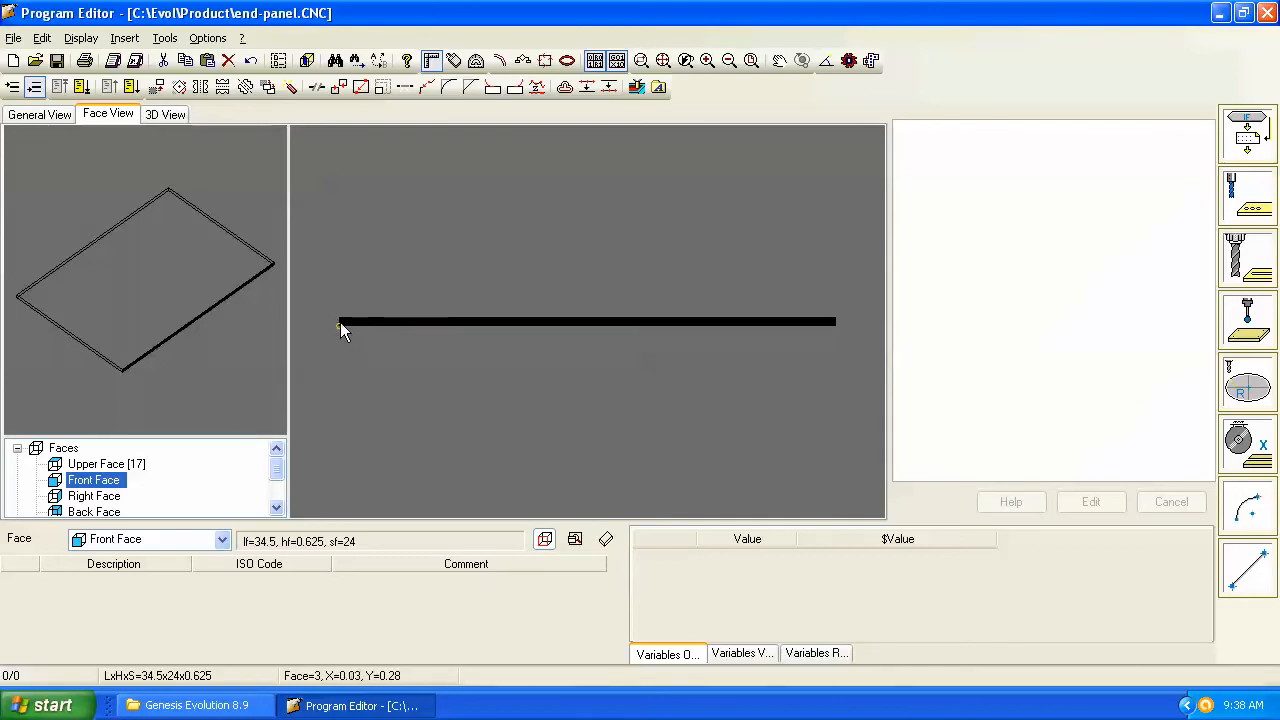
pyautogui.moveTo(564, 336)
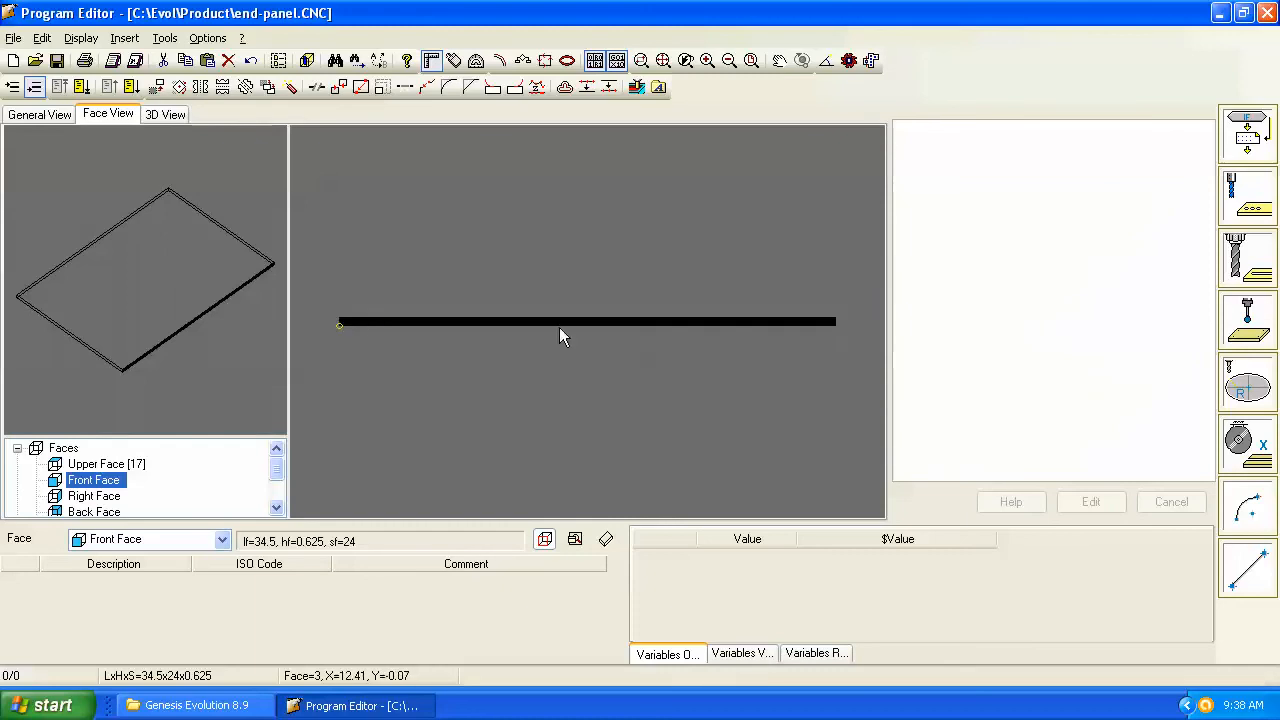
pyautogui.moveTo(492, 296)
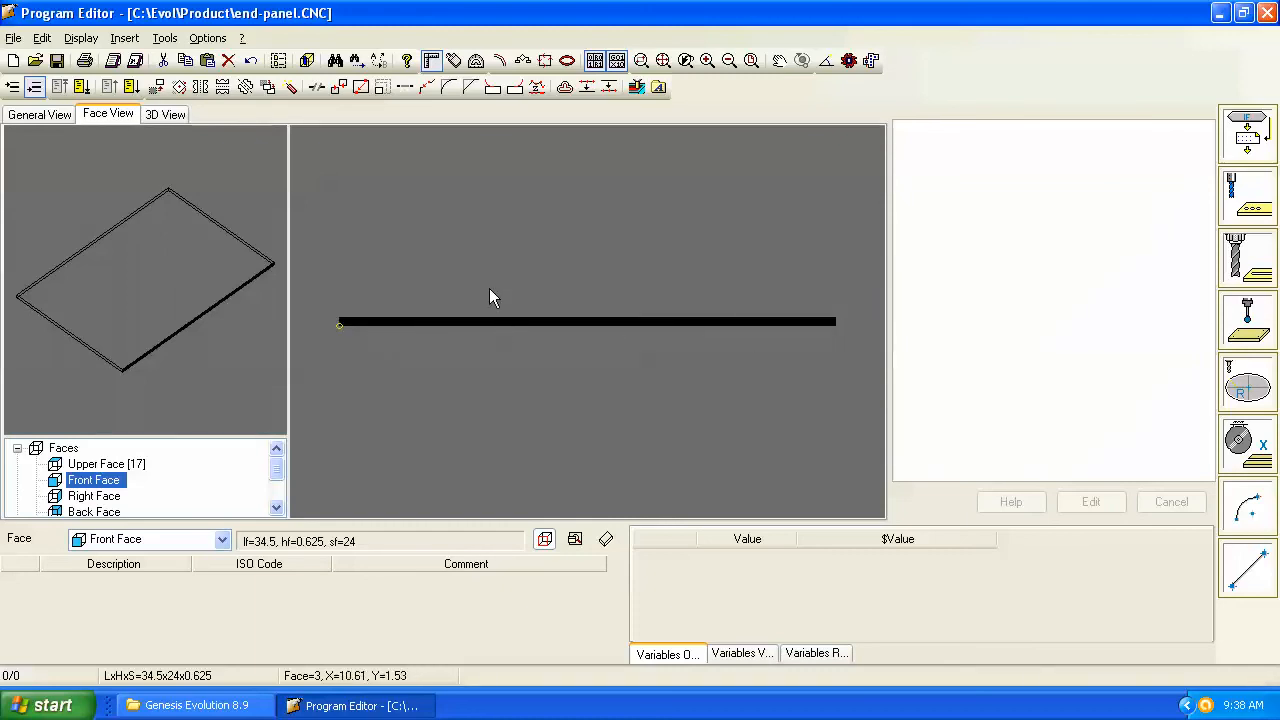
pyautogui.moveTo(476, 328)
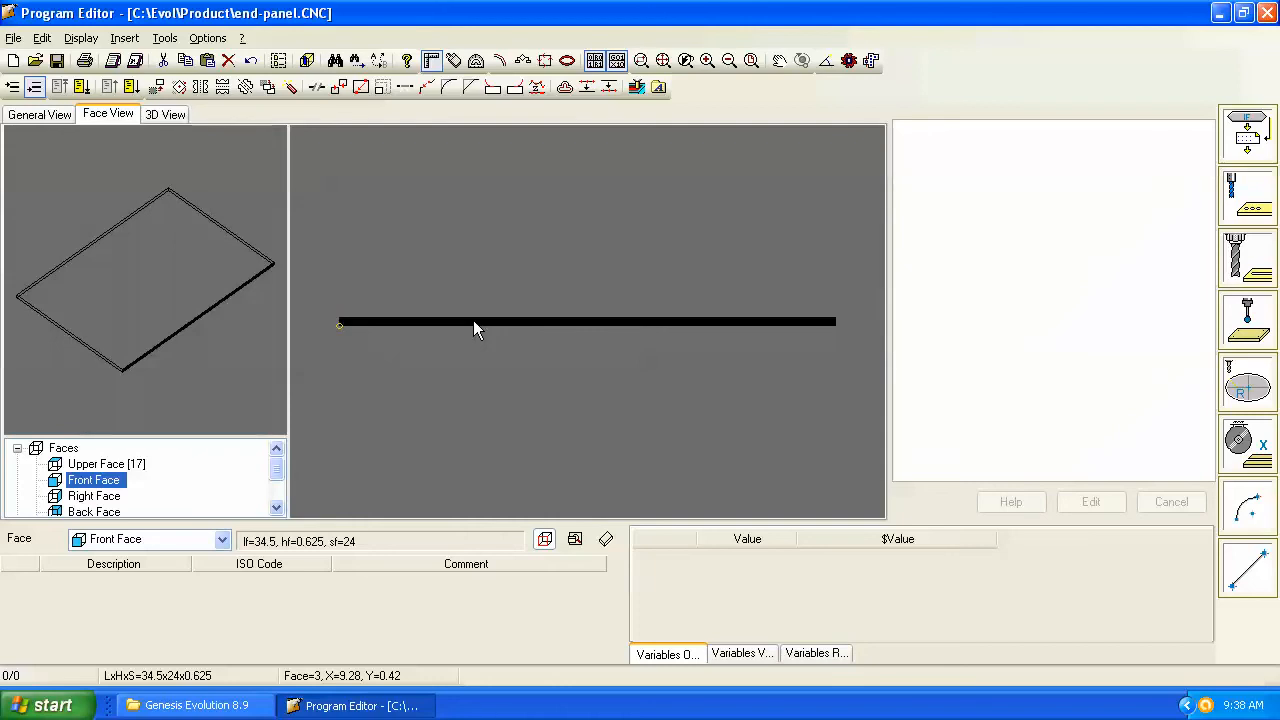
pyautogui.moveTo(362, 378)
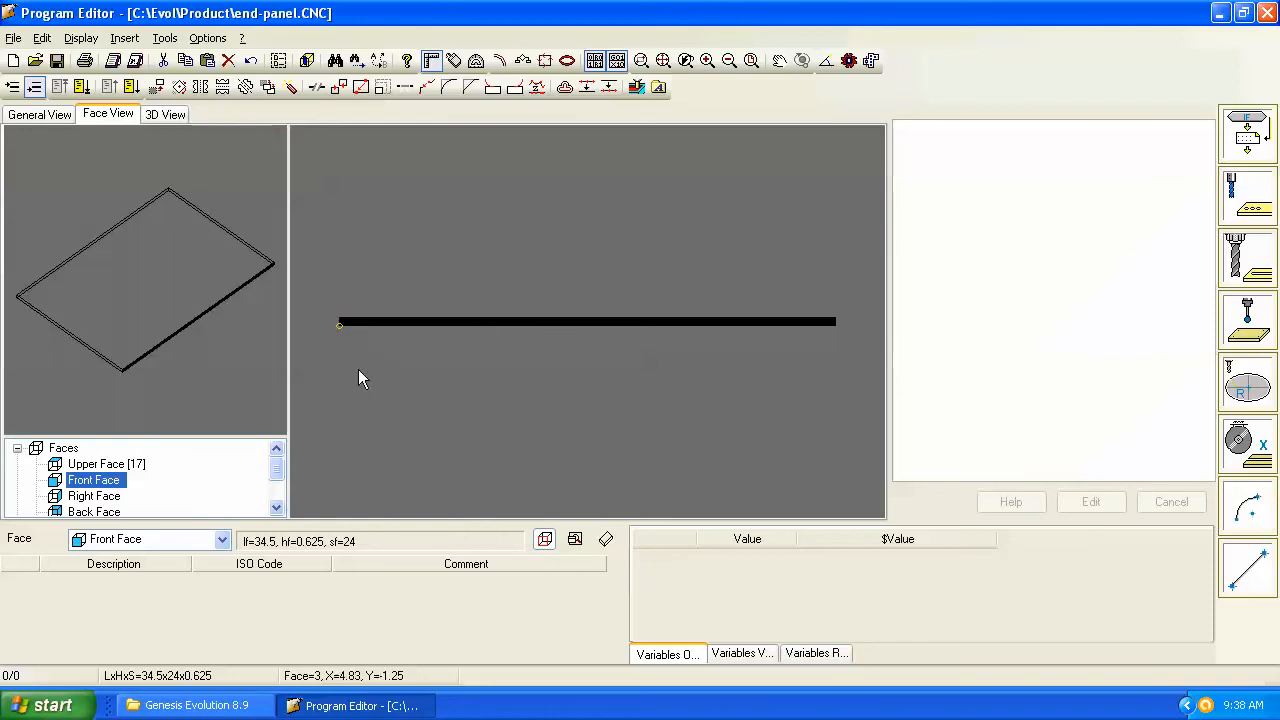
pyautogui.click(96, 464)
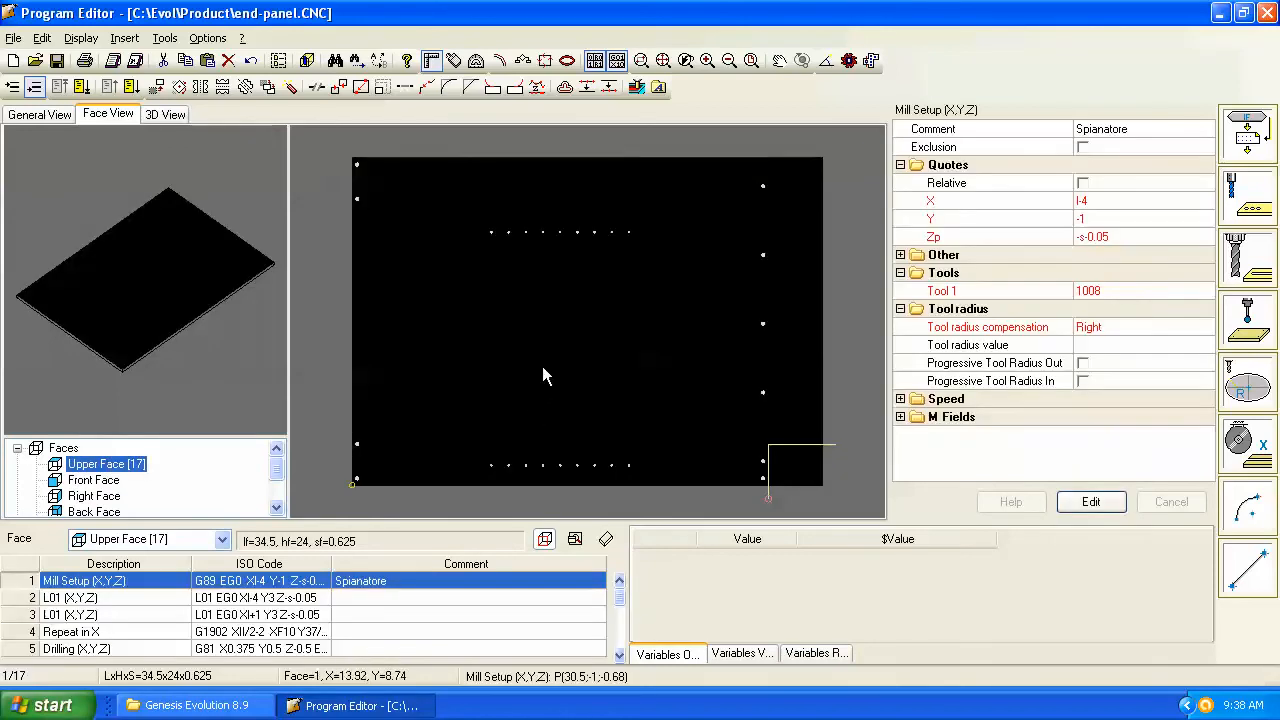
pyautogui.moveTo(544, 284)
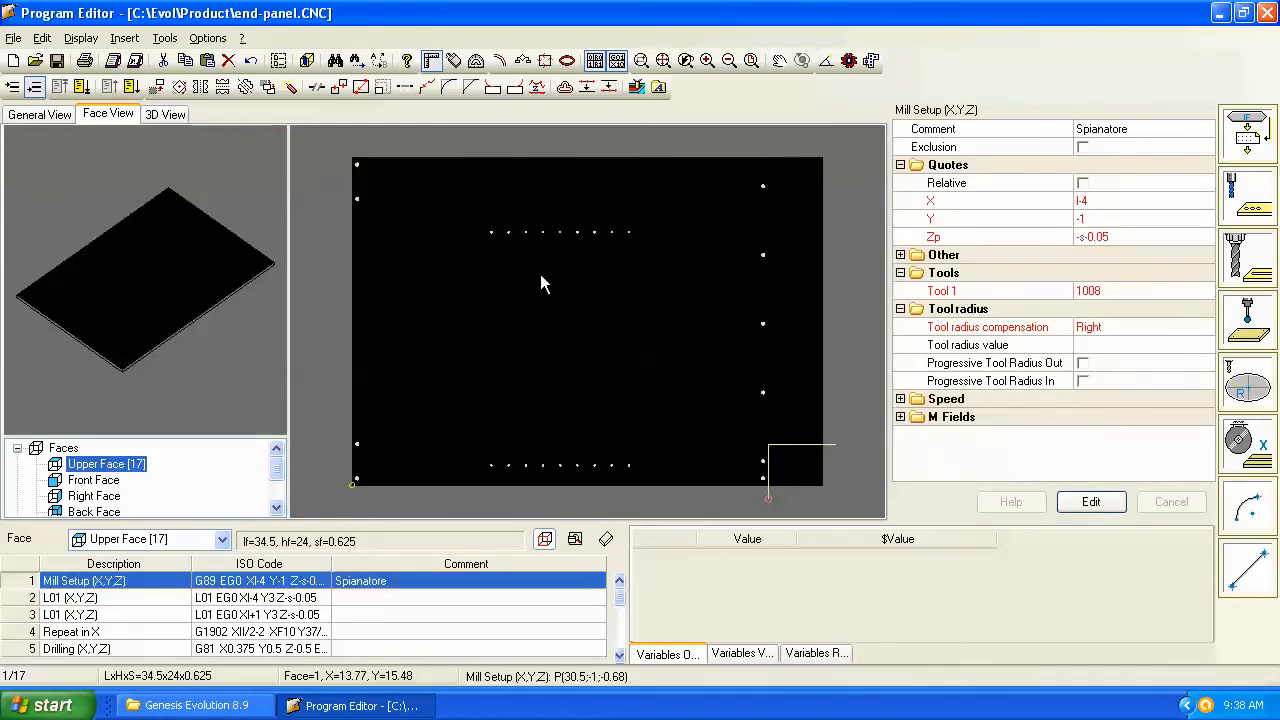
pyautogui.moveTo(368, 480)
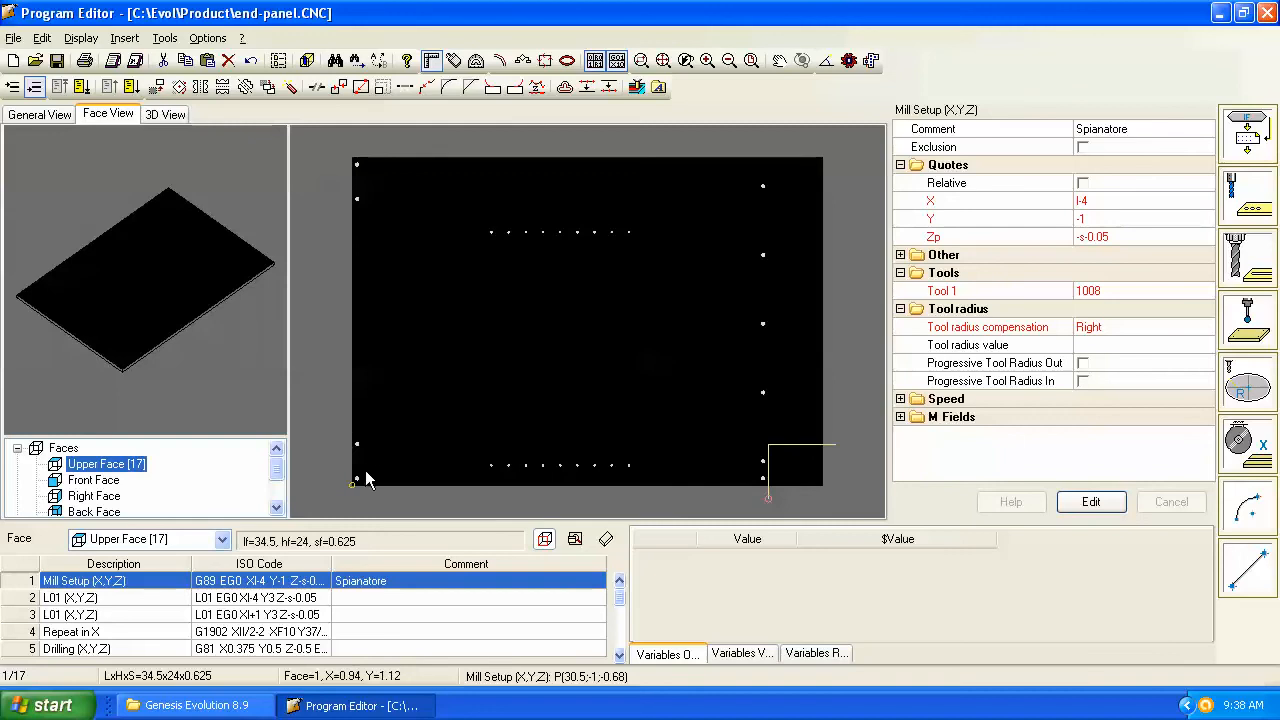
pyautogui.moveTo(392, 464)
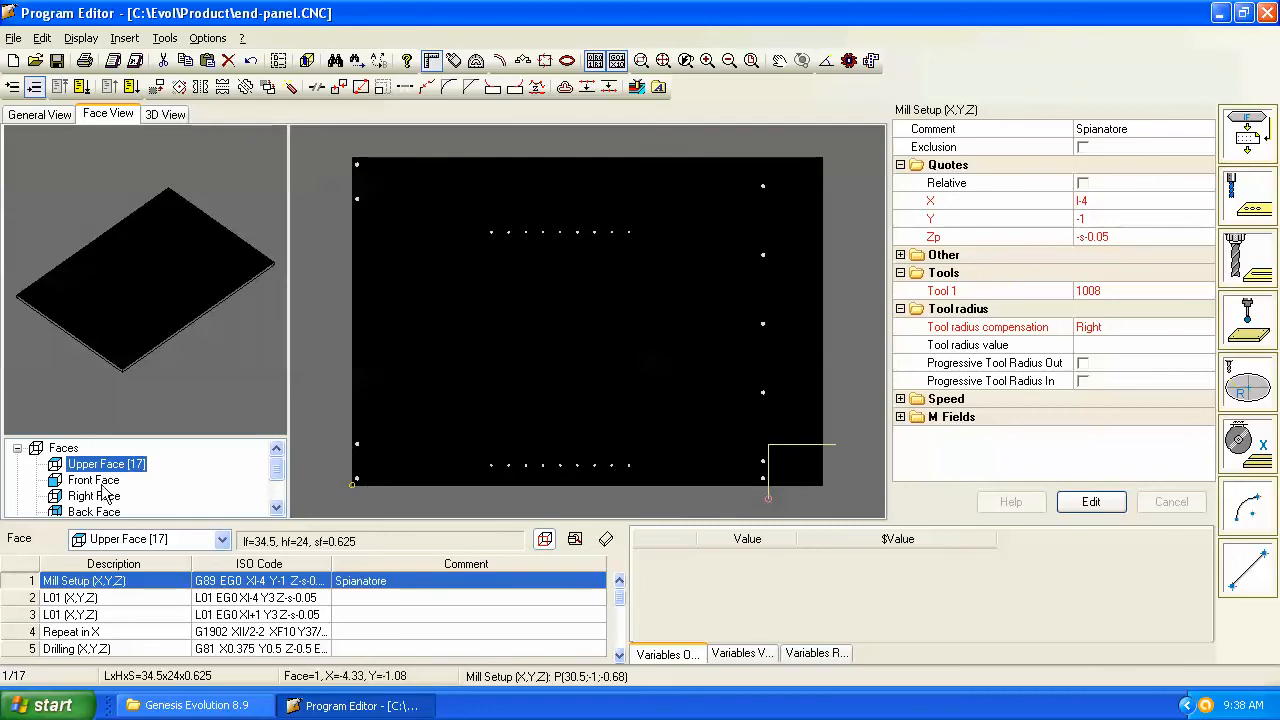
pyautogui.click(94, 480)
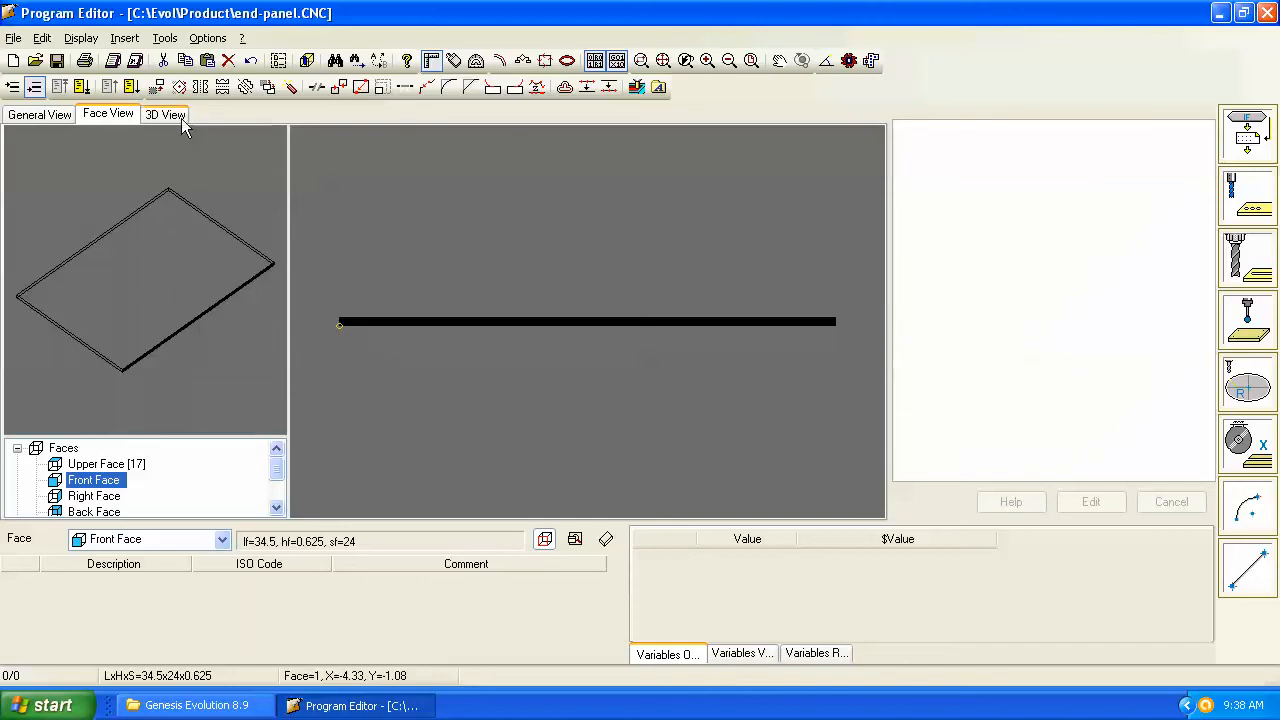
# Step: In 3D view choose Upper Face (17), tilt into perspective, then re-align to that face
pyautogui.click(164, 112)
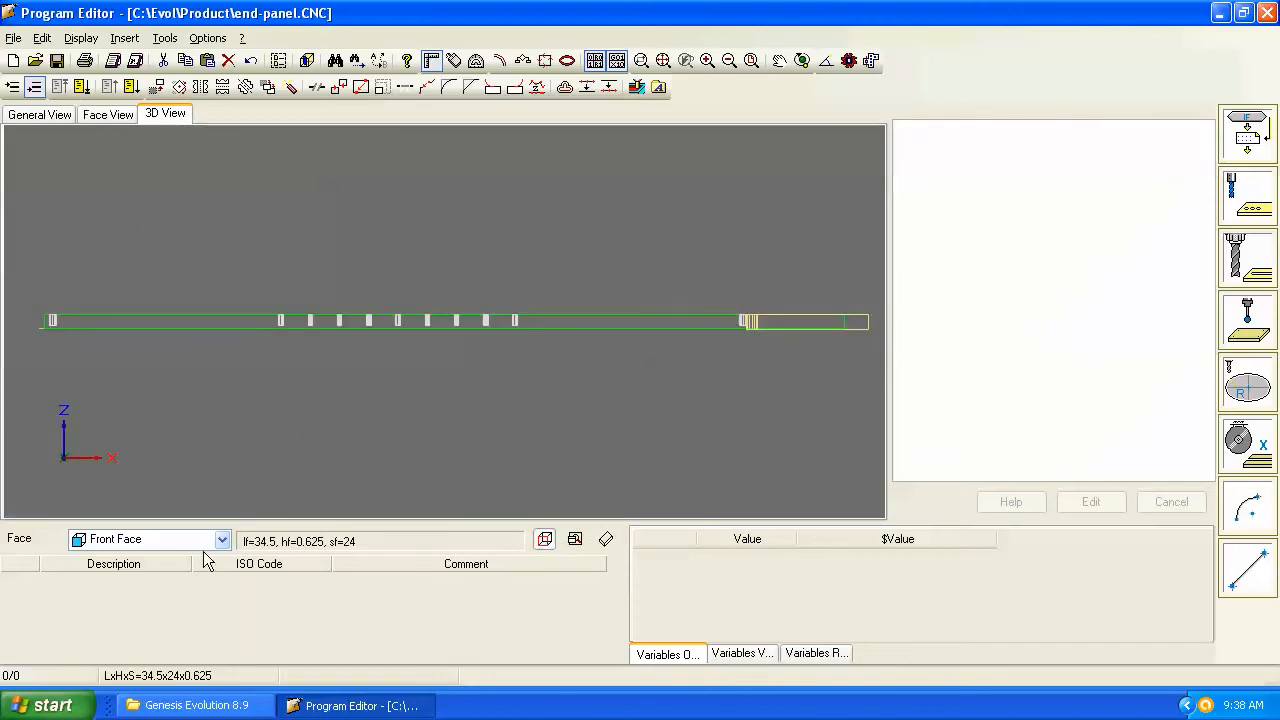
pyautogui.click(222, 540)
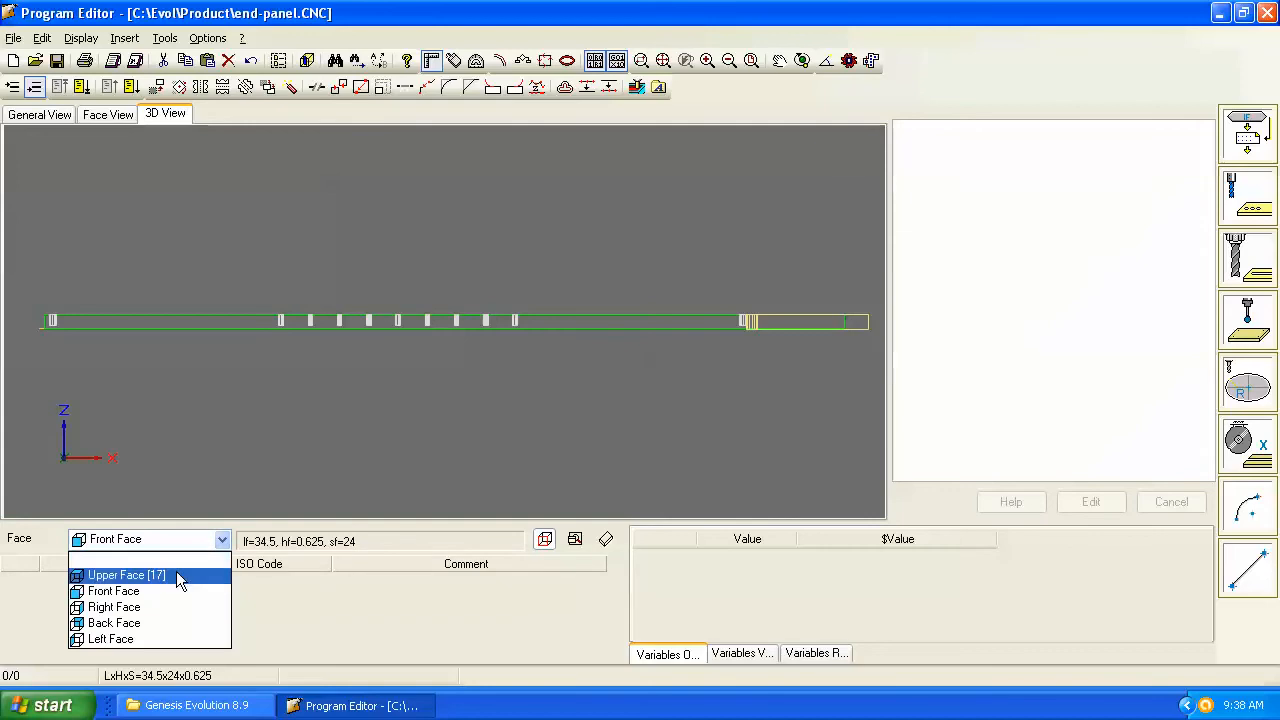
pyautogui.click(126, 576)
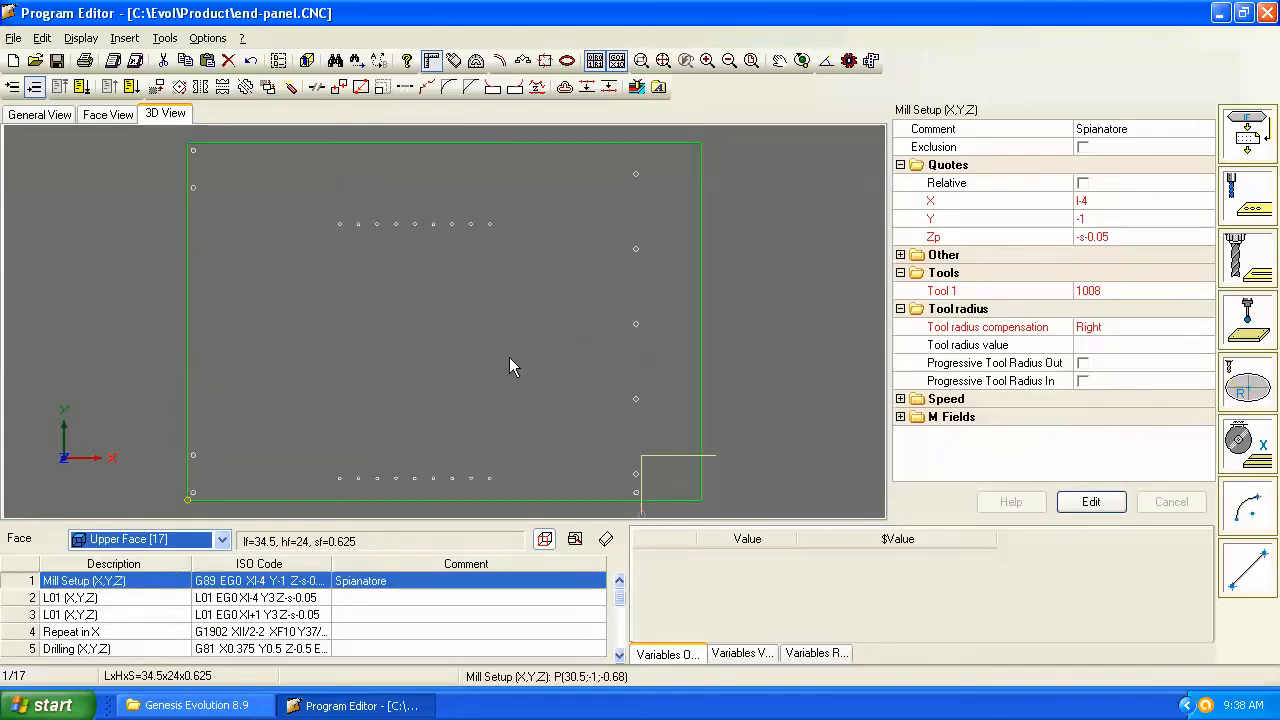
pyautogui.moveTo(484, 436)
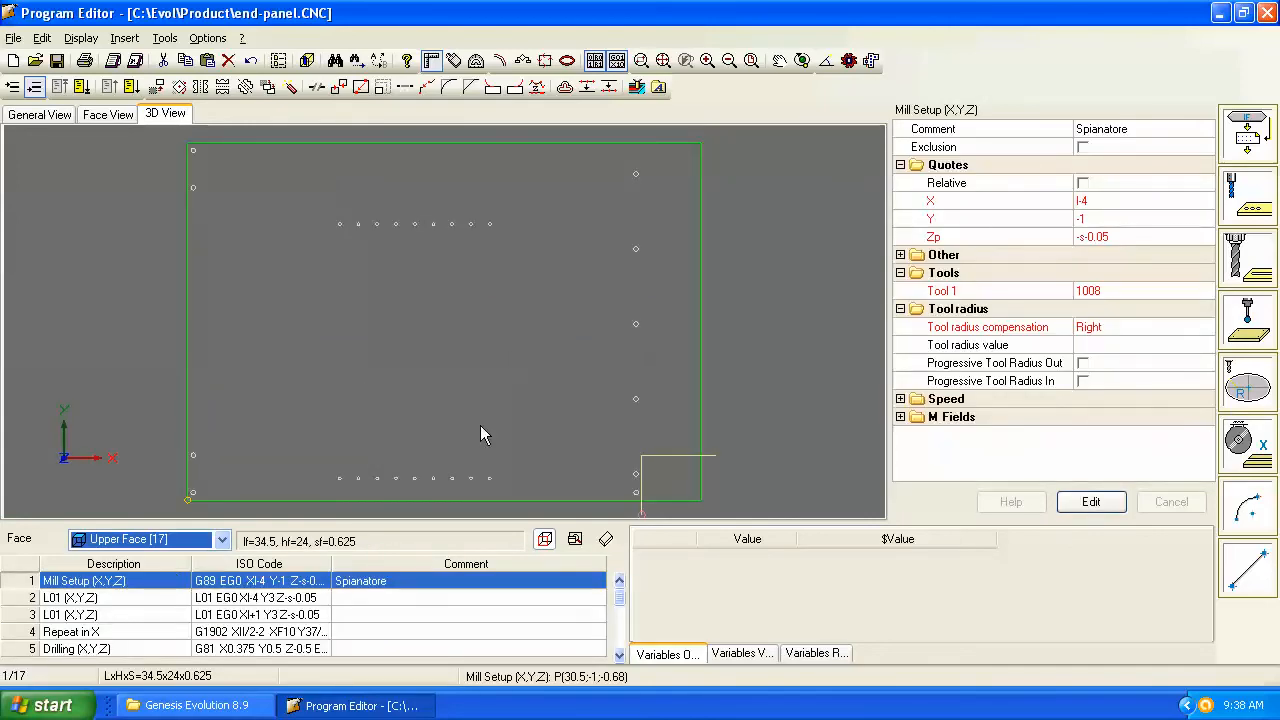
pyautogui.moveTo(520, 348)
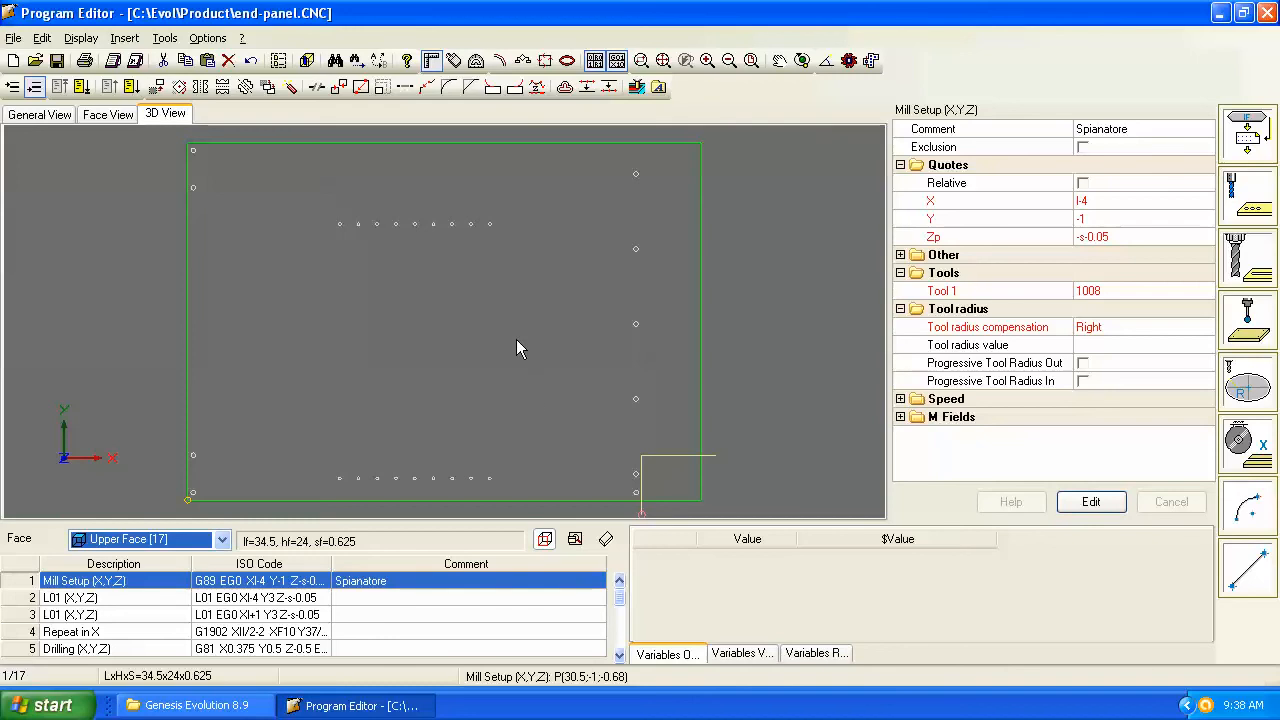
pyautogui.moveTo(544, 540)
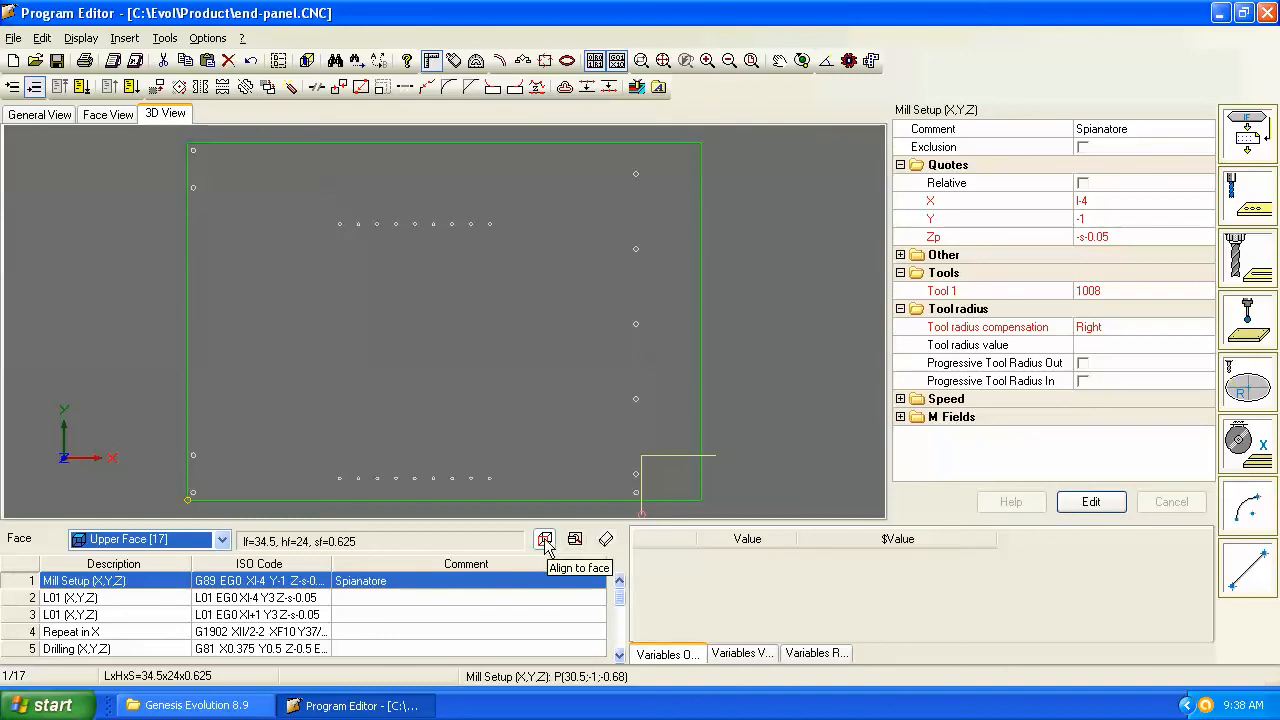
pyautogui.moveTo(606, 540)
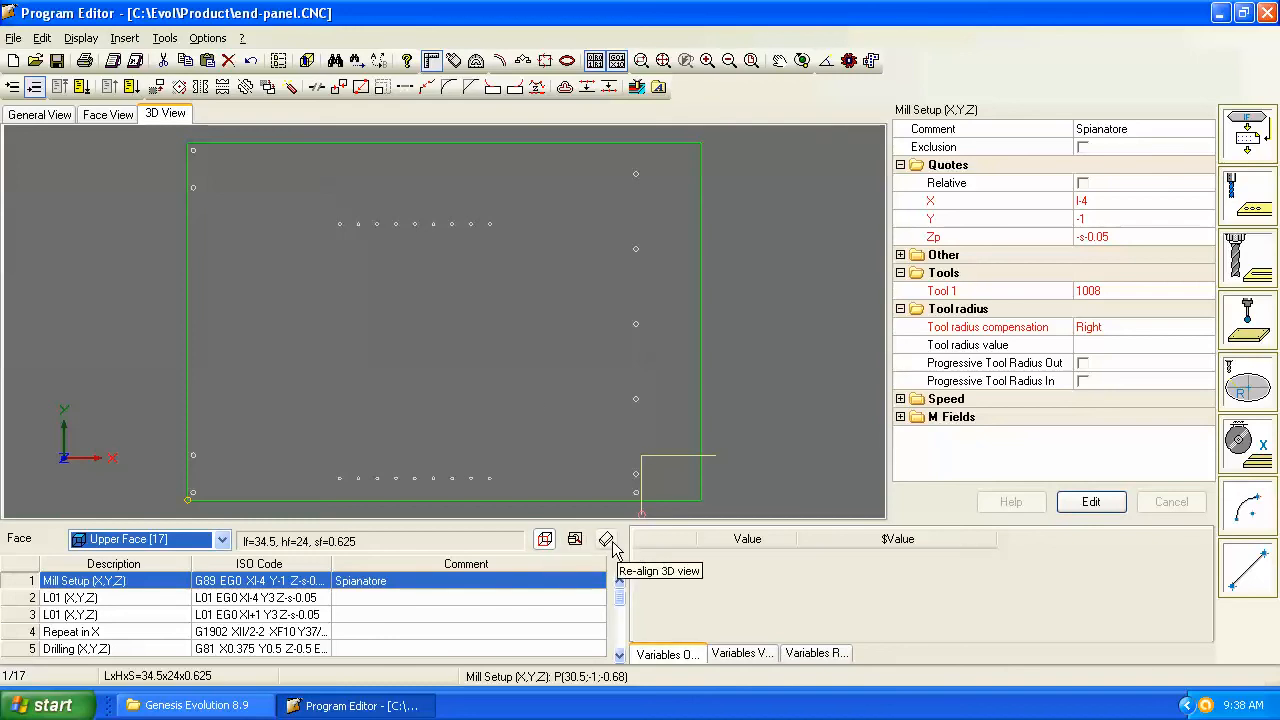
pyautogui.click(606, 540)
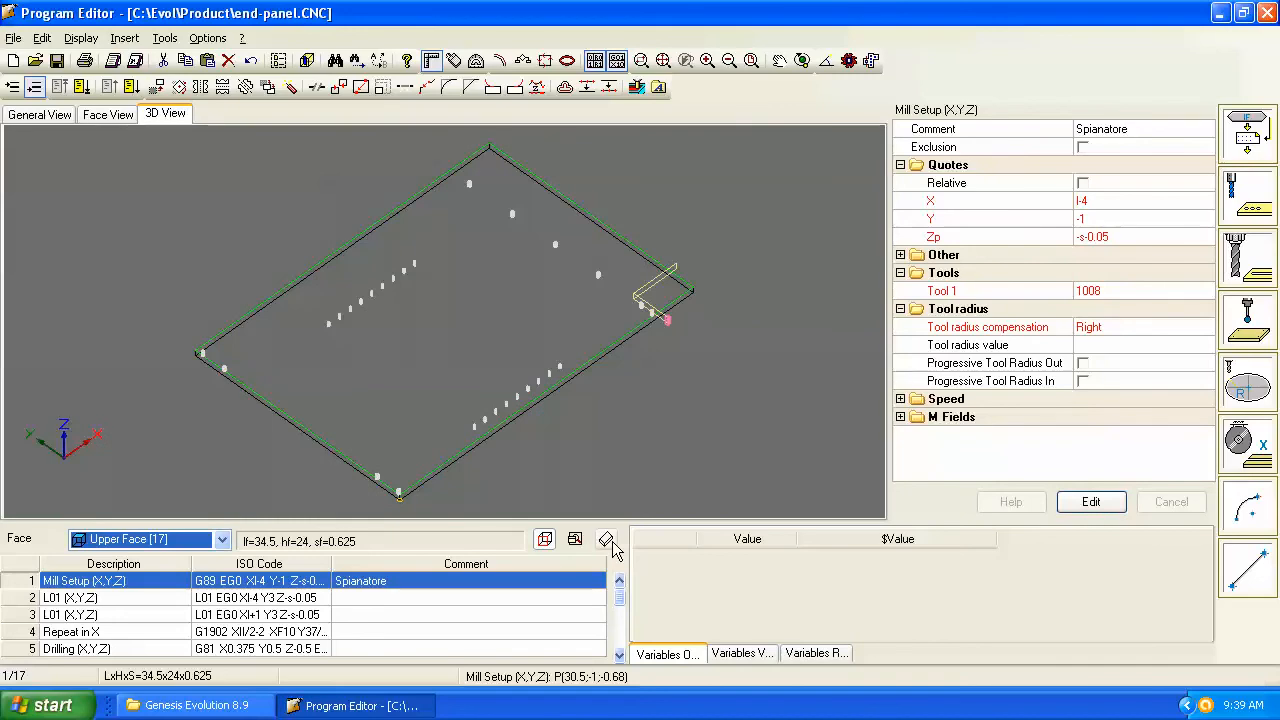
pyautogui.moveTo(560, 544)
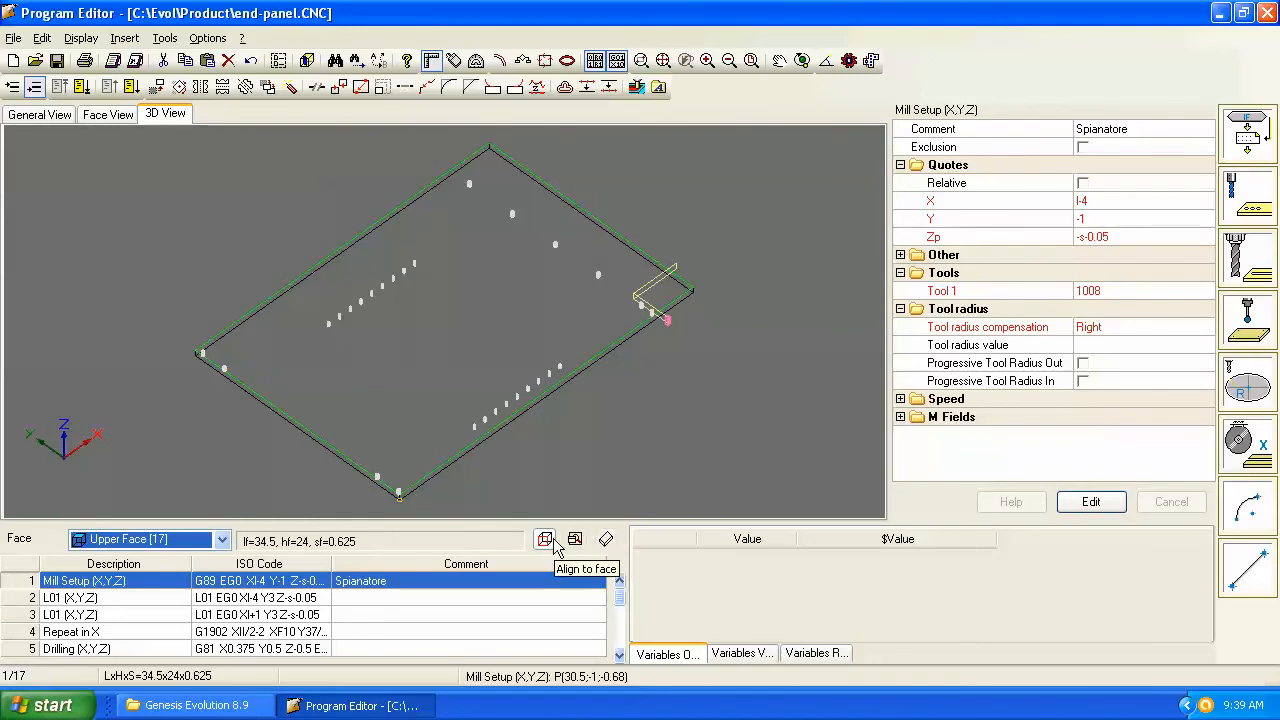
pyautogui.click(544, 538)
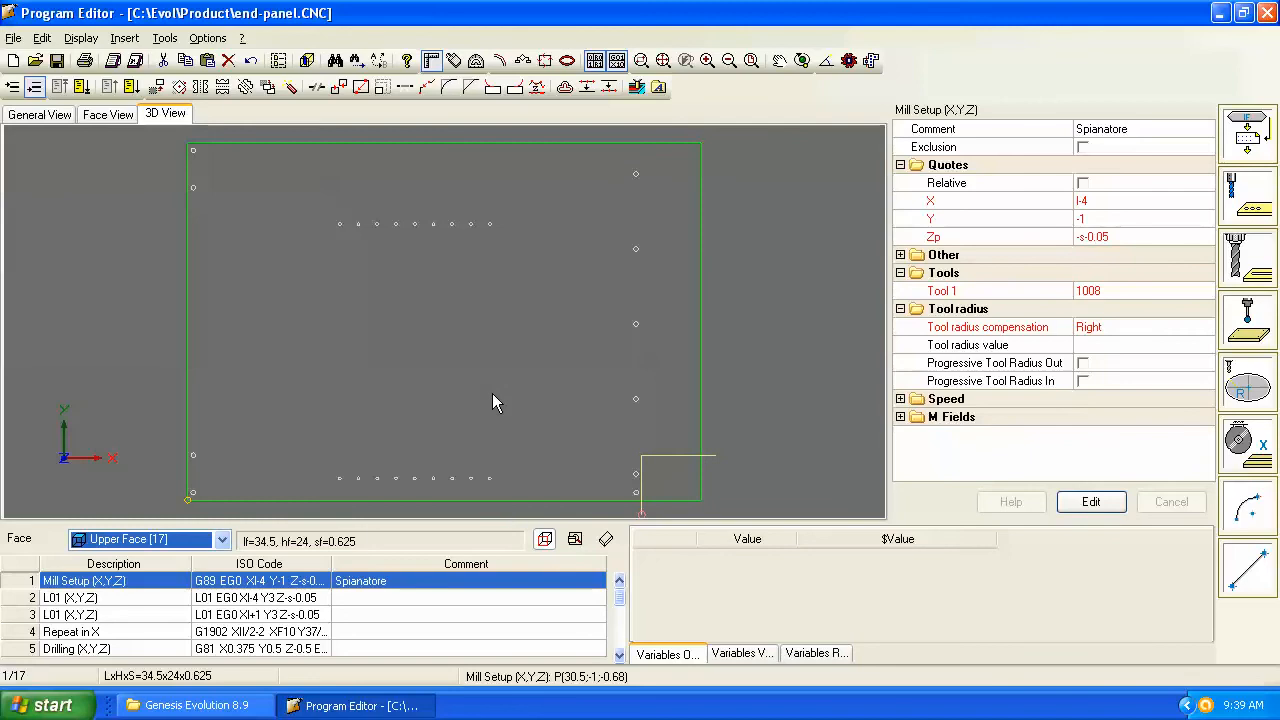
pyautogui.moveTo(332, 558)
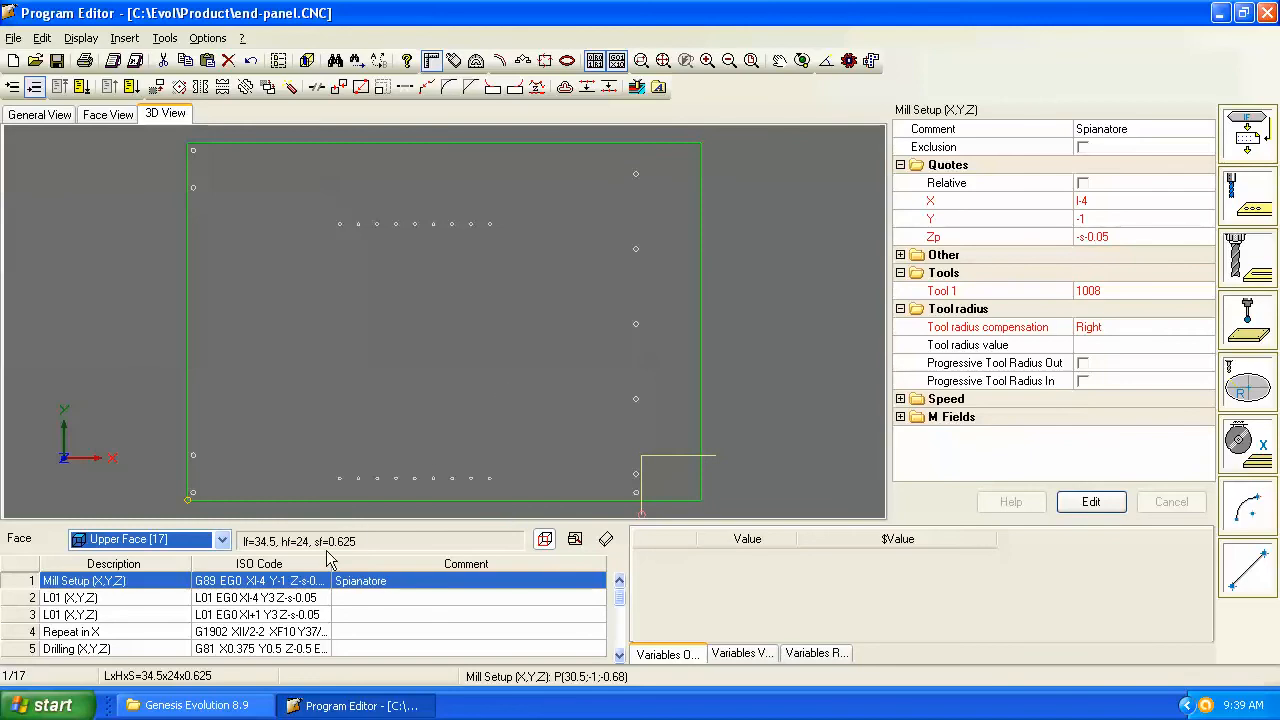
pyautogui.moveTo(258, 442)
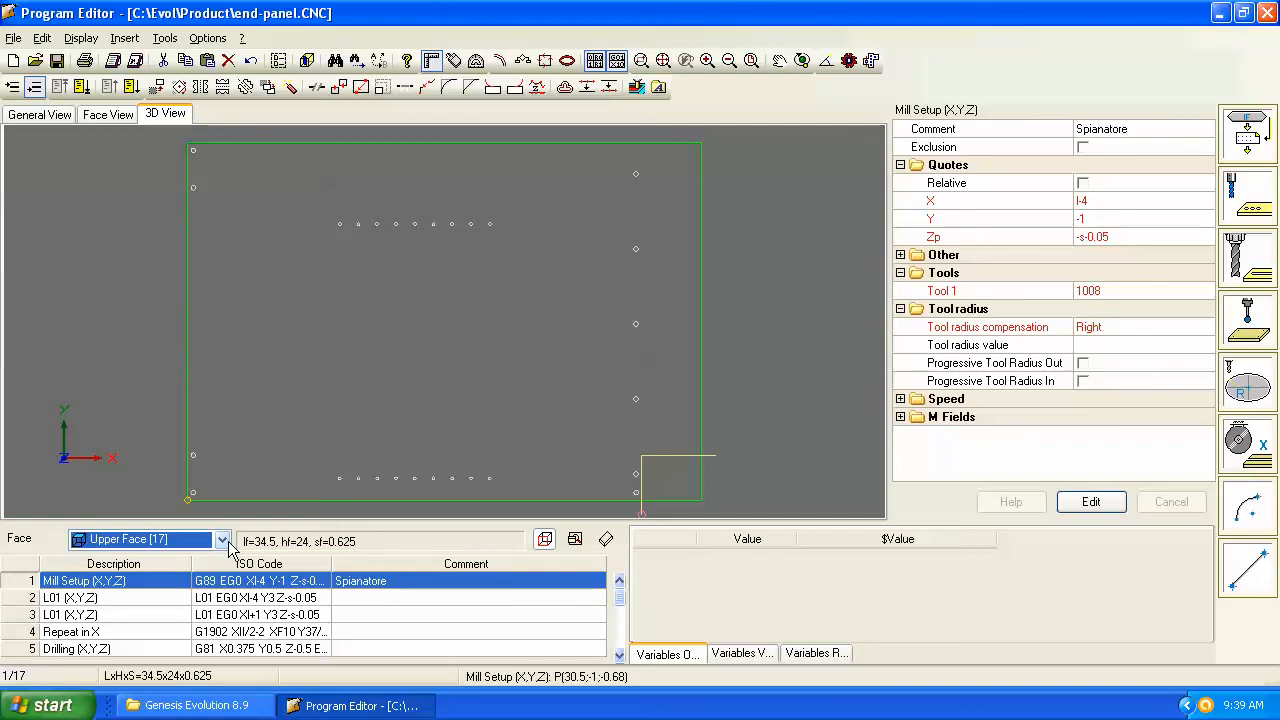
# Step: Show the Front Face, hide its face workings, then toggle them back on
pyautogui.click(220, 540)
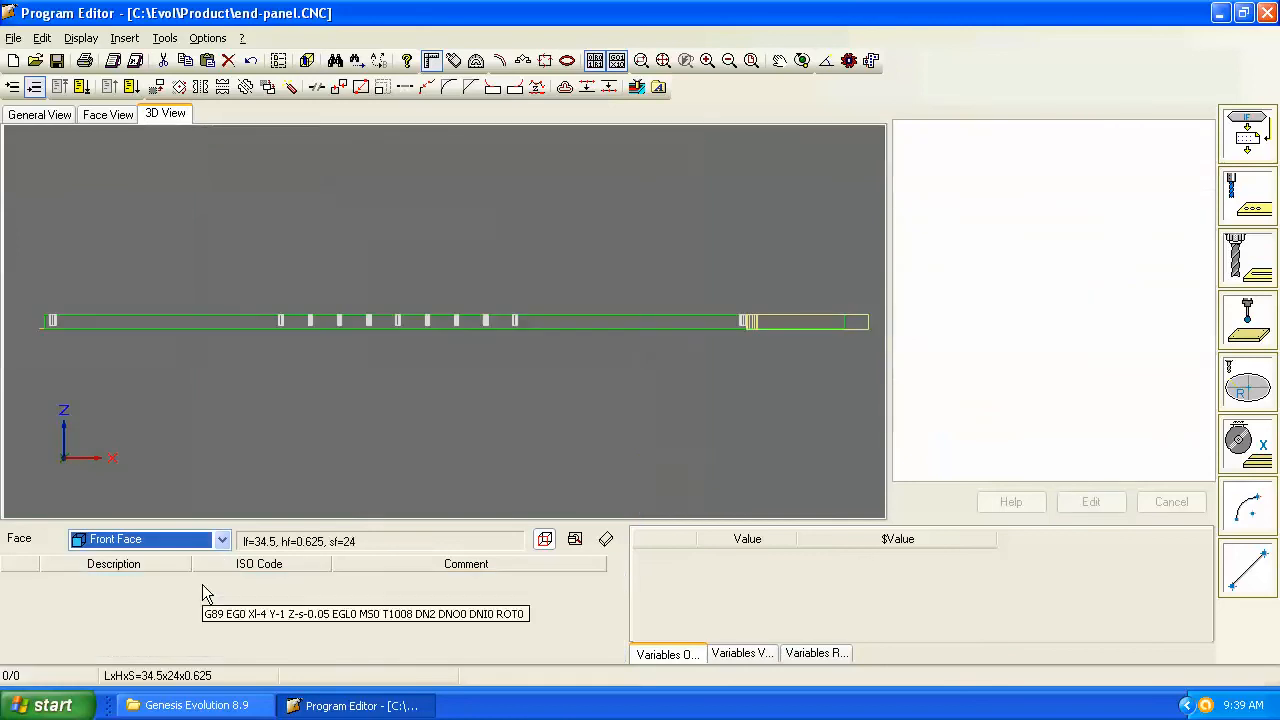
pyautogui.moveTo(576, 300)
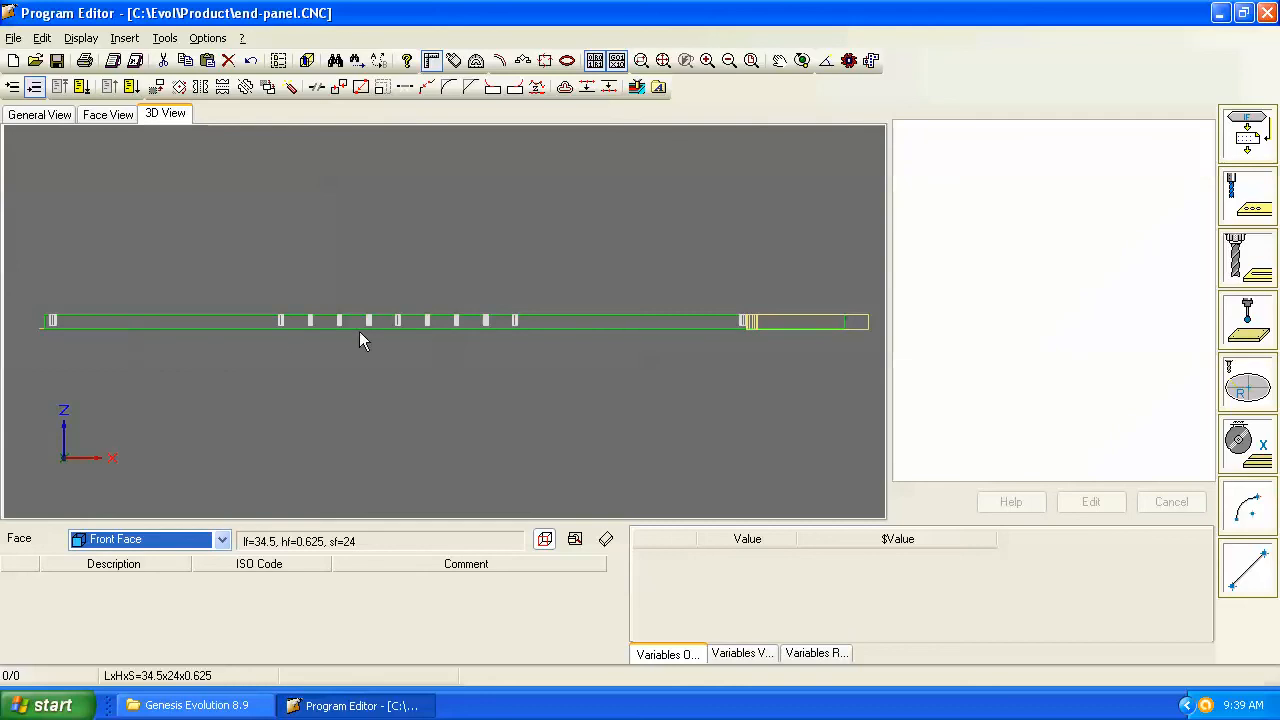
pyautogui.moveTo(576, 540)
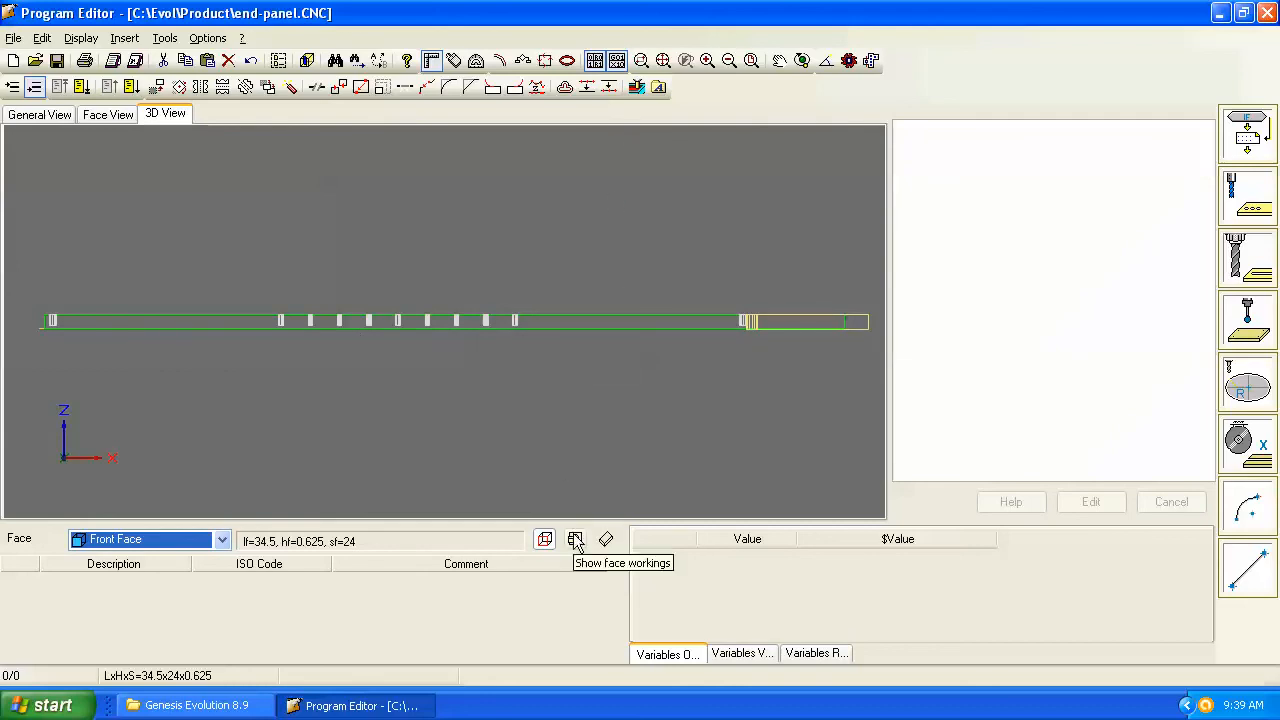
pyautogui.click(576, 540)
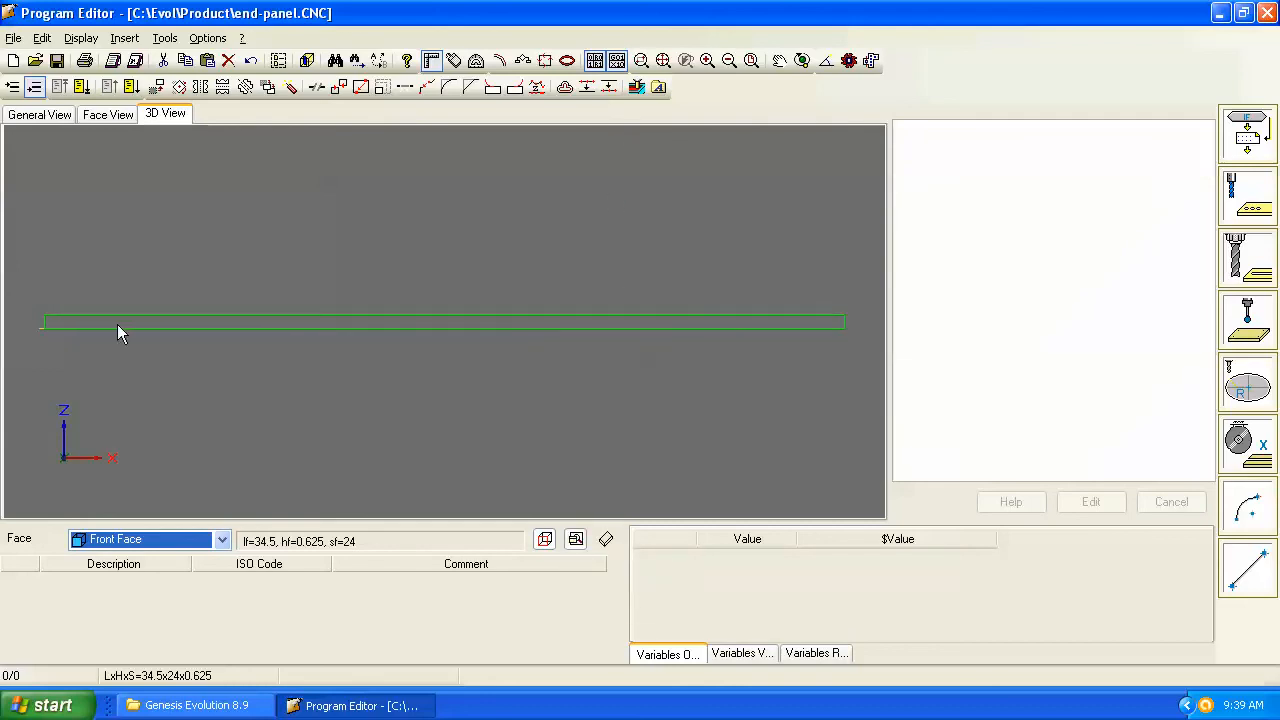
pyautogui.moveTo(364, 378)
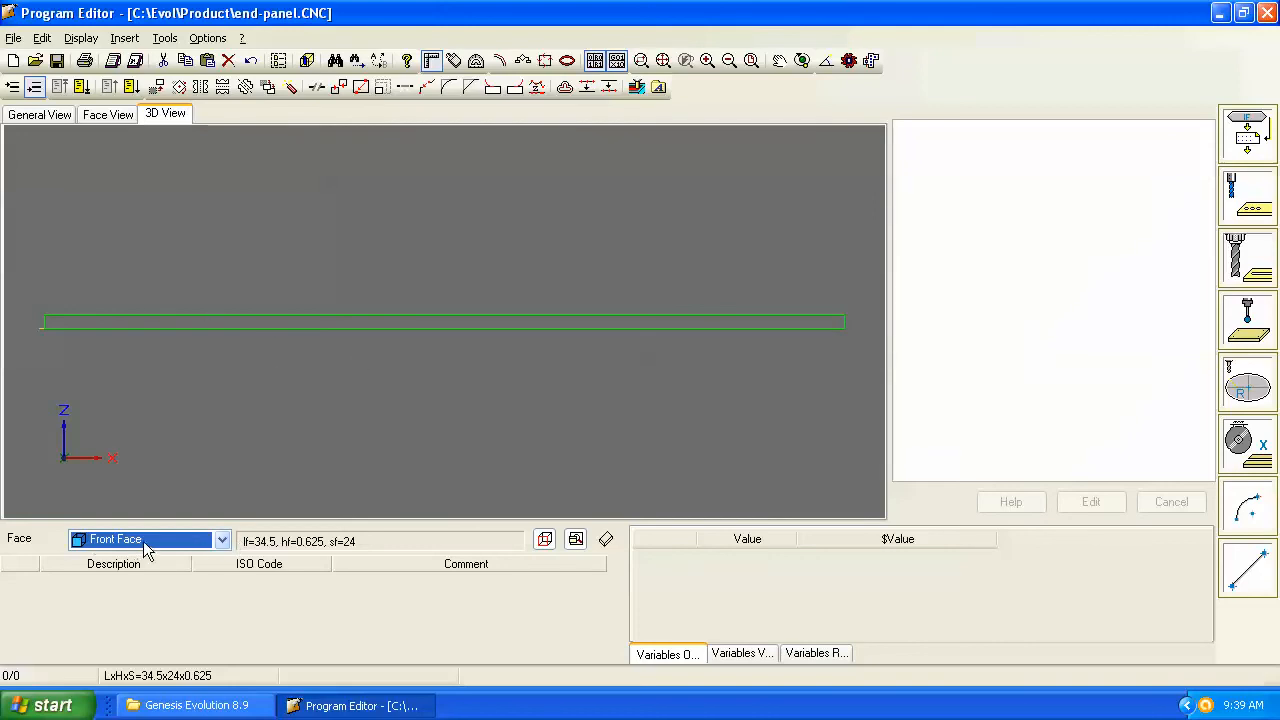
pyautogui.moveTo(576, 540)
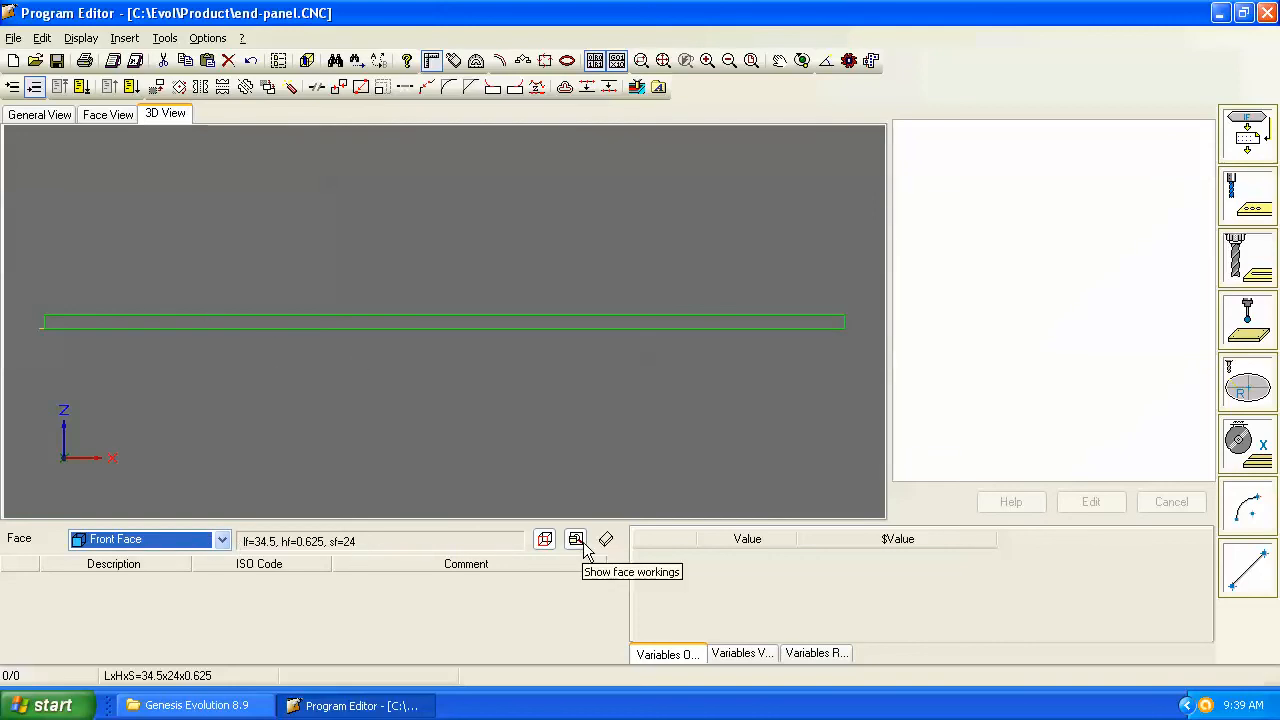
pyautogui.click(576, 540)
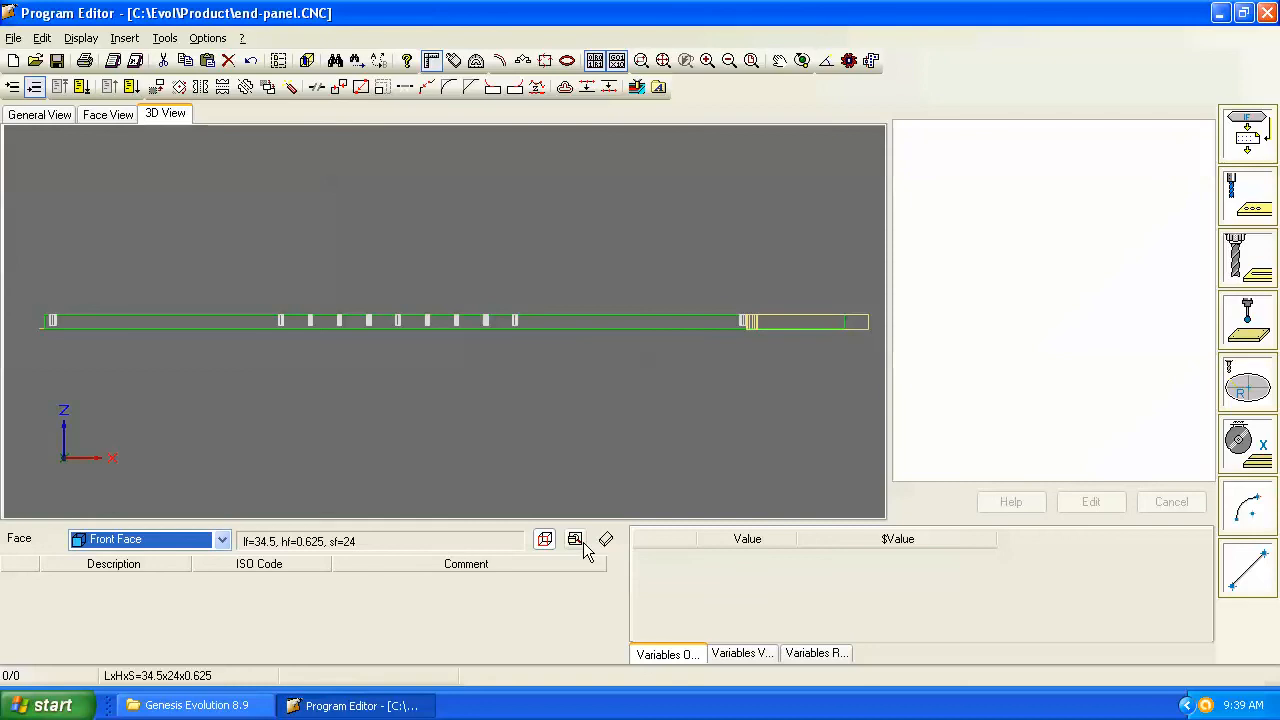
pyautogui.click(576, 540)
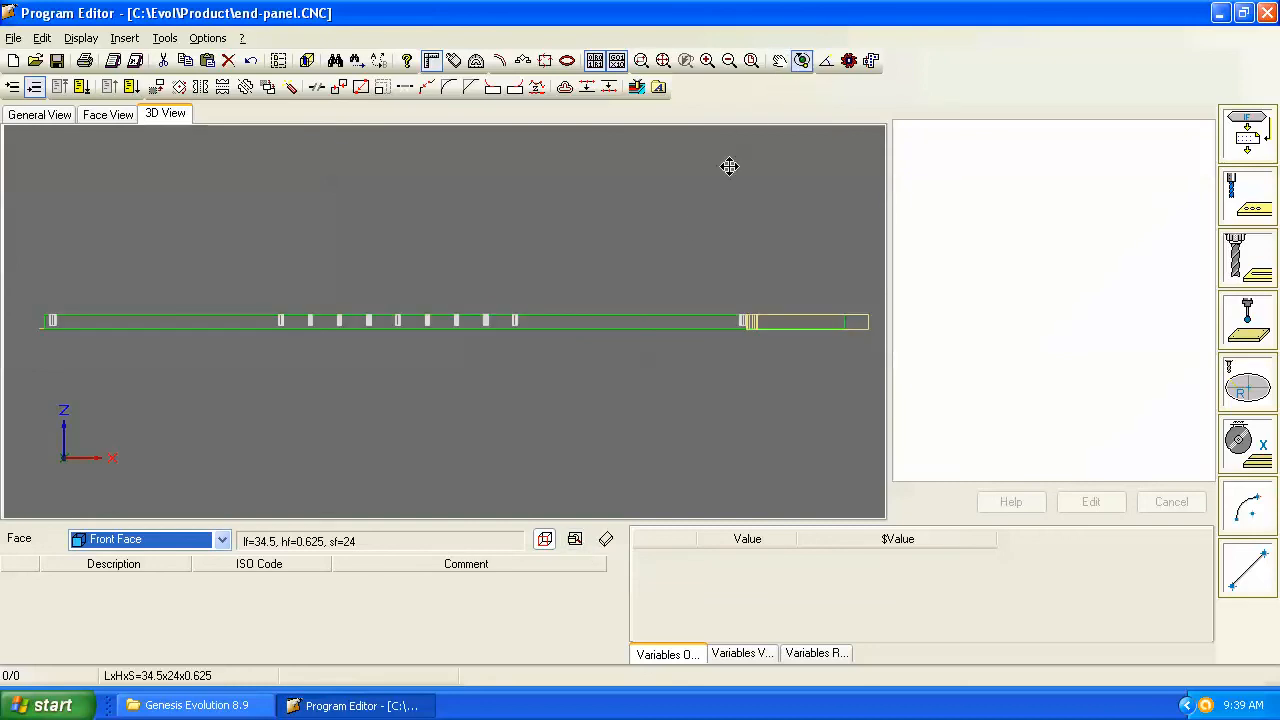
pyautogui.moveTo(476, 424)
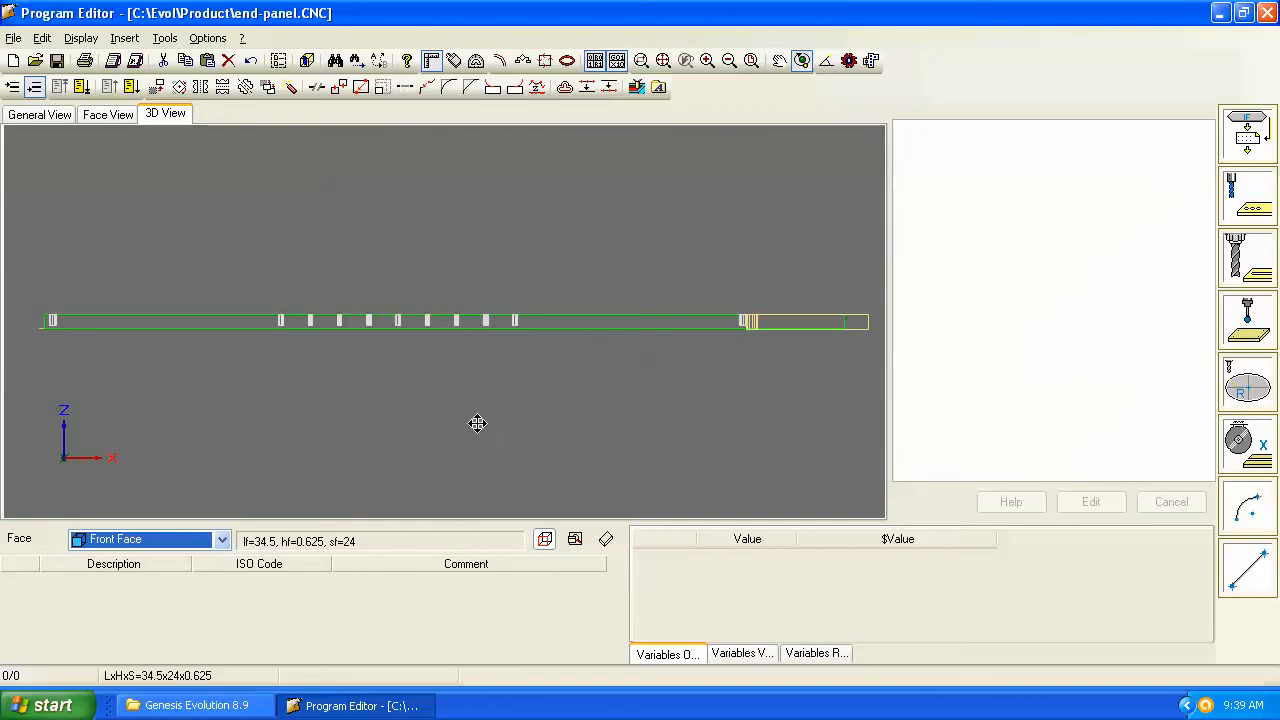
# Step: In General View edit the upper-face drilling at X 0.375, Y 3.01968 to Zp depth -0.5
pyautogui.click(220, 540)
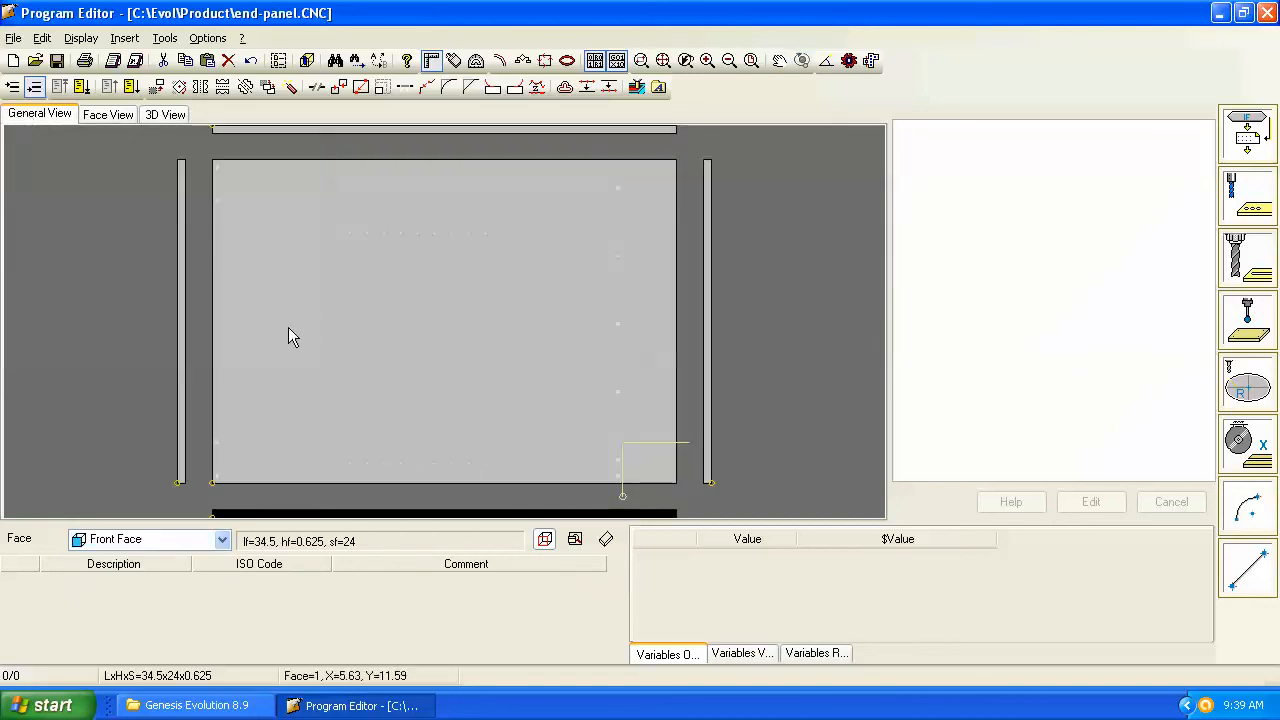
pyautogui.click(116, 596)
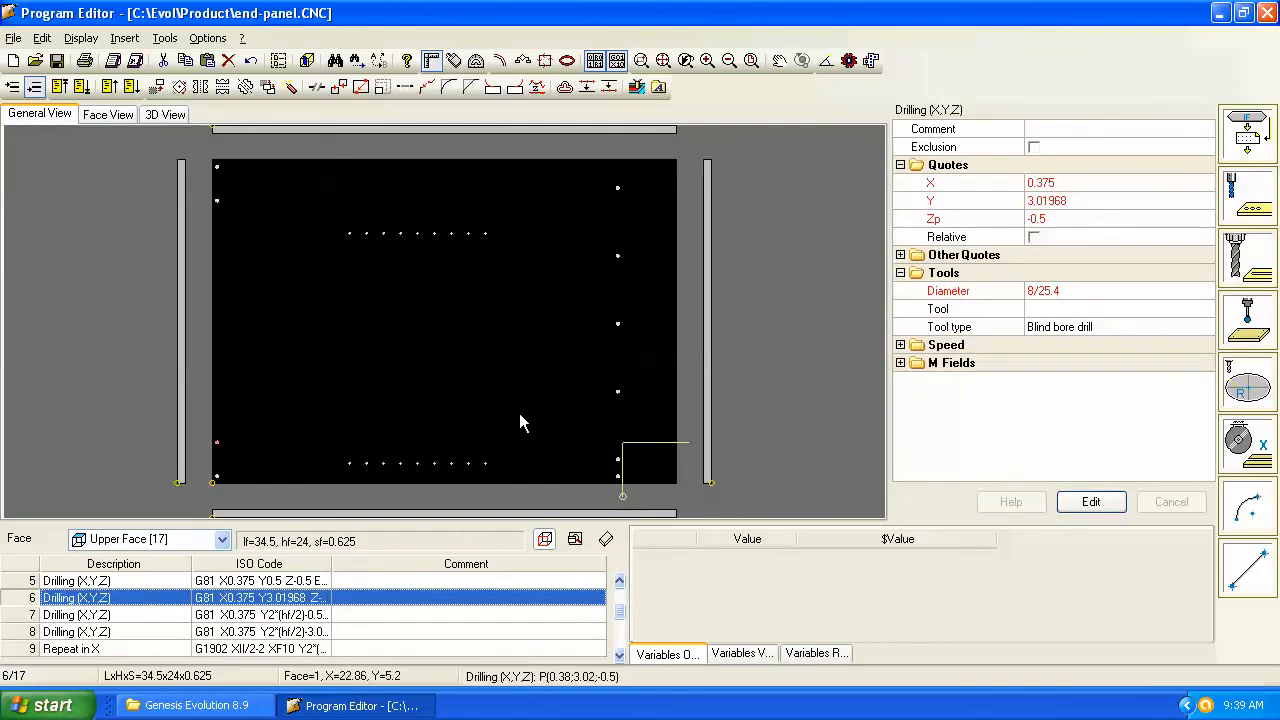
pyautogui.moveTo(1044, 224)
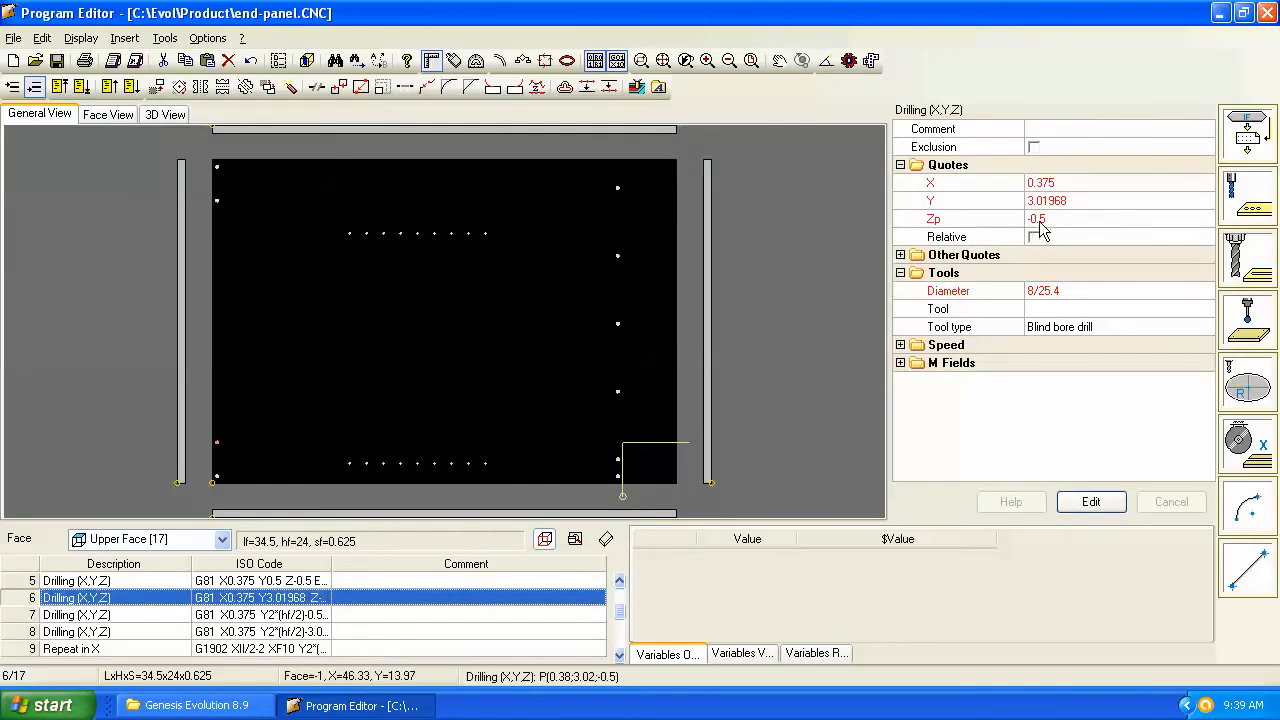
pyautogui.click(1090, 500)
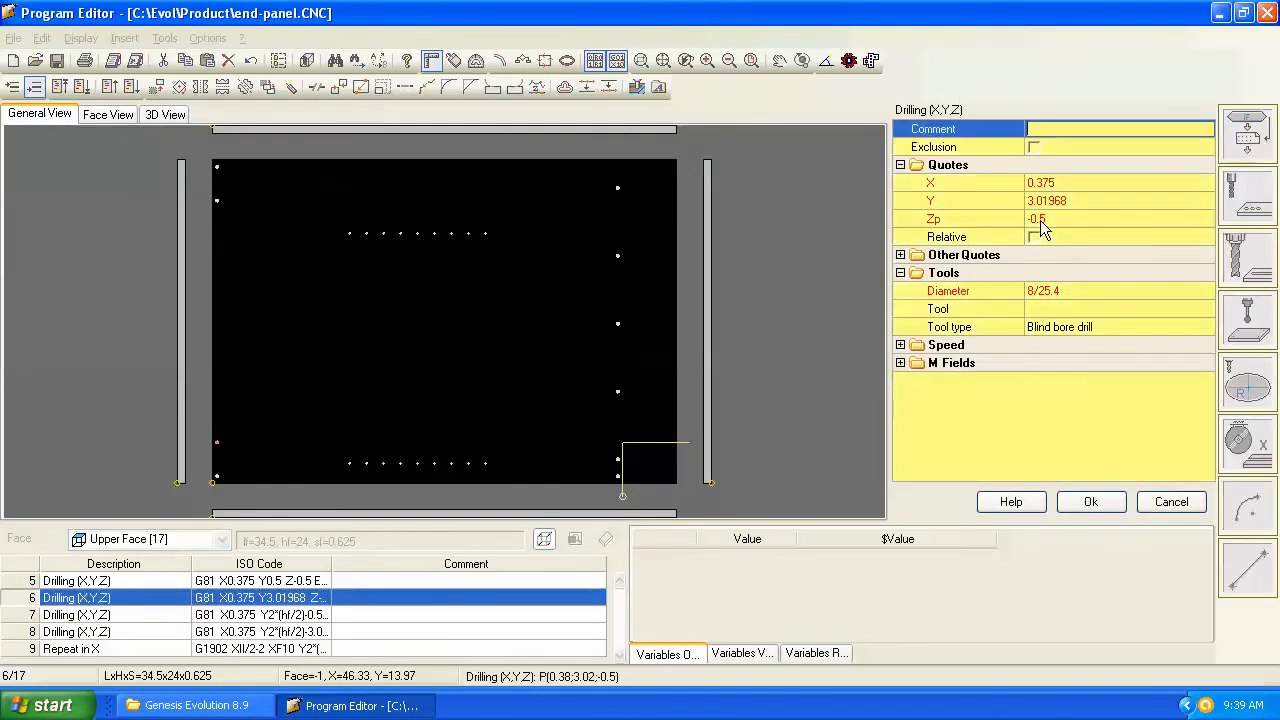
pyautogui.click(1100, 218)
pyautogui.write('-05')
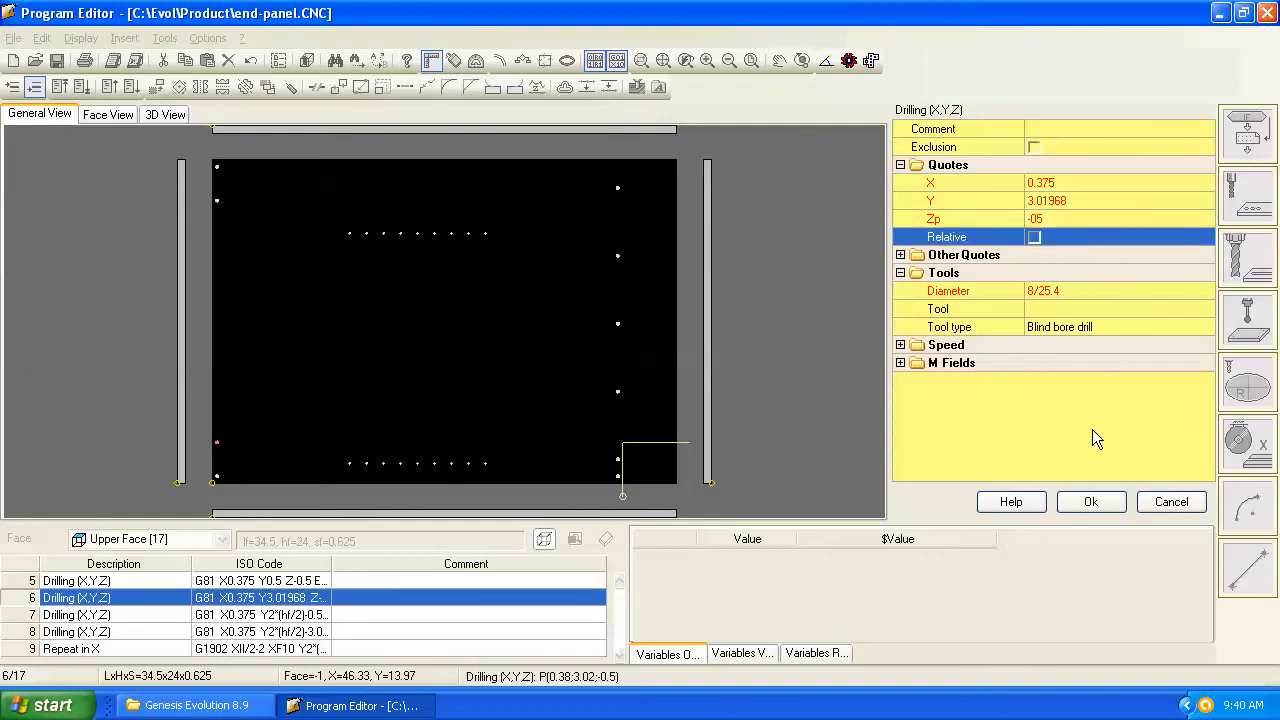
pyautogui.click(1092, 500)
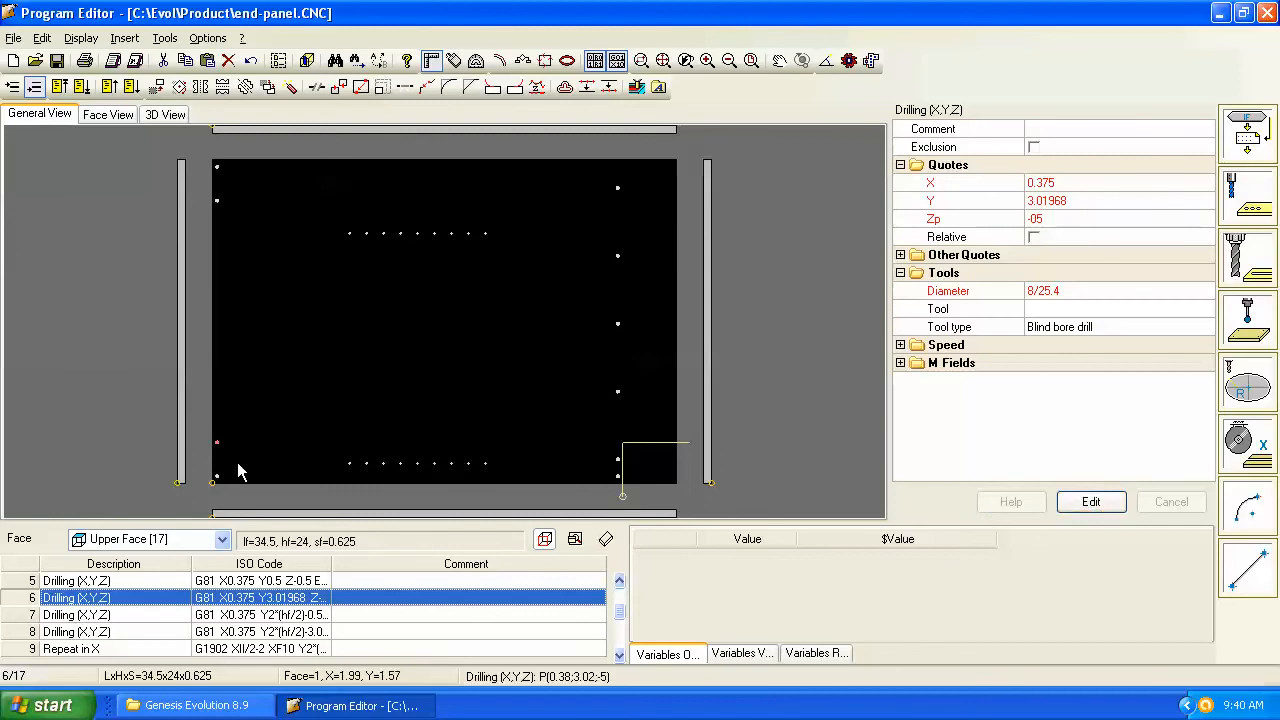
pyautogui.moveTo(112, 212)
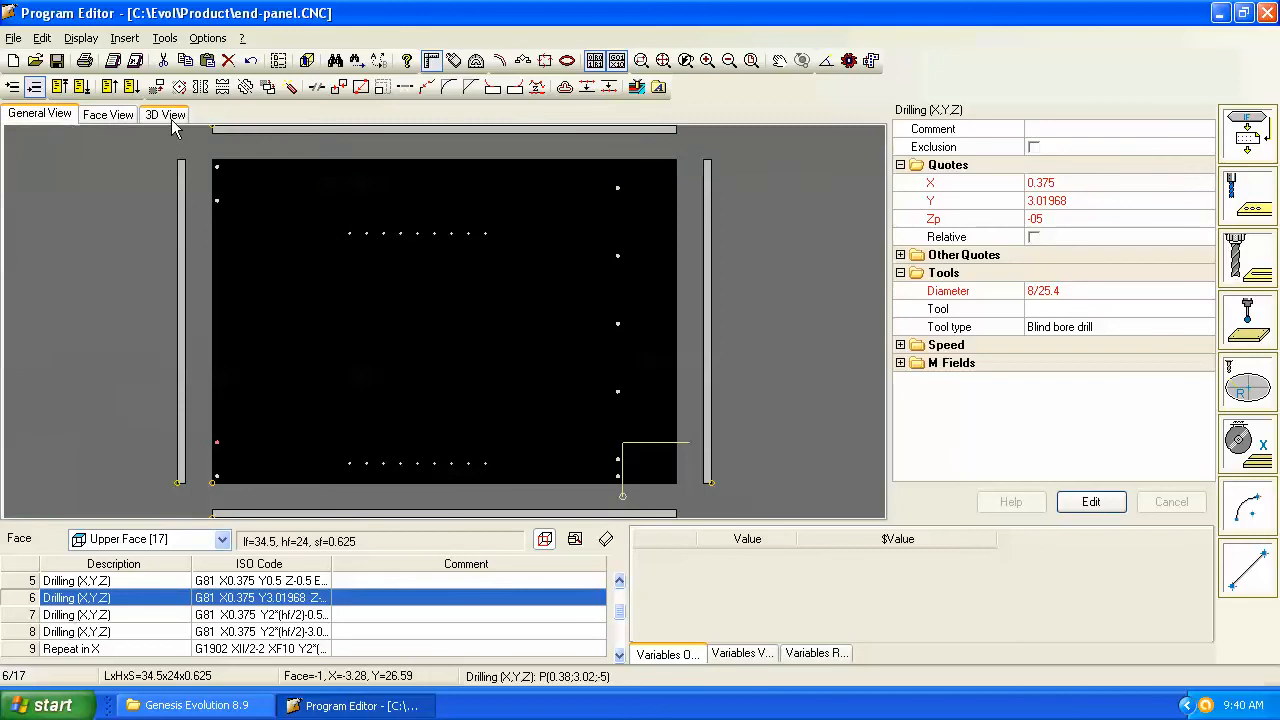
# Step: Orbit the 3D panel model through edge-on, perspective and low side angles to view its holes
pyautogui.click(164, 112)
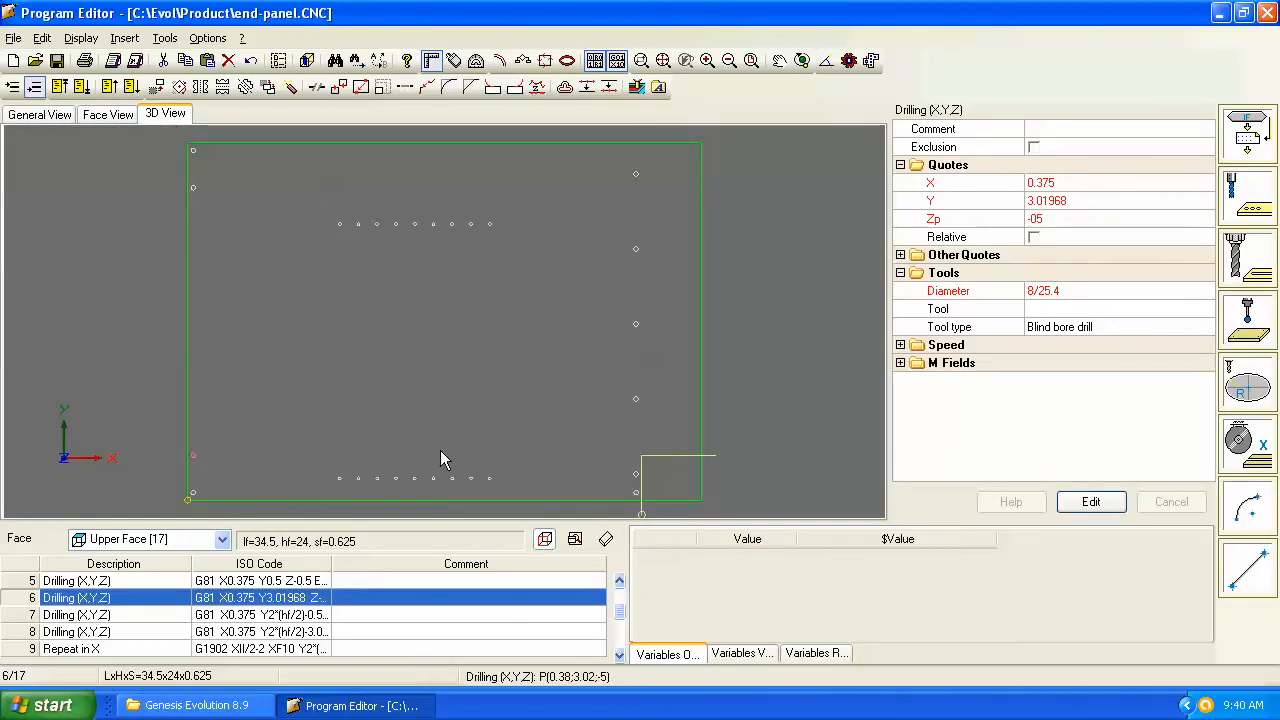
pyautogui.moveTo(576, 540)
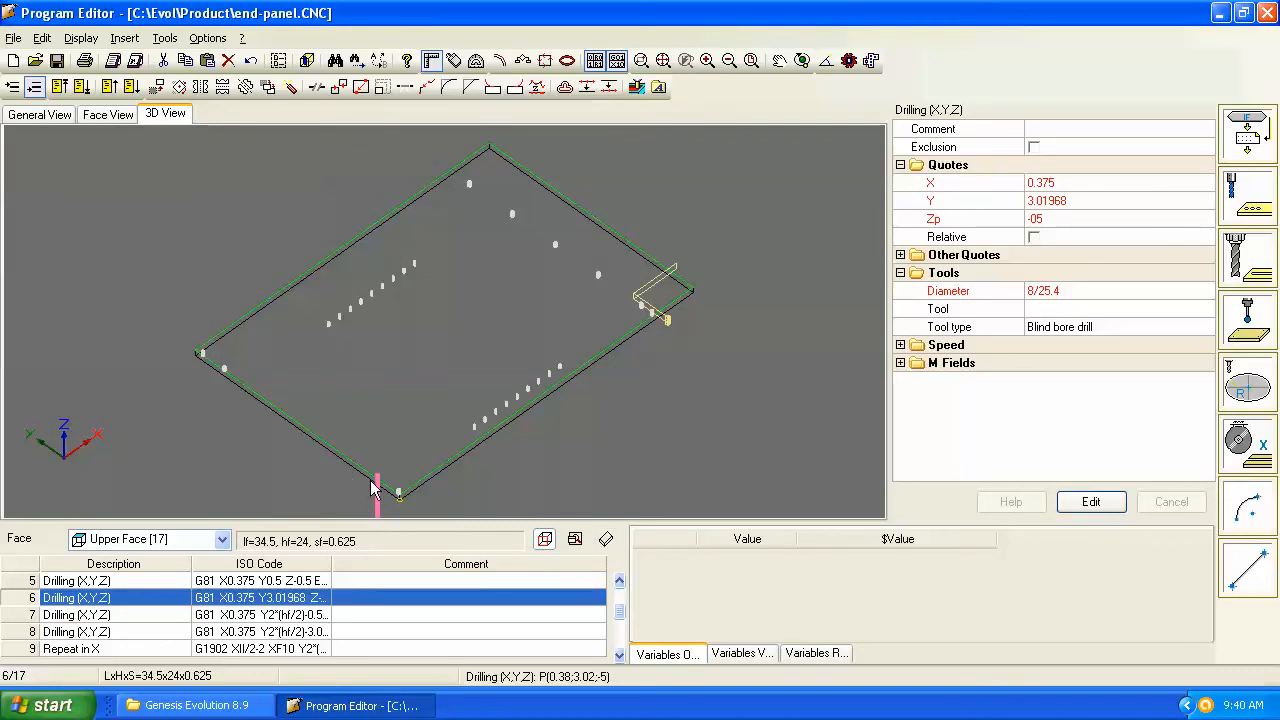
pyautogui.moveTo(524, 472)
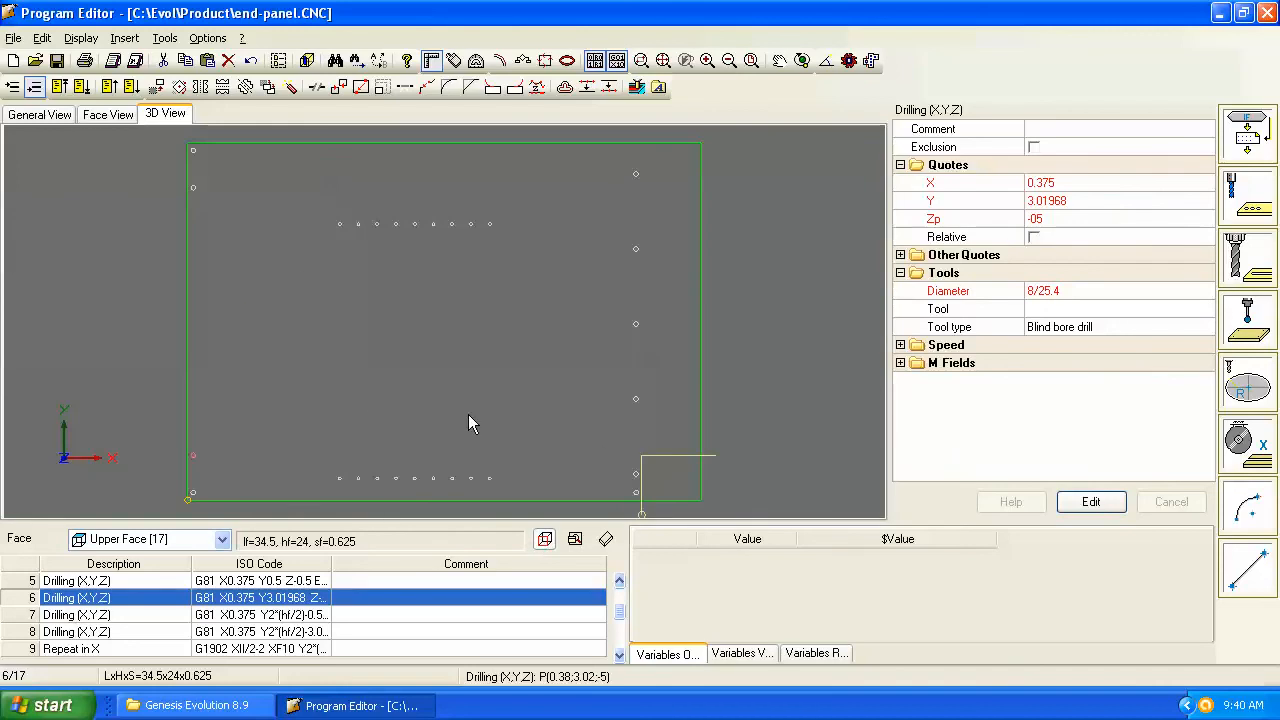
pyautogui.moveTo(504, 460)
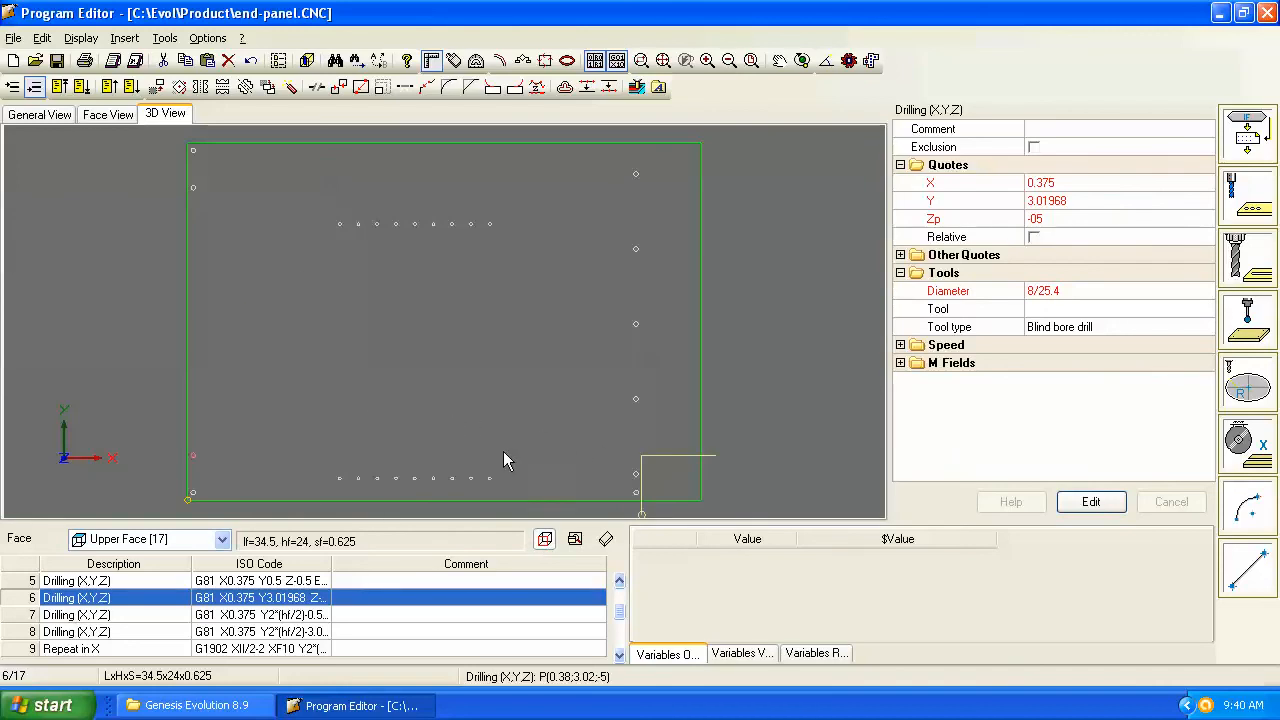
pyautogui.moveTo(604, 544)
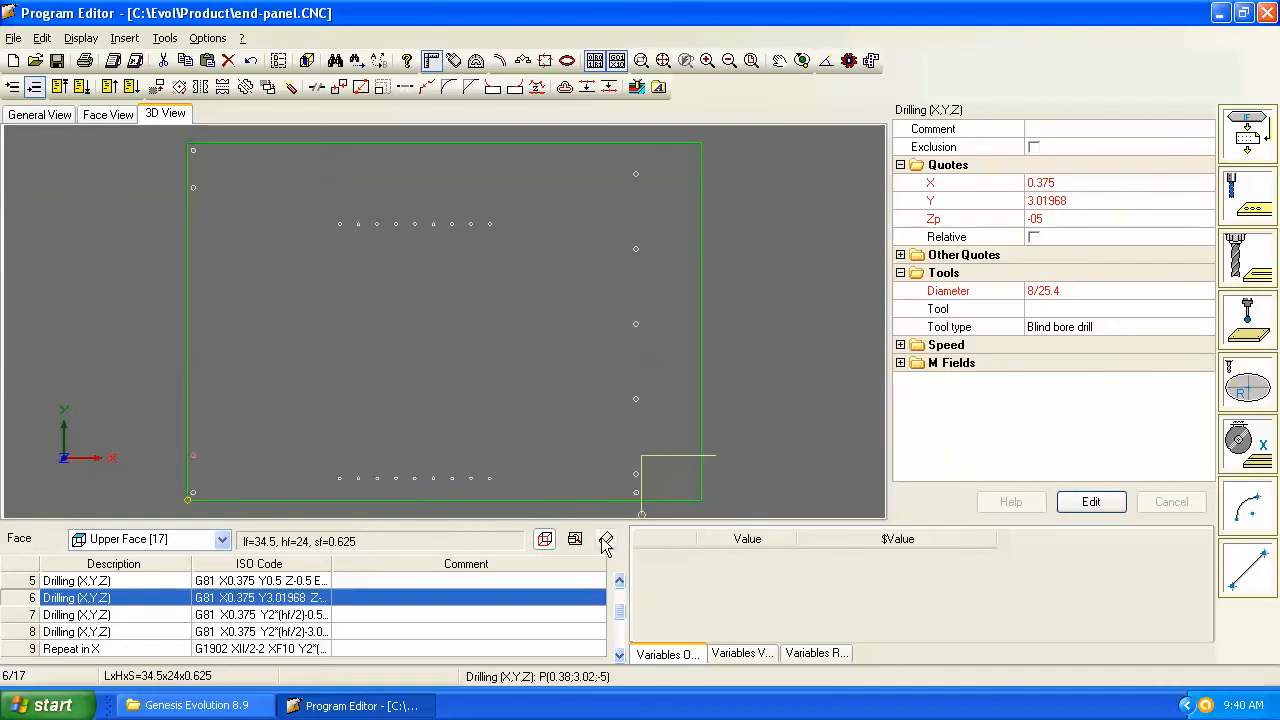
pyautogui.moveTo(702, 278)
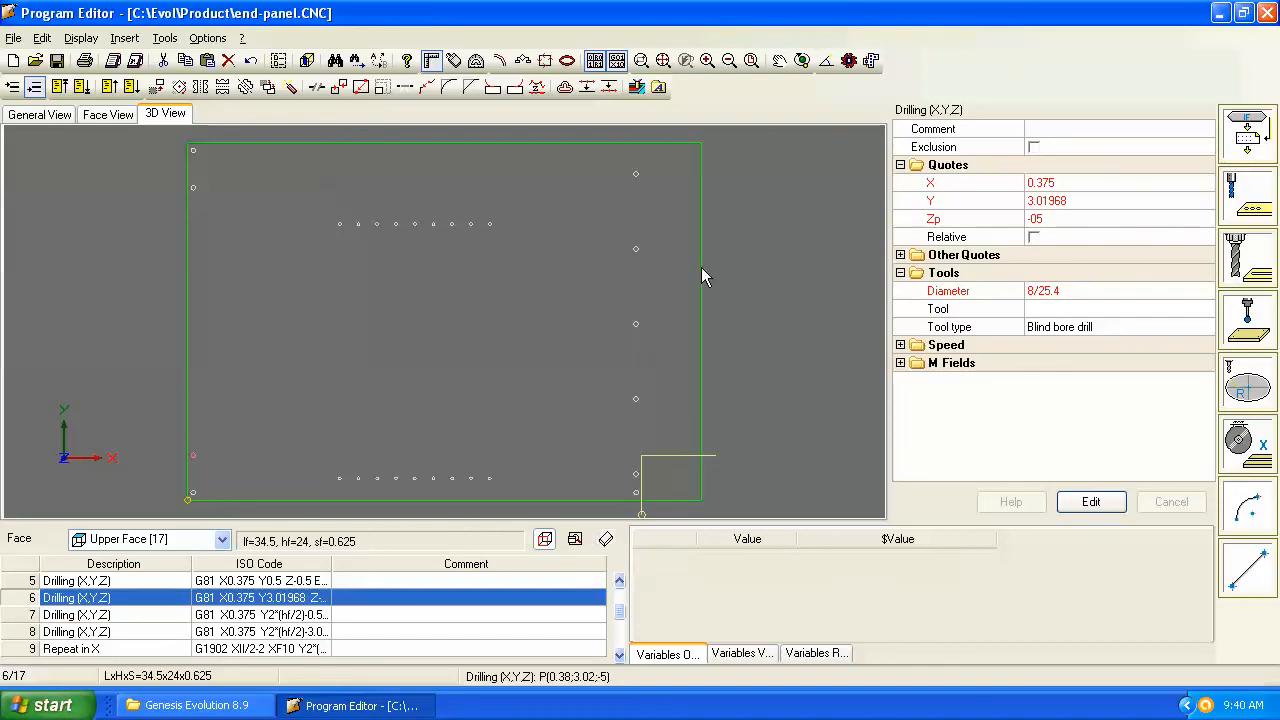
pyautogui.moveTo(802, 60)
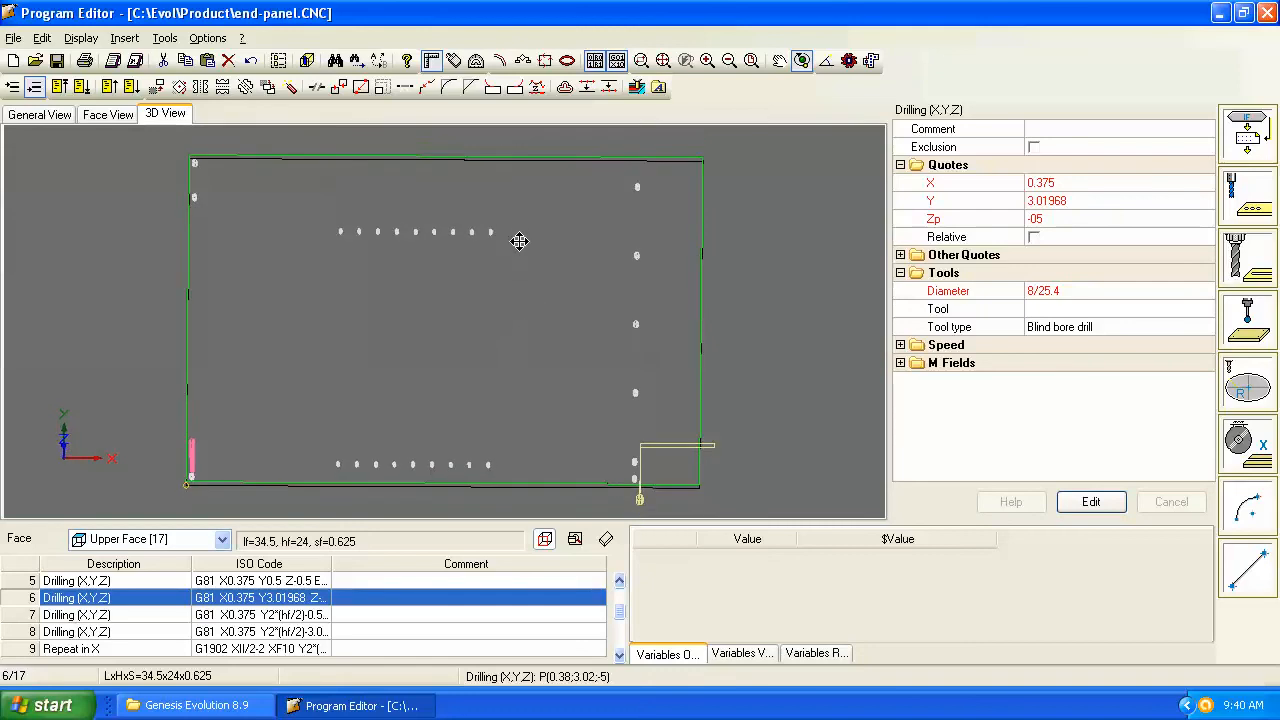
pyautogui.moveTo(520, 240); pyautogui.dragTo(388, 336)
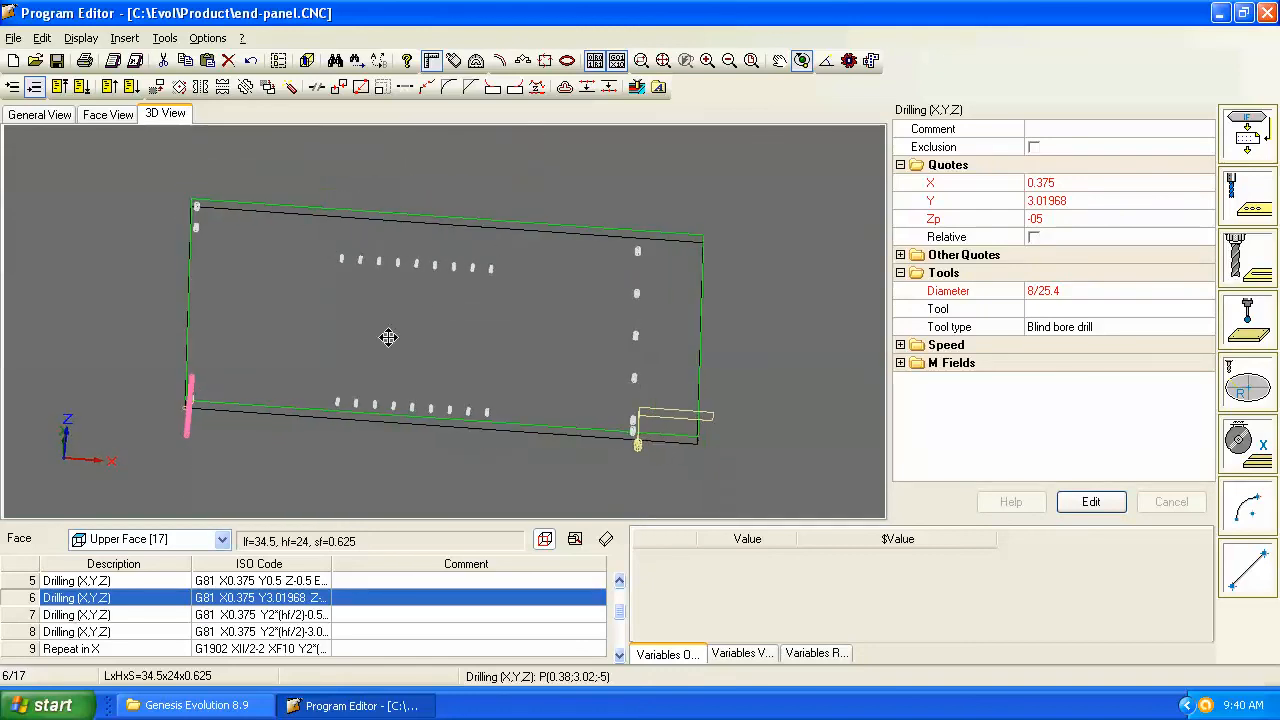
pyautogui.moveTo(388, 336); pyautogui.dragTo(464, 236)
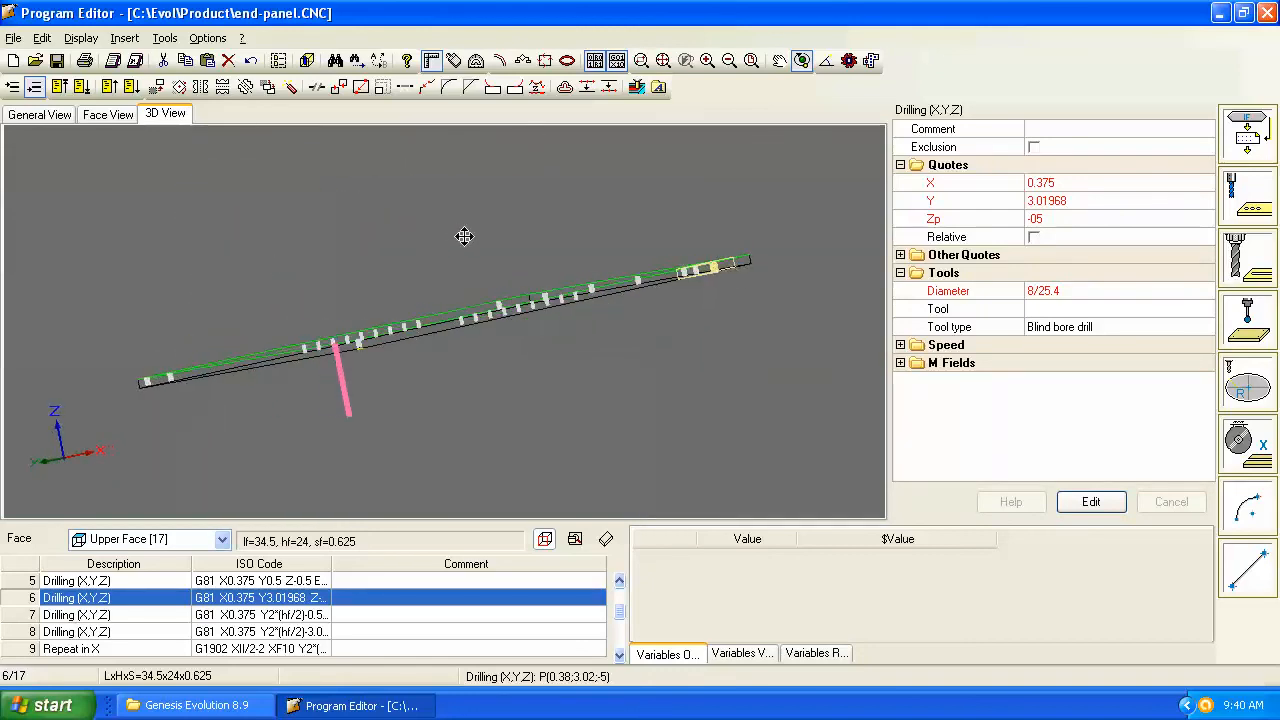
pyautogui.moveTo(464, 236); pyautogui.dragTo(248, 388)
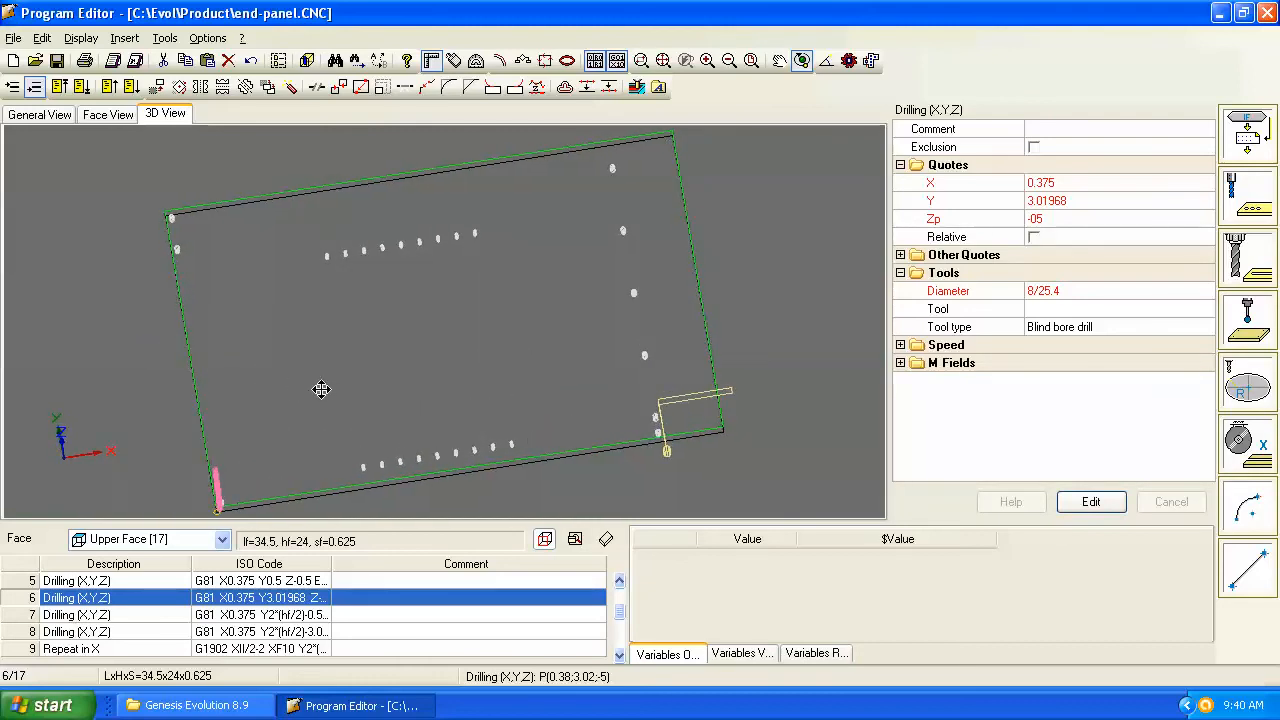
pyautogui.moveTo(320, 388); pyautogui.dragTo(228, 236)
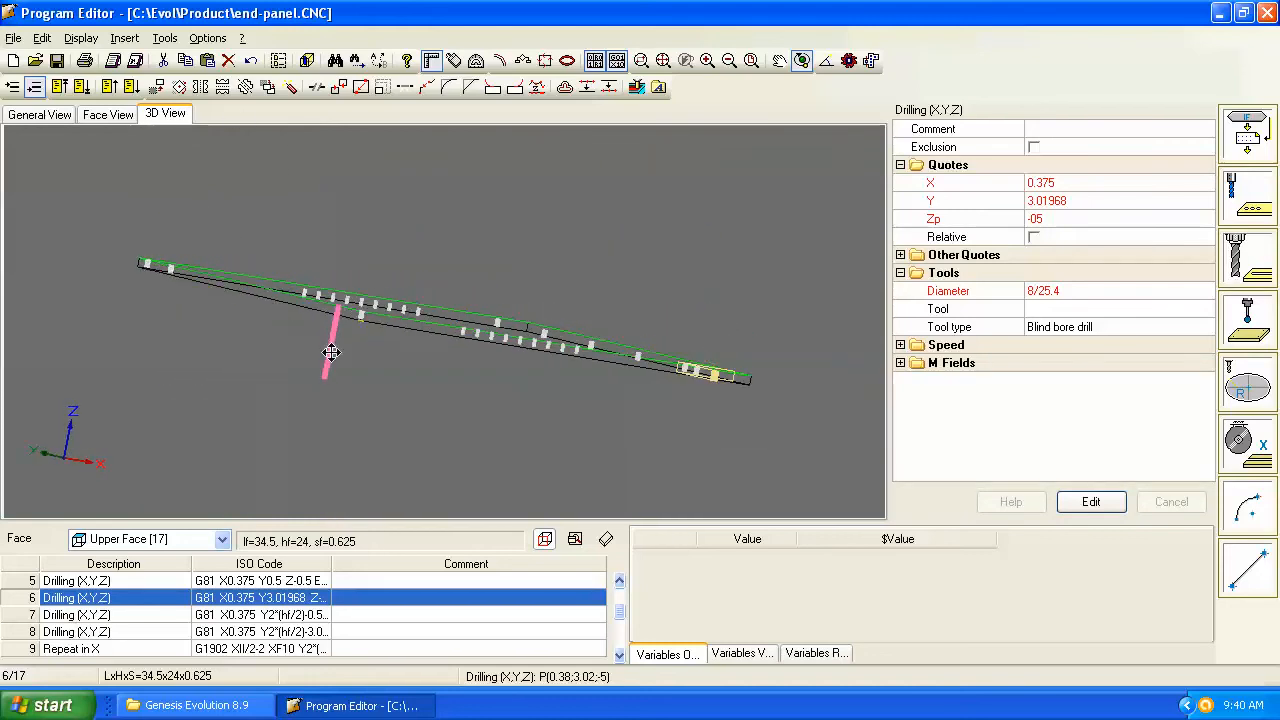
pyautogui.moveTo(320, 356)
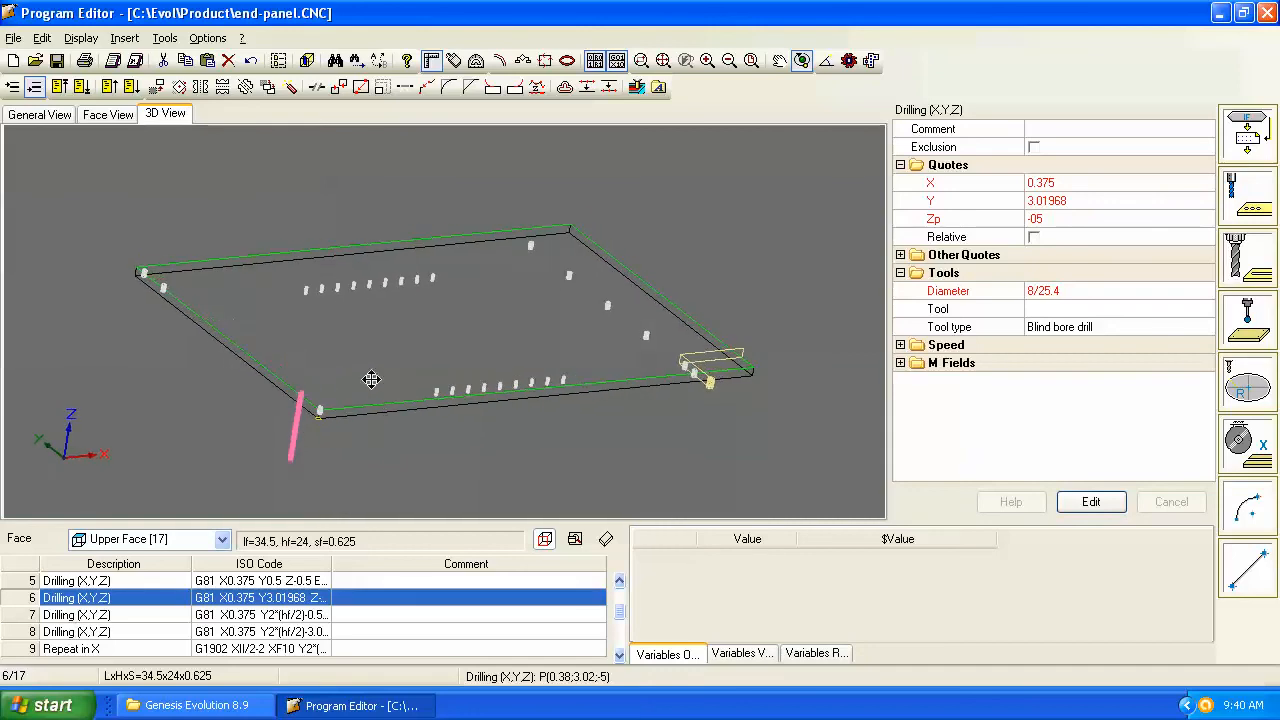
pyautogui.moveTo(300, 404)
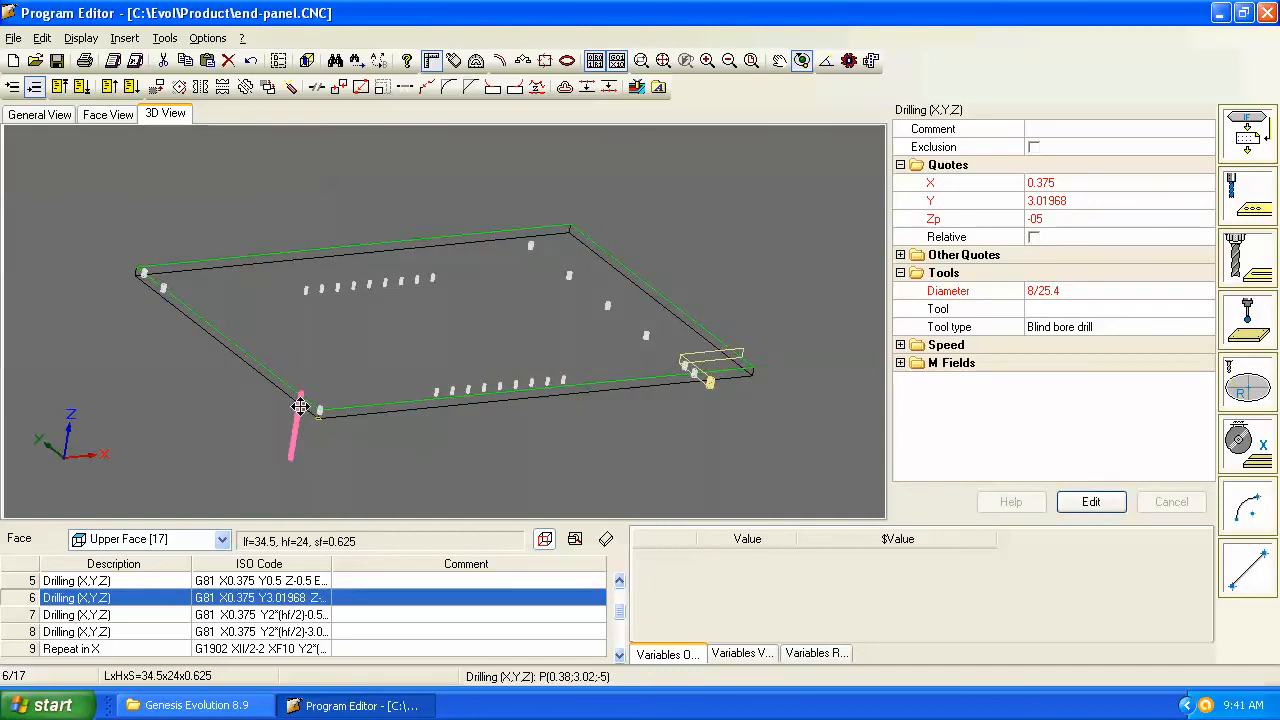
pyautogui.moveTo(300, 404); pyautogui.dragTo(330, 376)
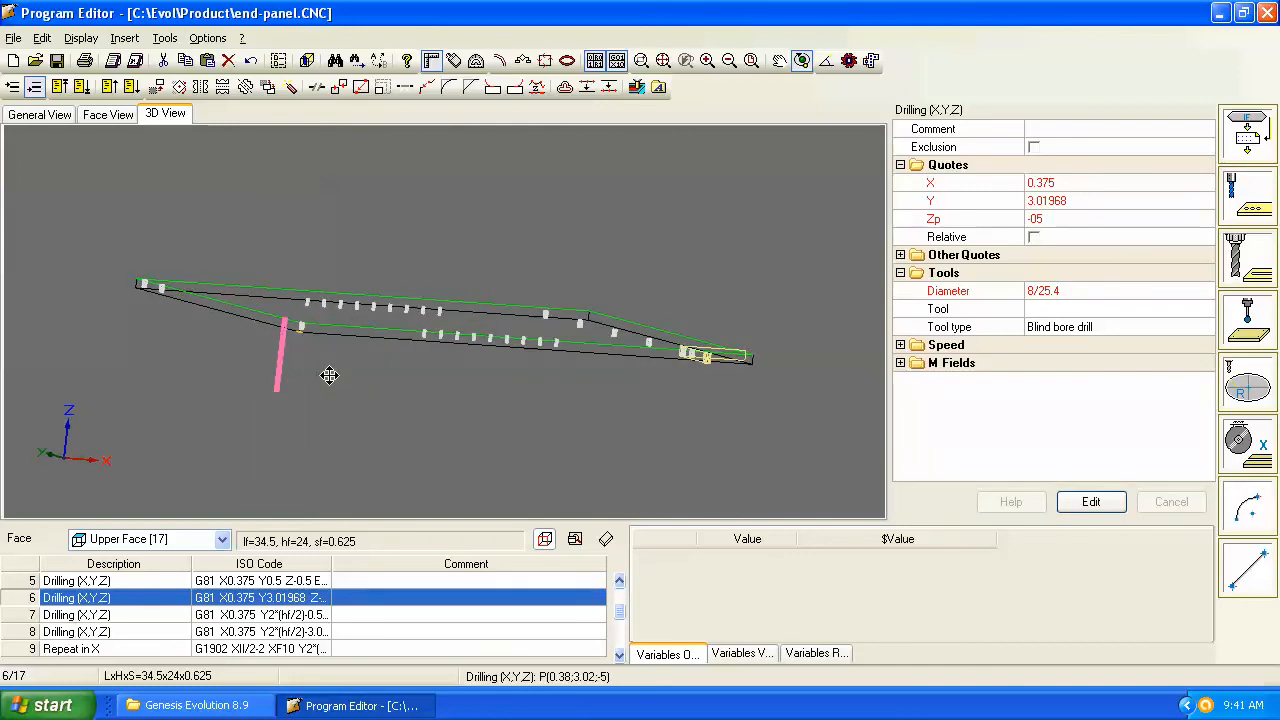
pyautogui.moveTo(328, 376); pyautogui.dragTo(256, 340)
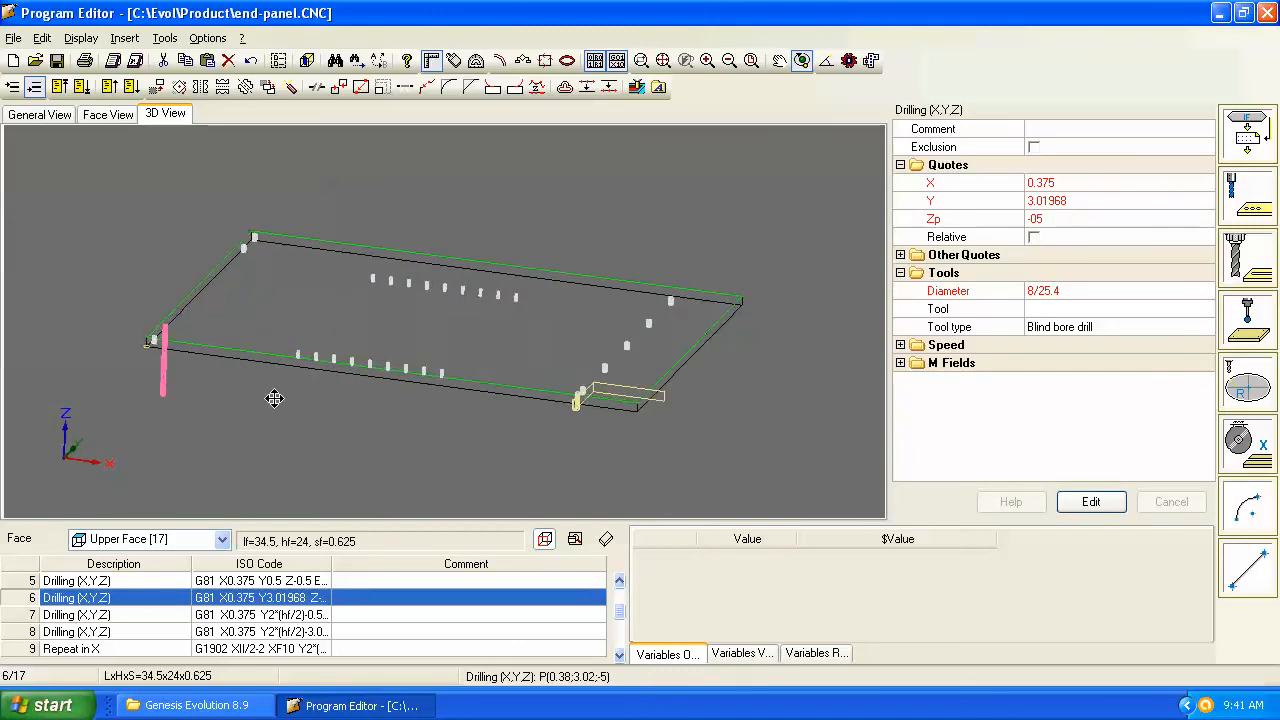
pyautogui.moveTo(276, 398); pyautogui.dragTo(362, 390)
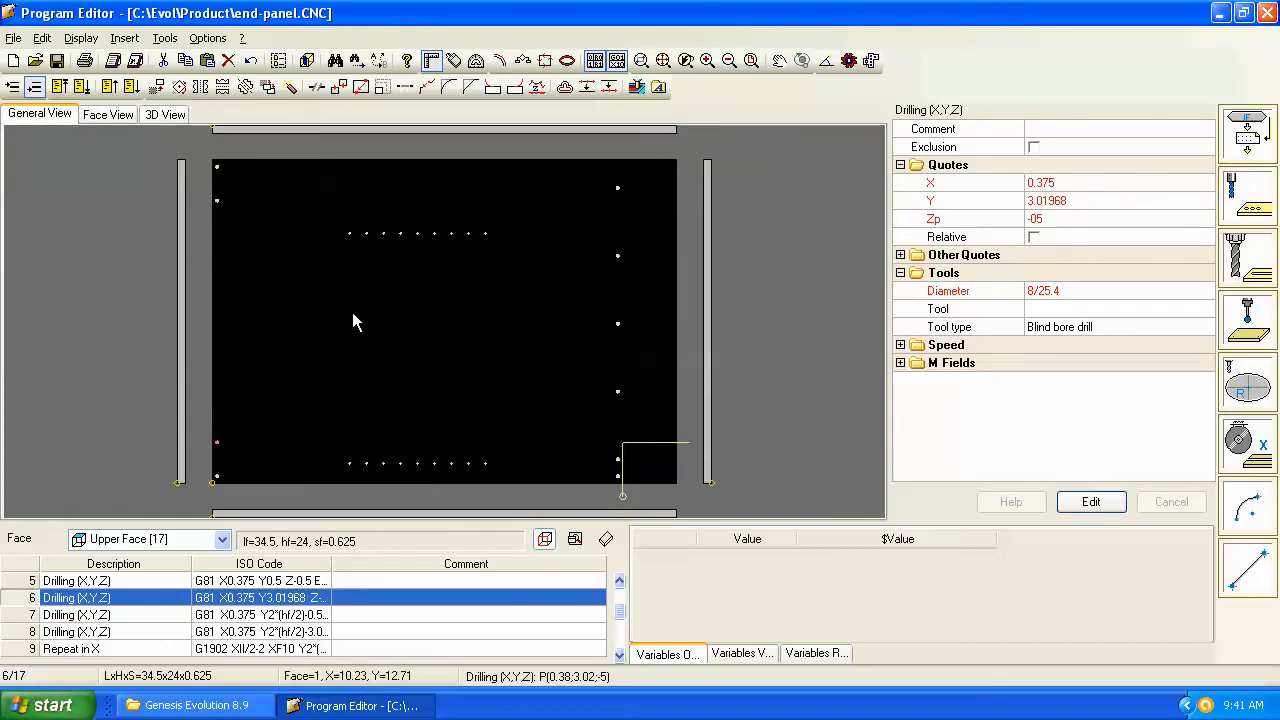
pyautogui.moveTo(358, 412)
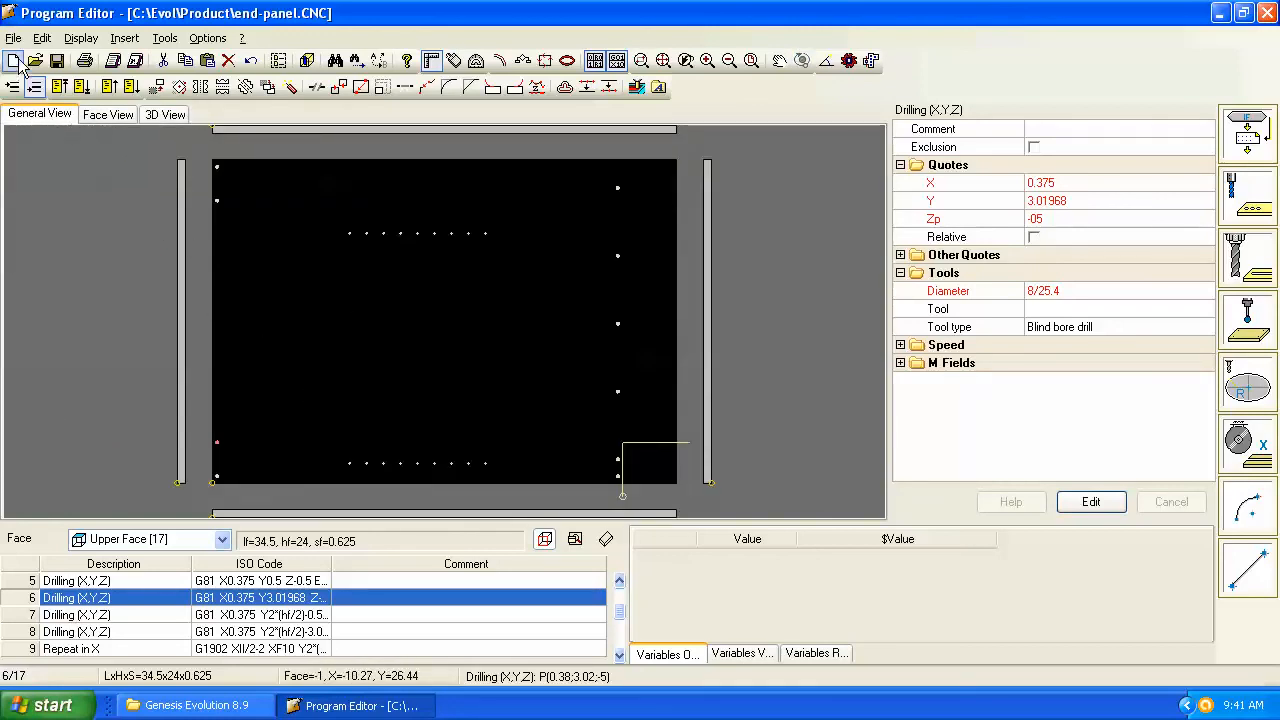
pyautogui.moveTo(112, 60)
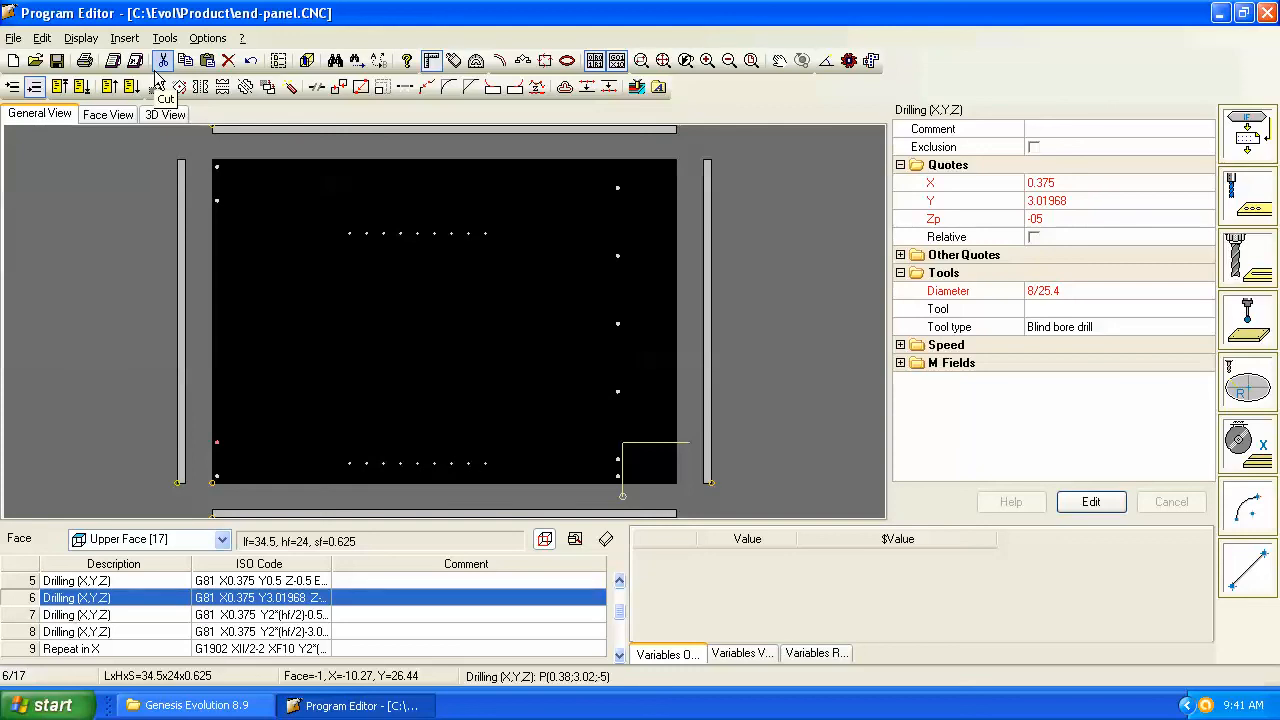
pyautogui.moveTo(208, 60)
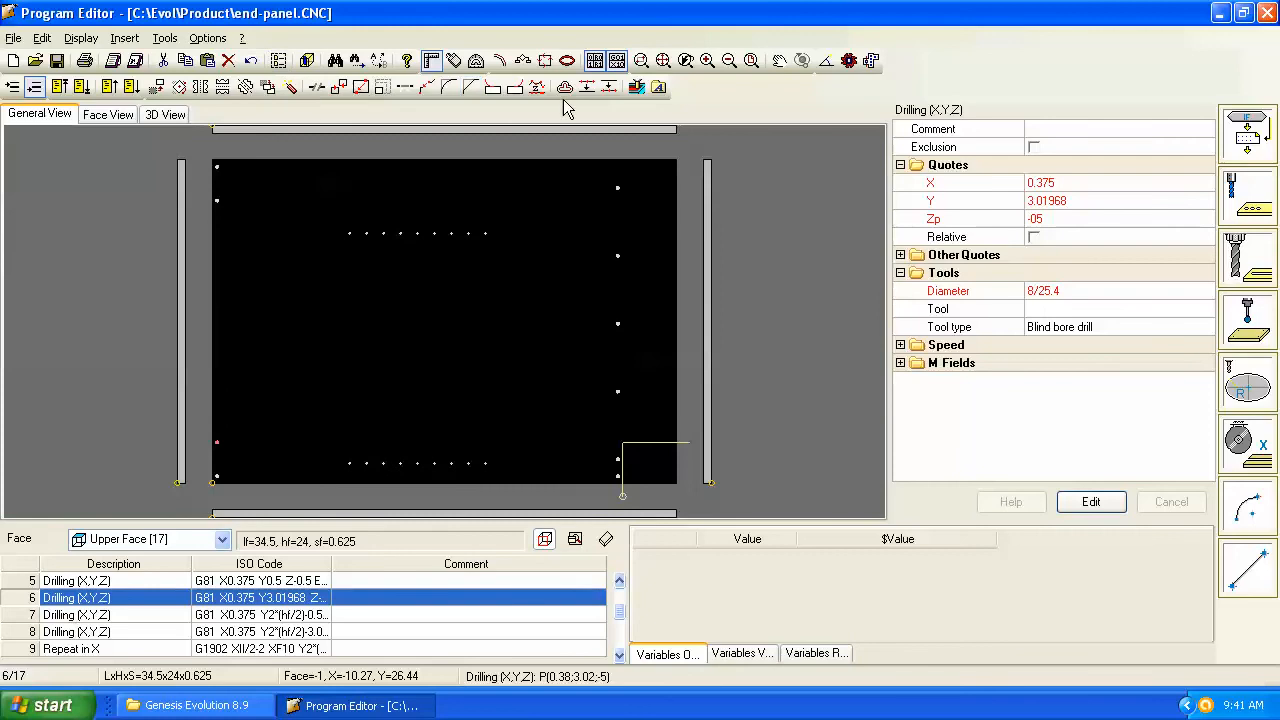
pyautogui.moveTo(688, 60)
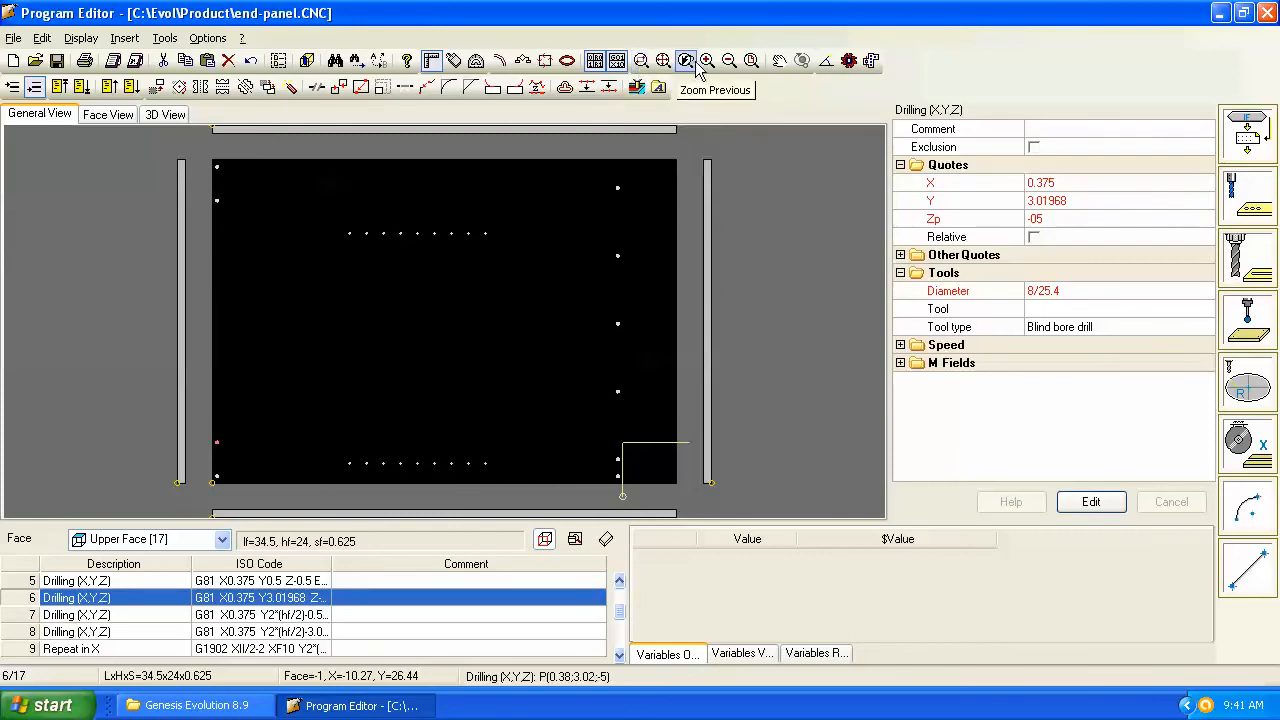
pyautogui.moveTo(752, 60)
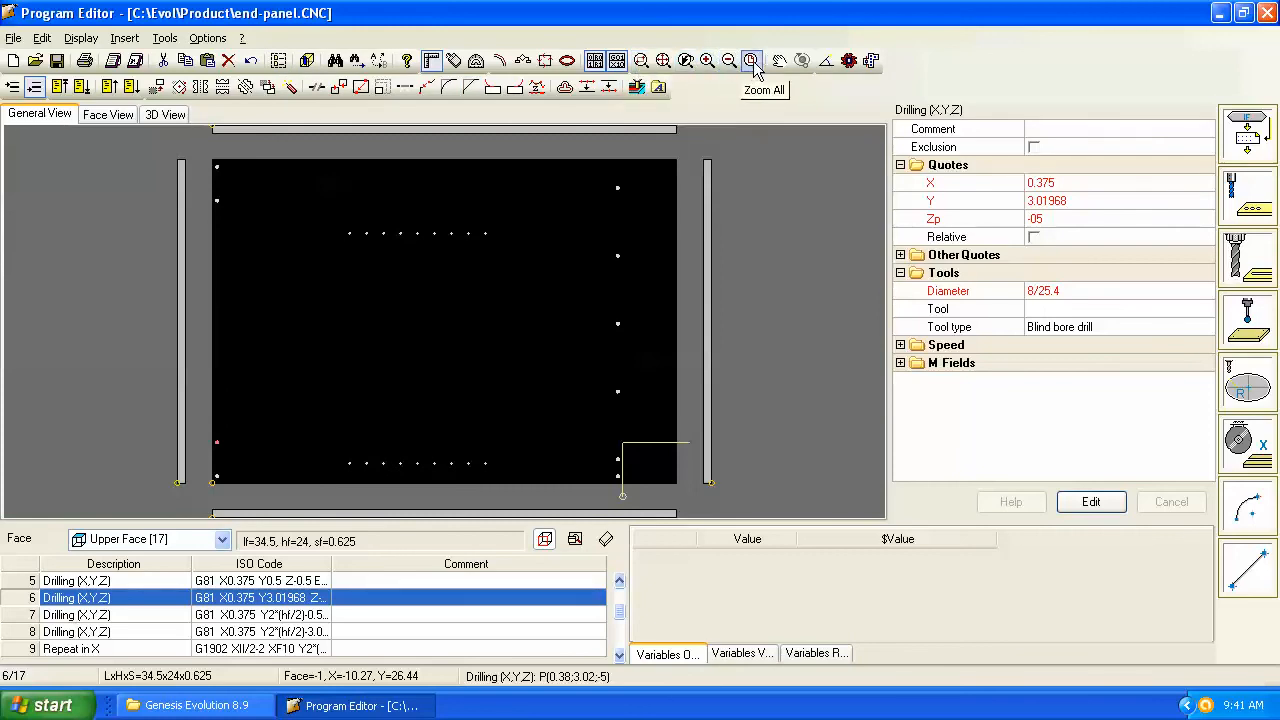
pyautogui.moveTo(748, 108)
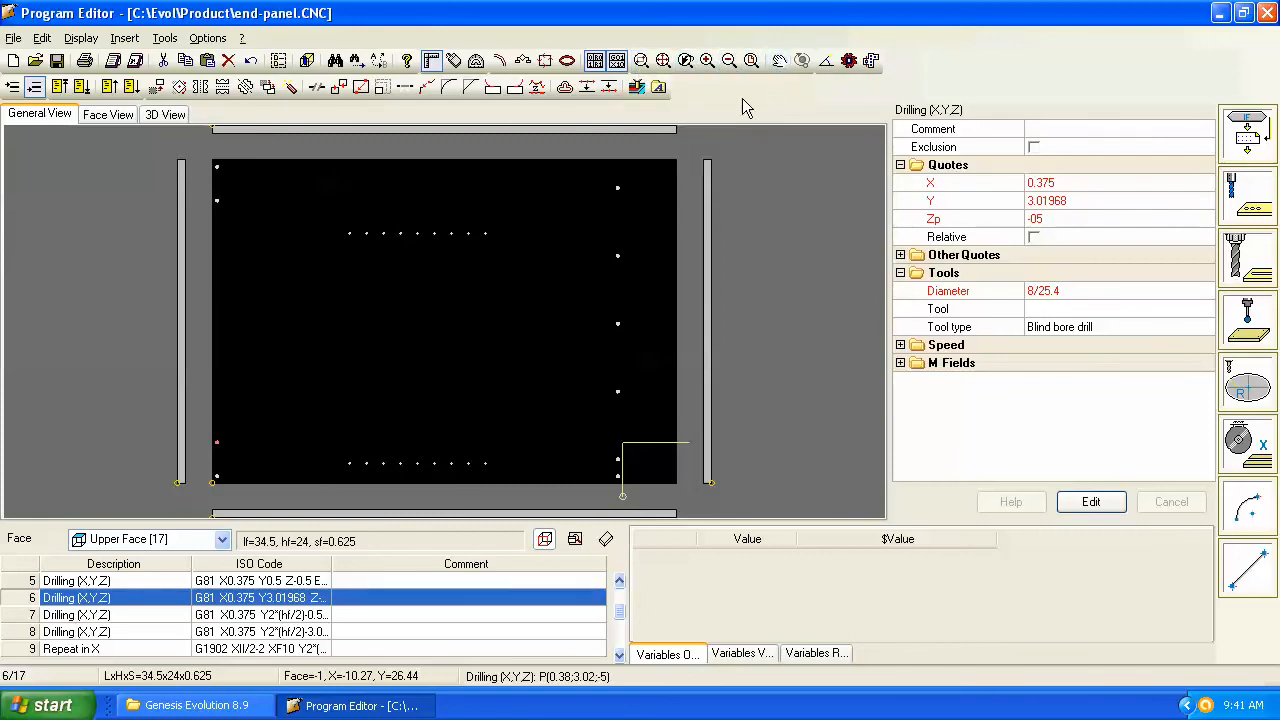
pyautogui.moveTo(600, 120)
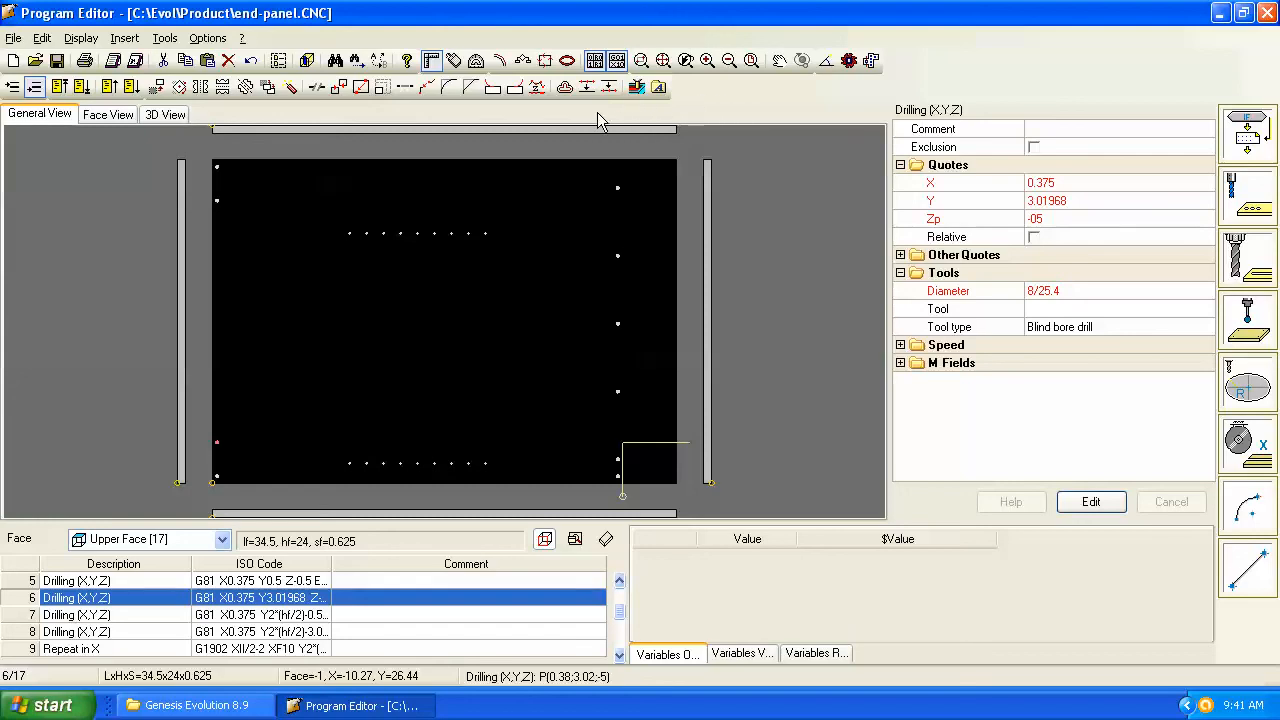
pyautogui.moveTo(720, 112)
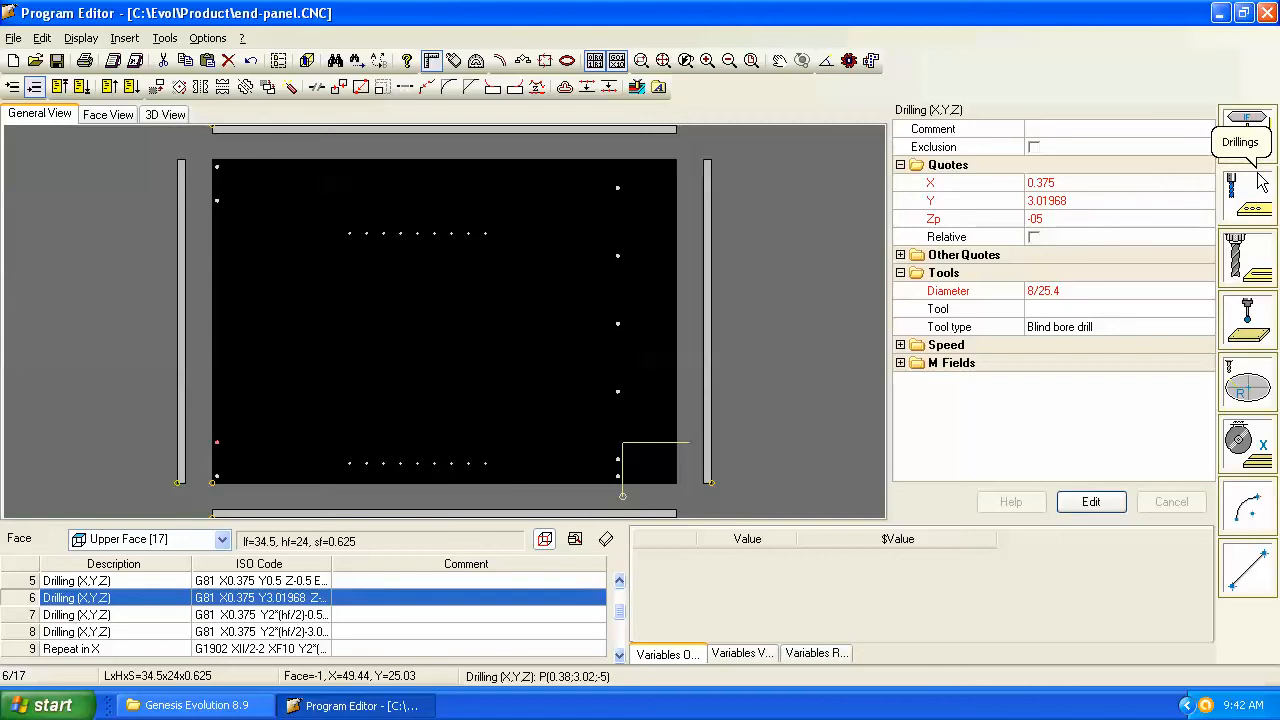
pyautogui.moveTo(1244, 250)
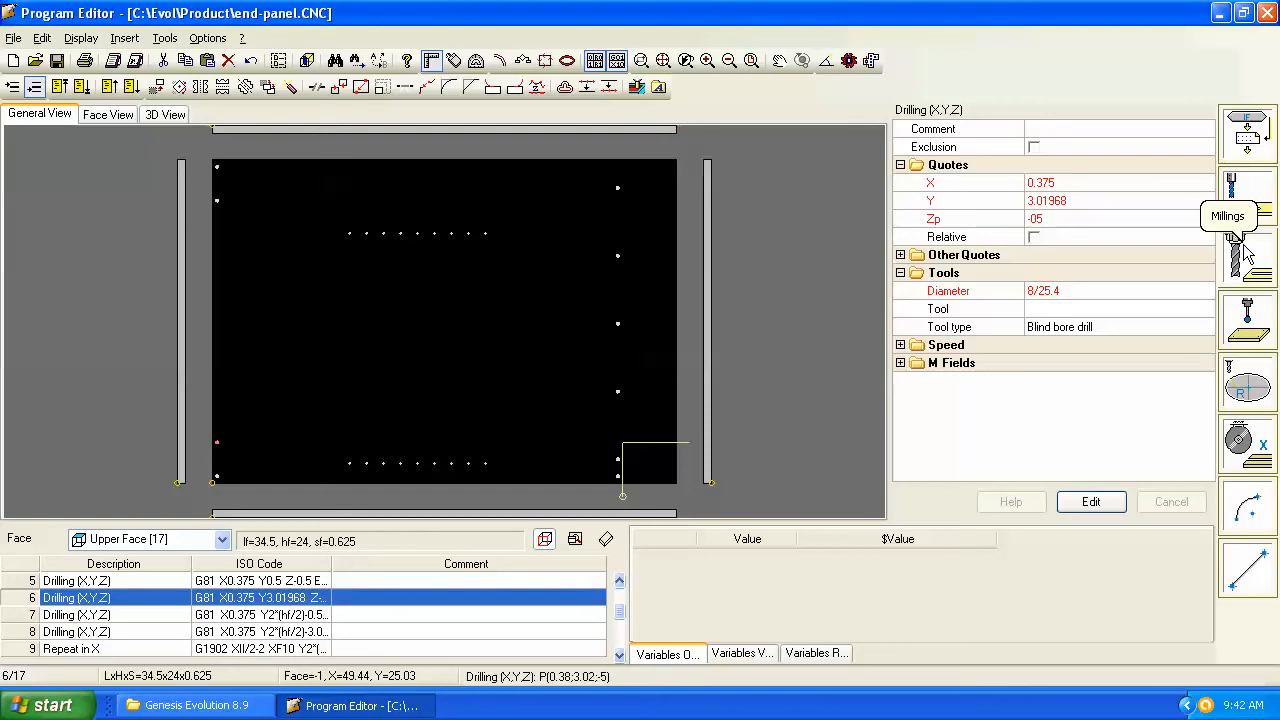
pyautogui.moveTo(1156, 264)
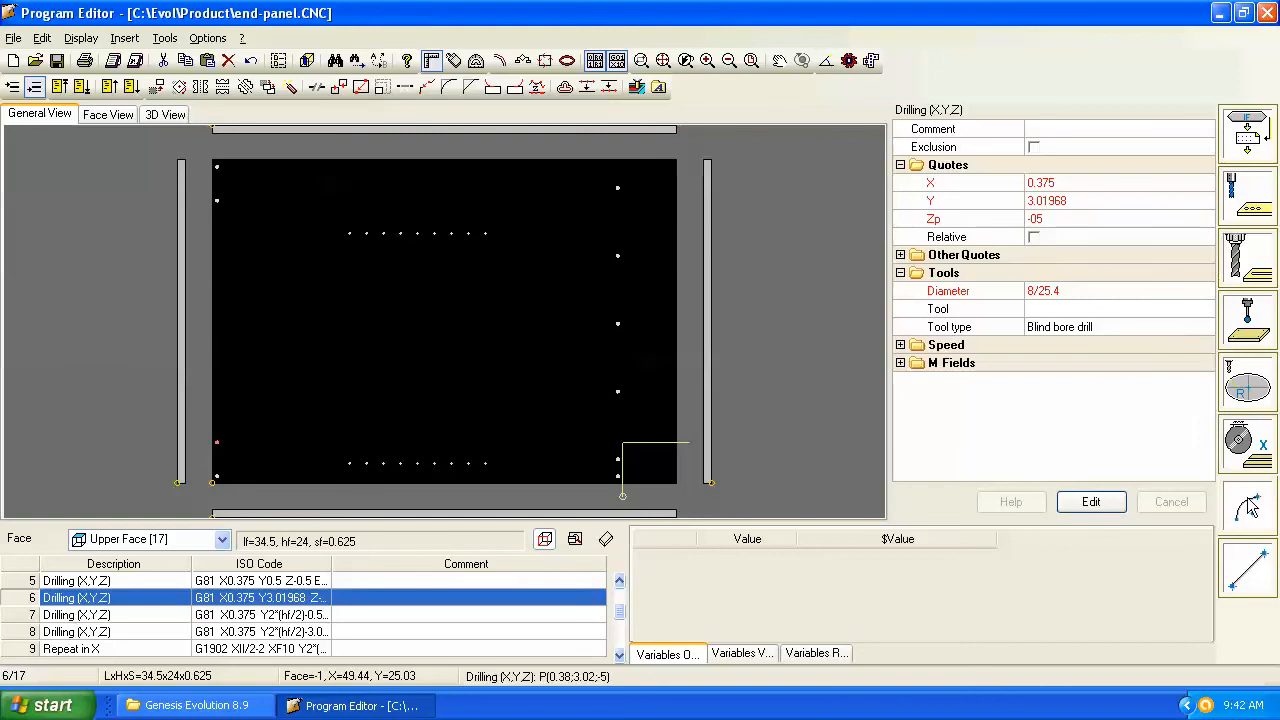
pyautogui.click(1248, 504)
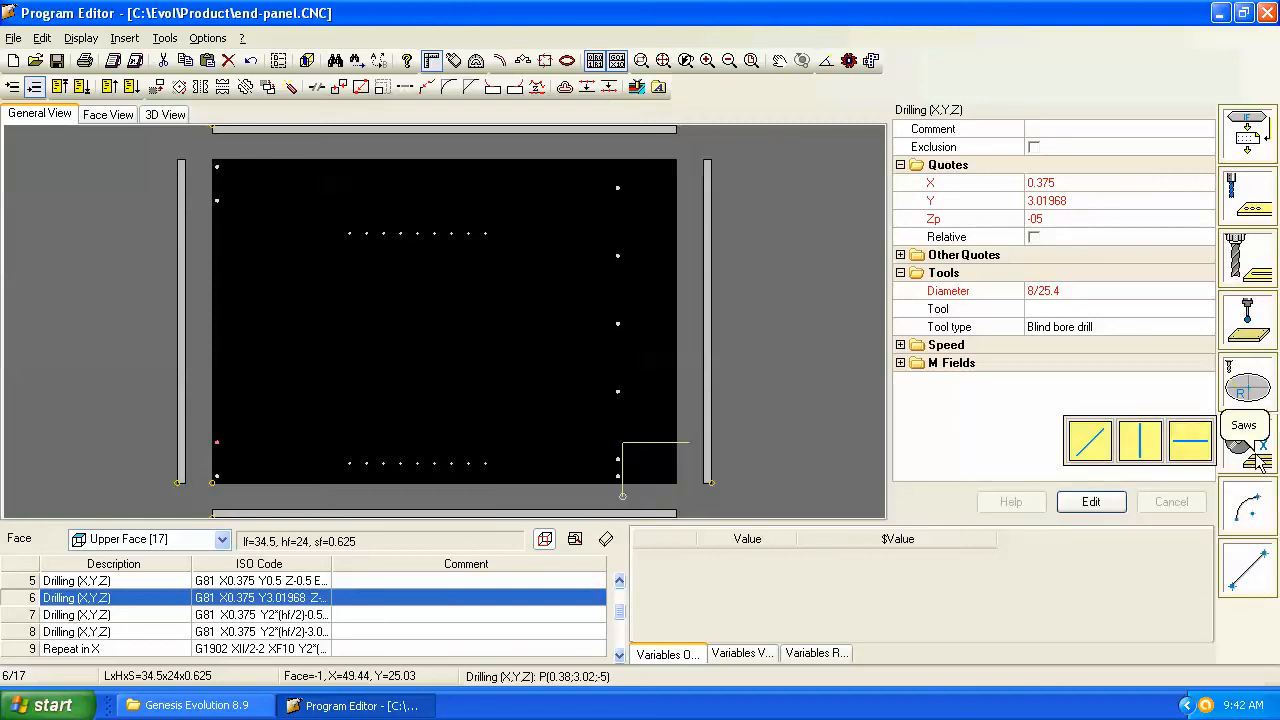
pyautogui.click(1244, 390)
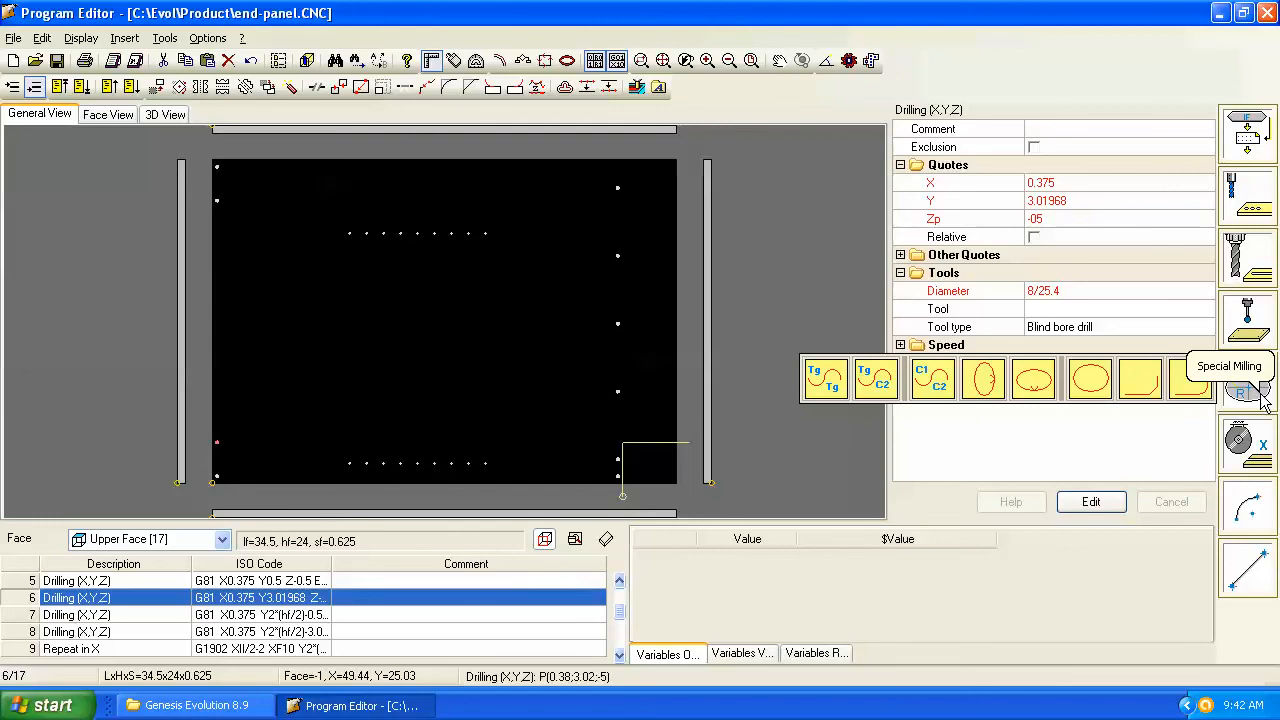
pyautogui.moveTo(1178, 440)
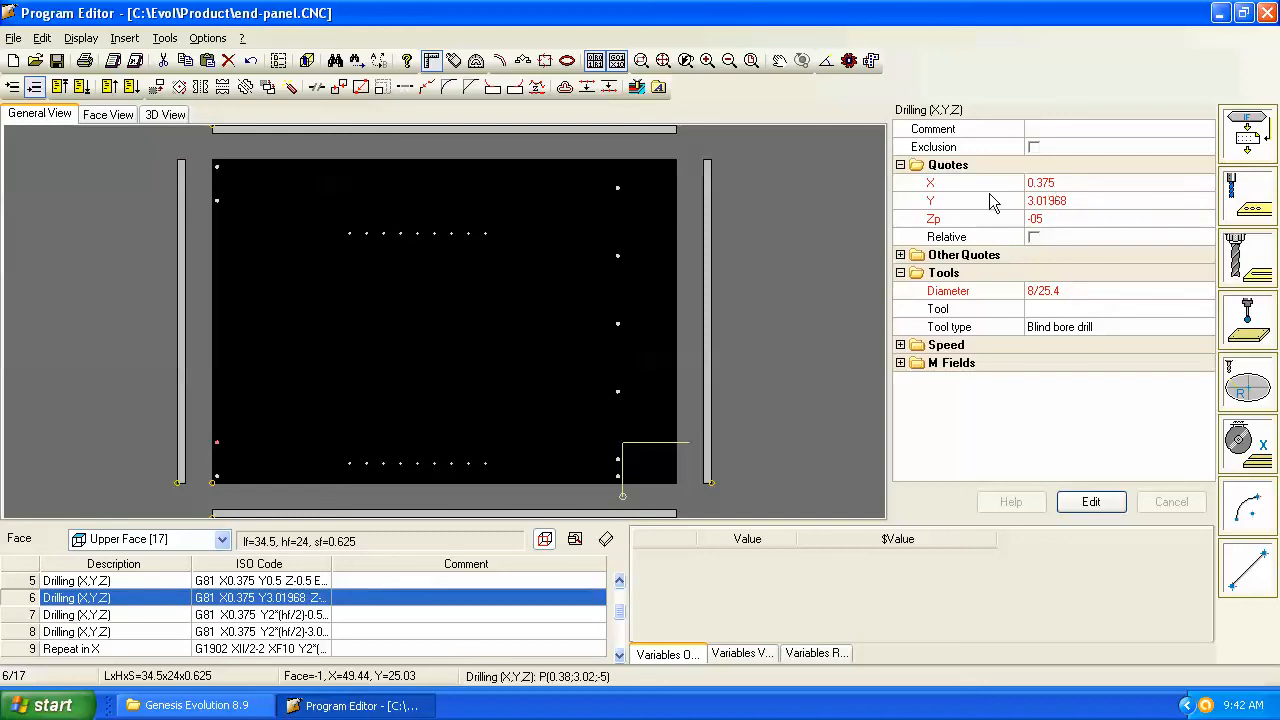
pyautogui.moveTo(278, 470)
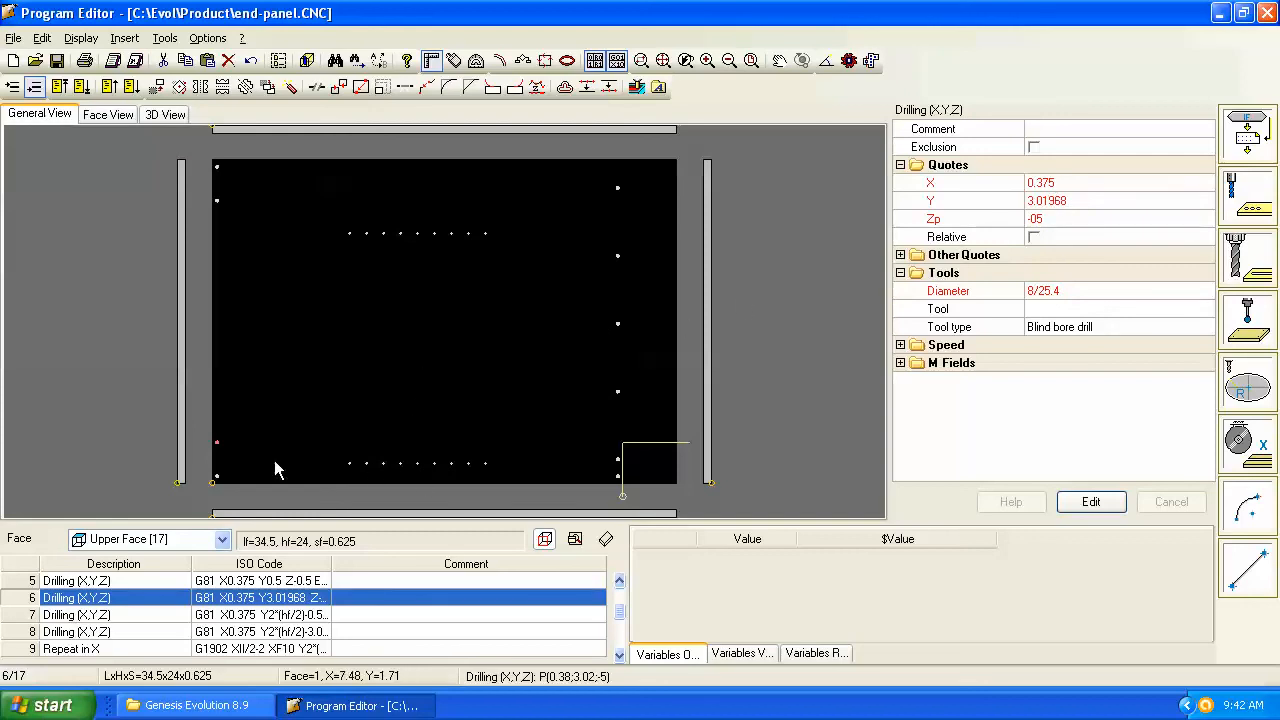
pyautogui.moveTo(220, 456)
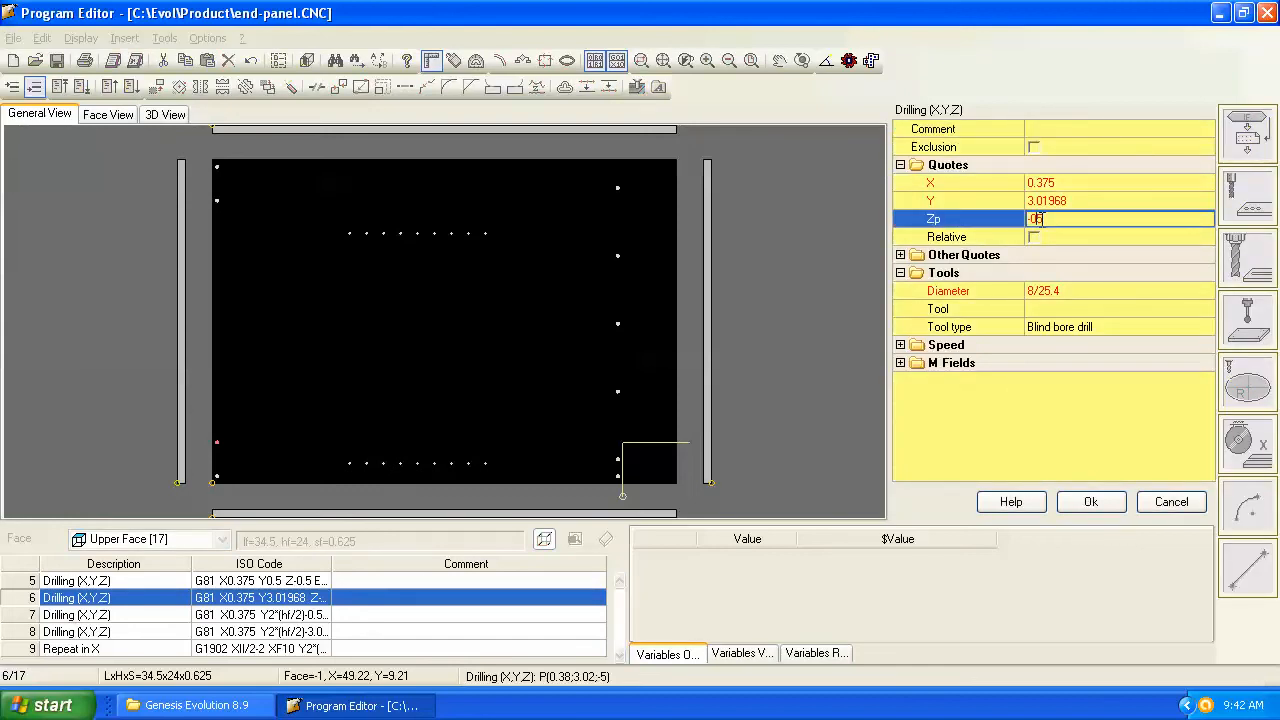
# Step: Enter -0.5 as the Zp depth of the X 0.375, Y 3.01968 drilling
pyautogui.write('-0.5')
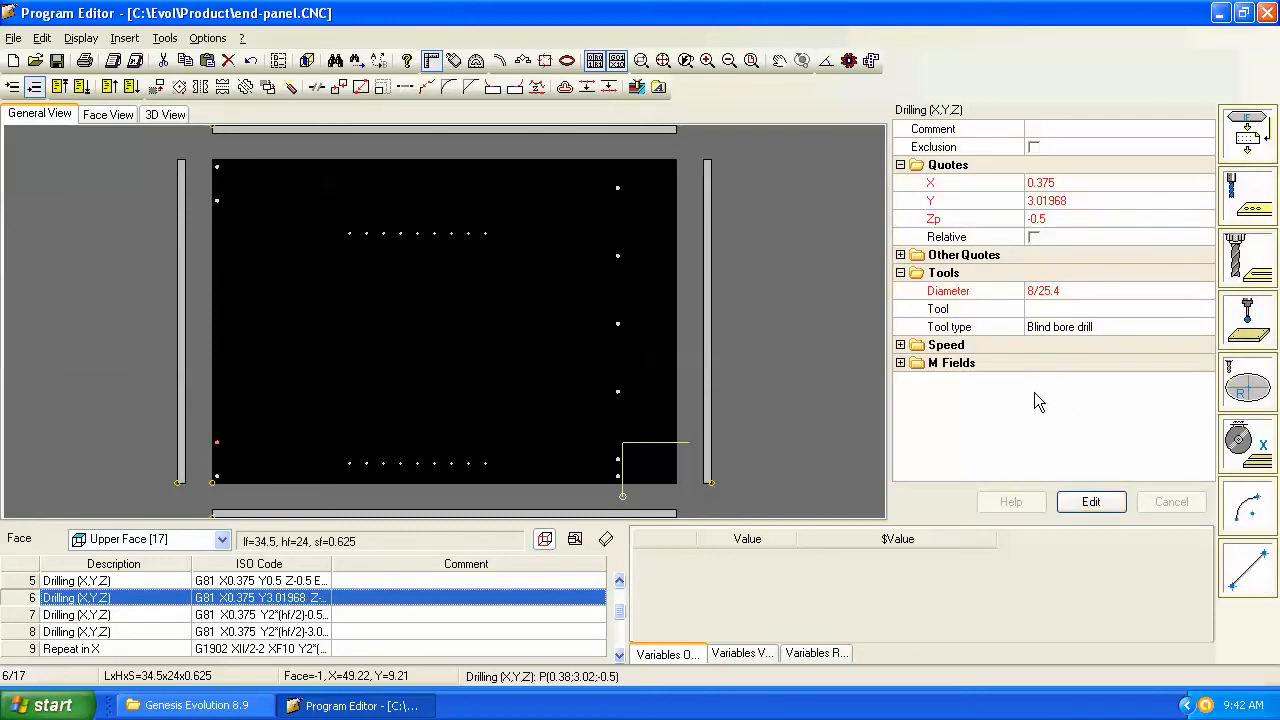
pyautogui.moveTo(968, 172)
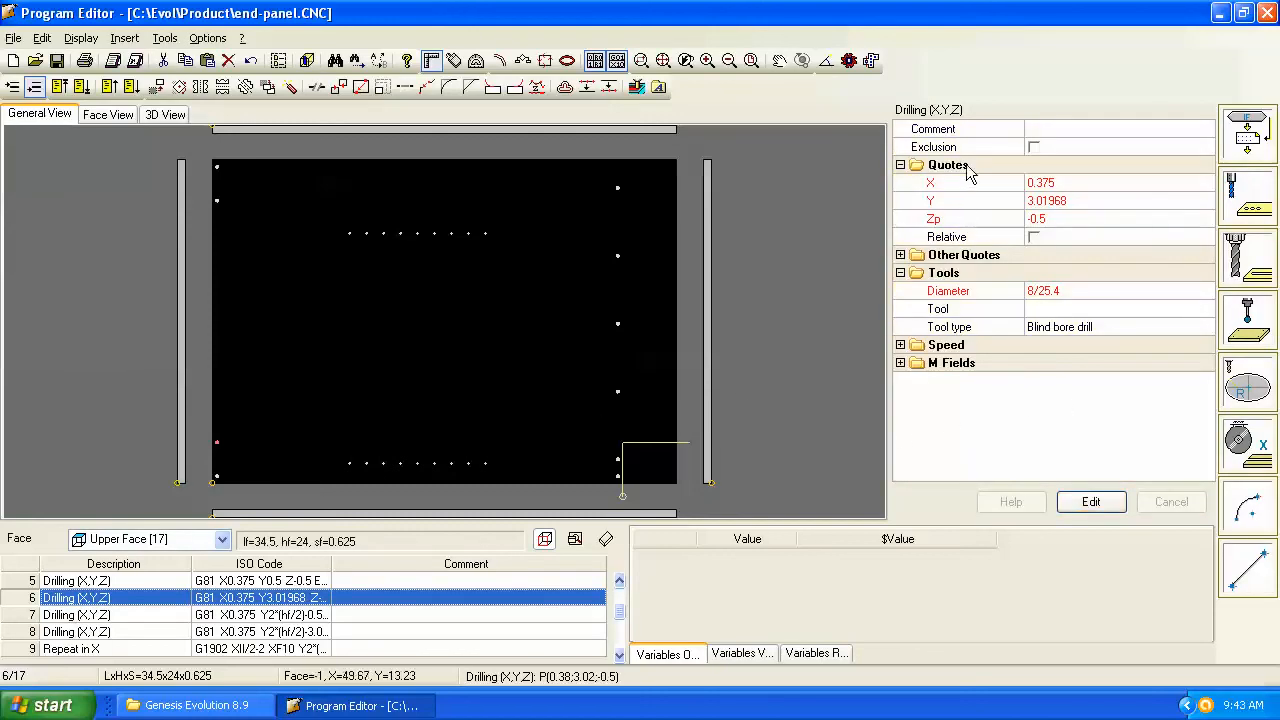
pyautogui.moveTo(1004, 144)
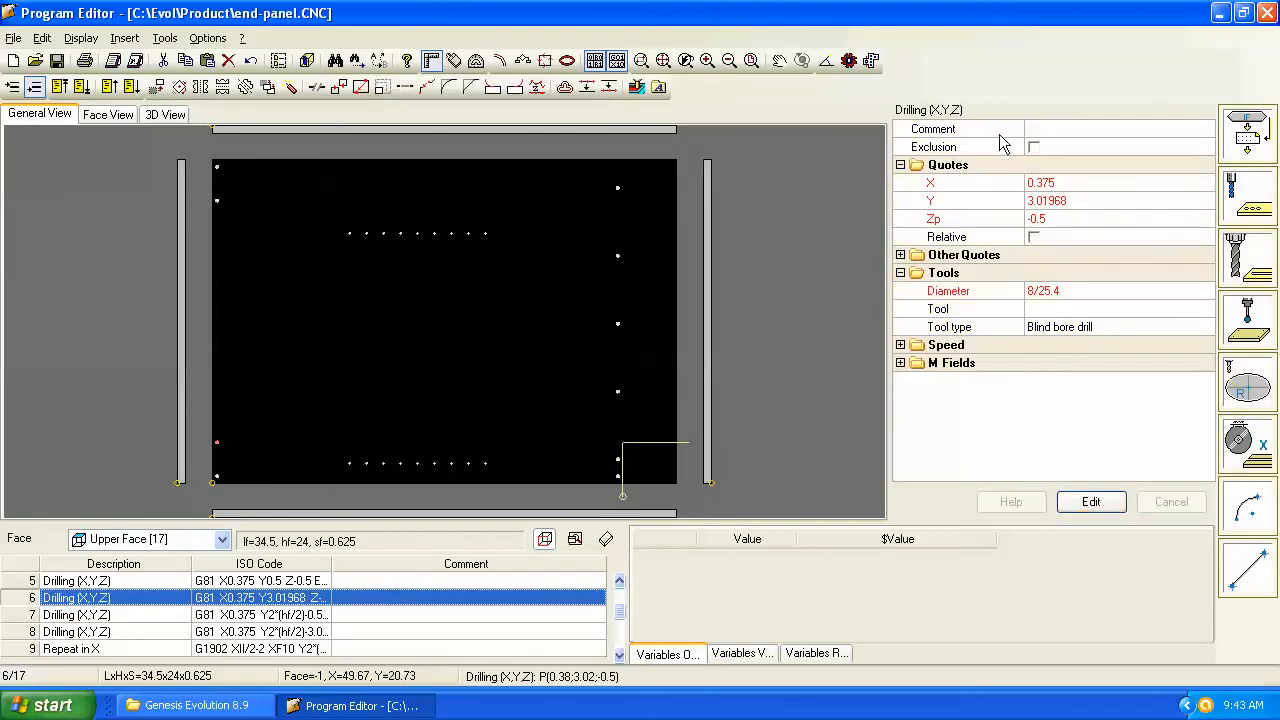
pyautogui.moveTo(1010, 248)
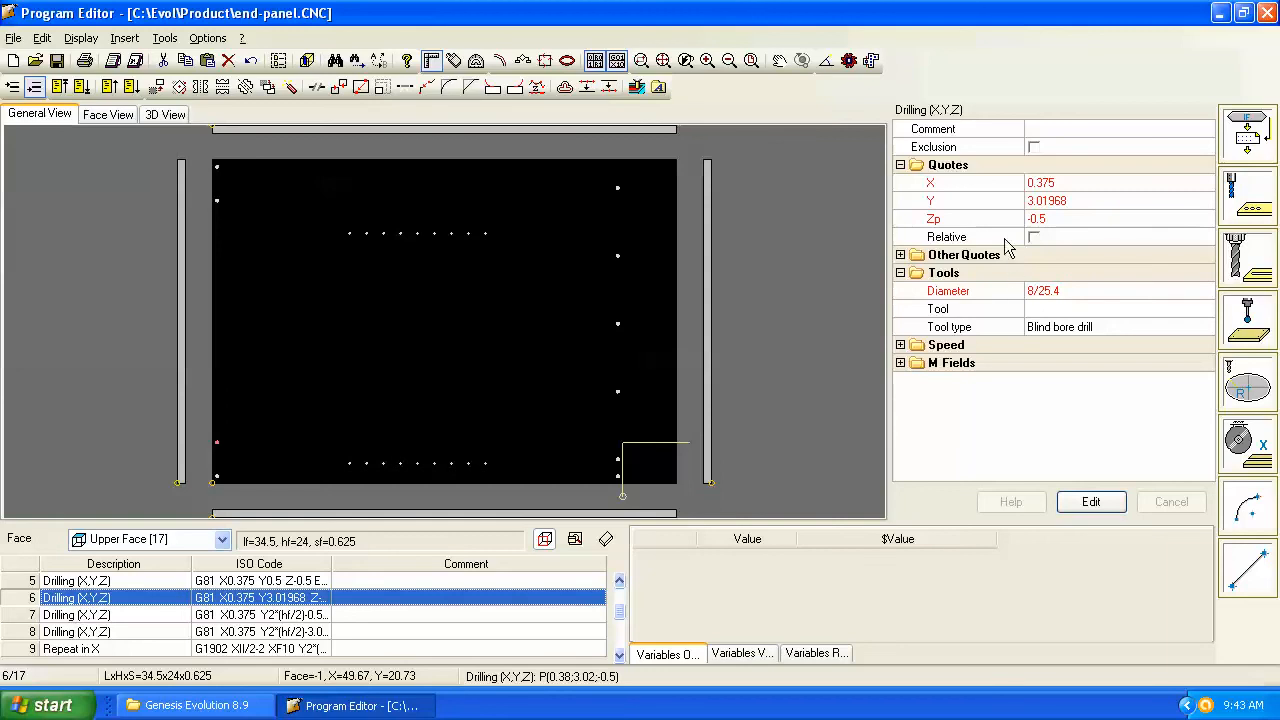
pyautogui.moveTo(648, 456)
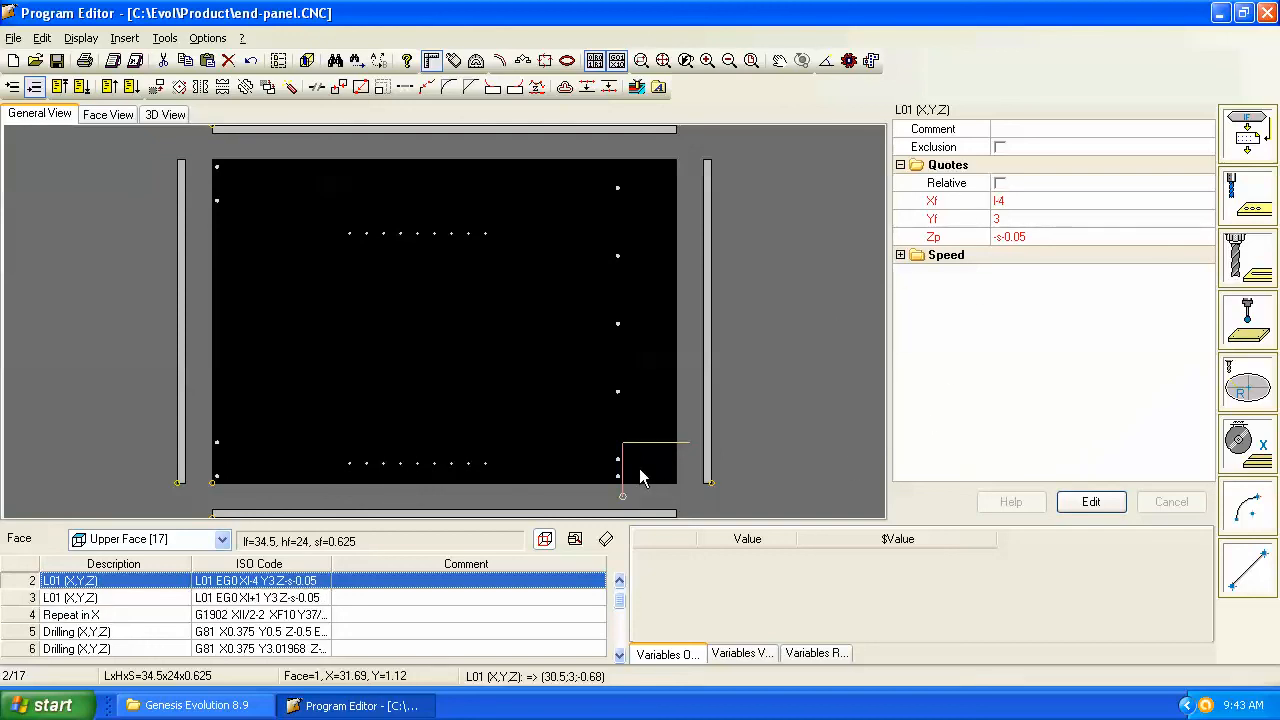
pyautogui.moveTo(624, 496)
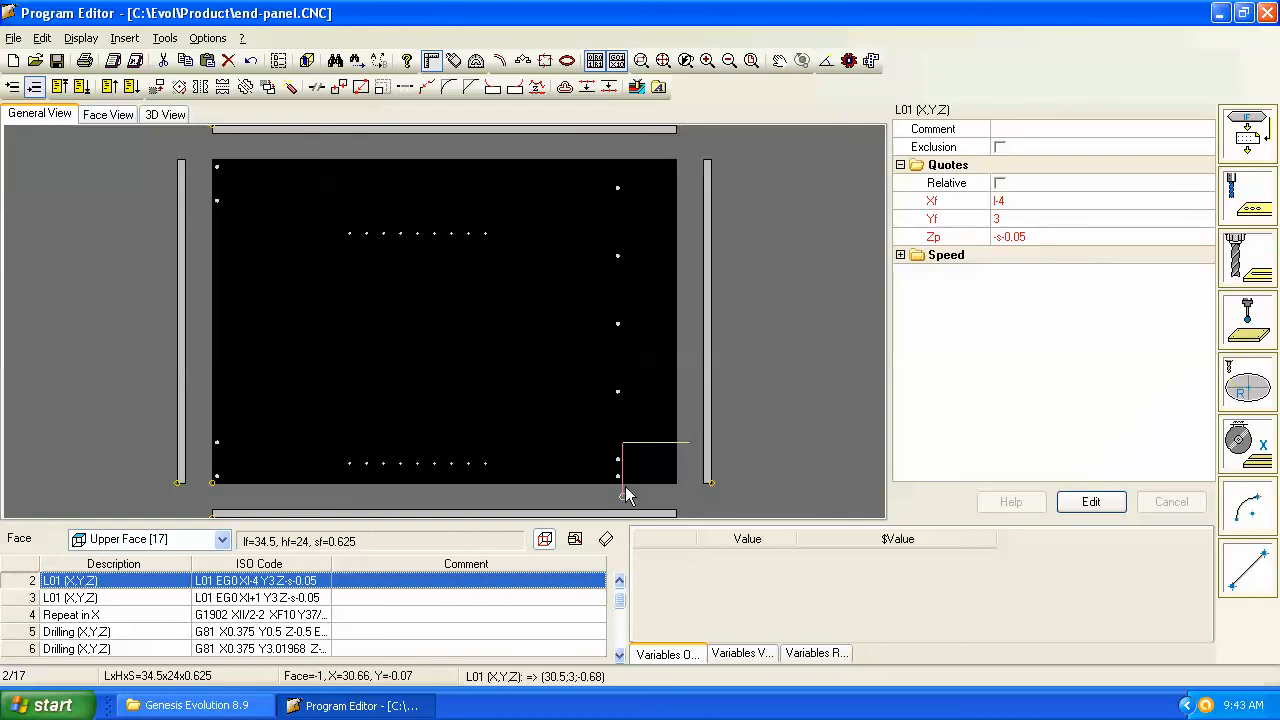
pyautogui.moveTo(444, 544)
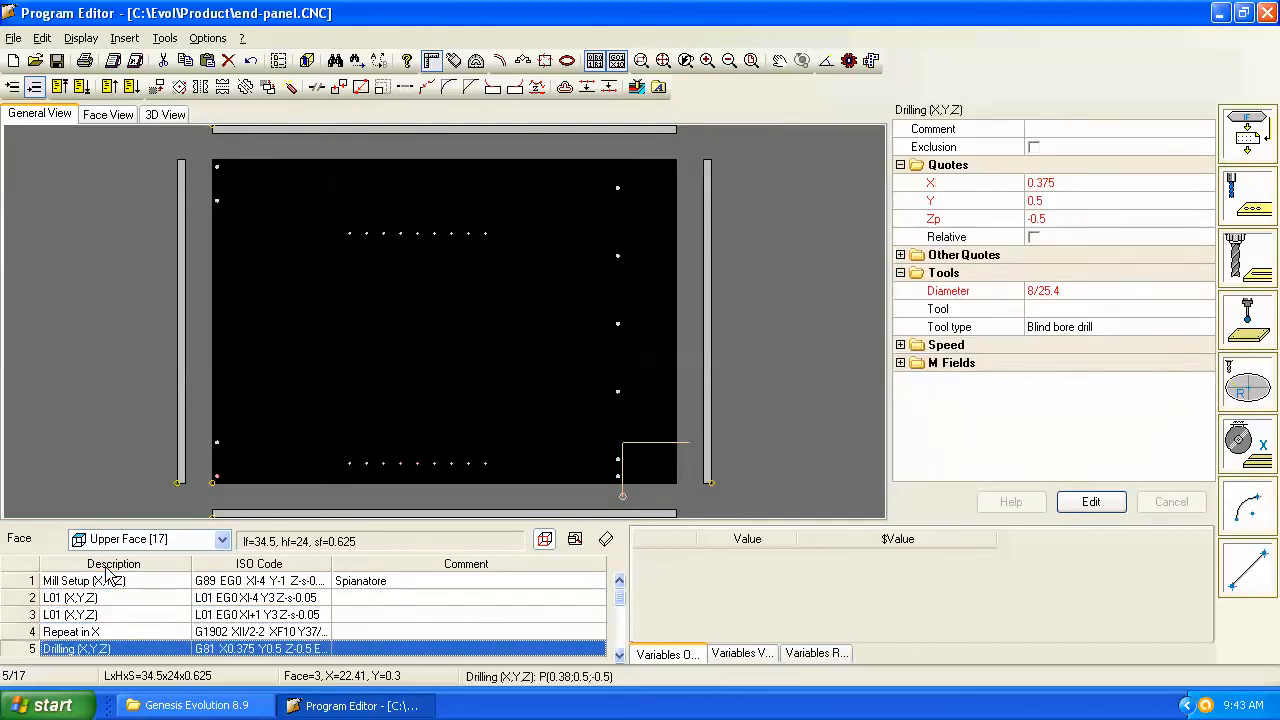
# Step: Inspect the line-7 drilling, then jump to the first and last operations, landing on the line-11 Repeat-in-X at Zp -0.5
pyautogui.click(76, 632)
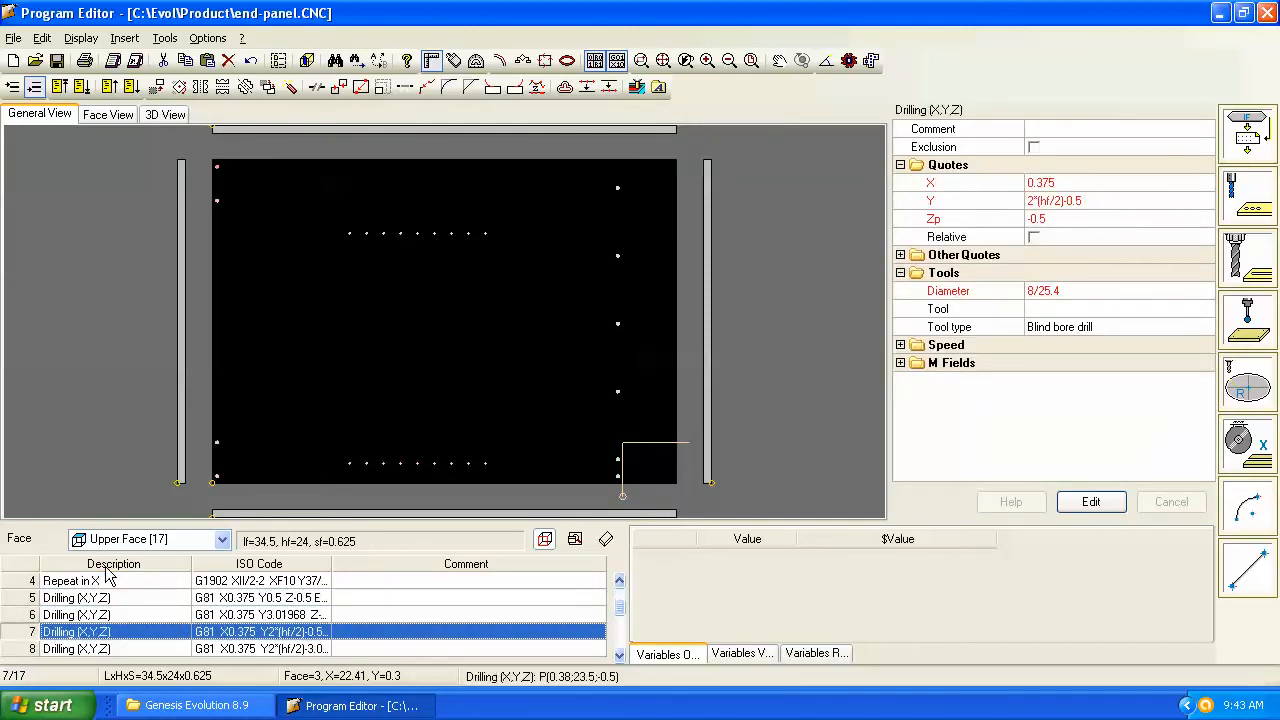
pyautogui.click(84, 580)
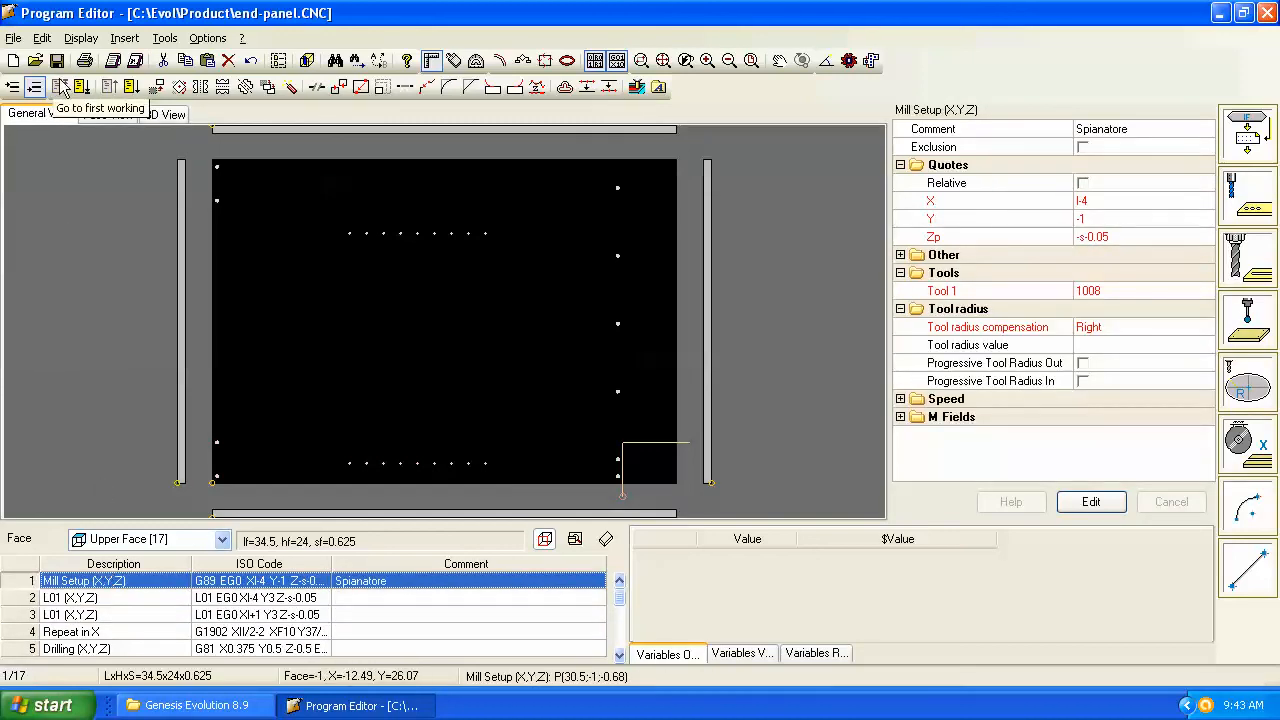
pyautogui.click(84, 88)
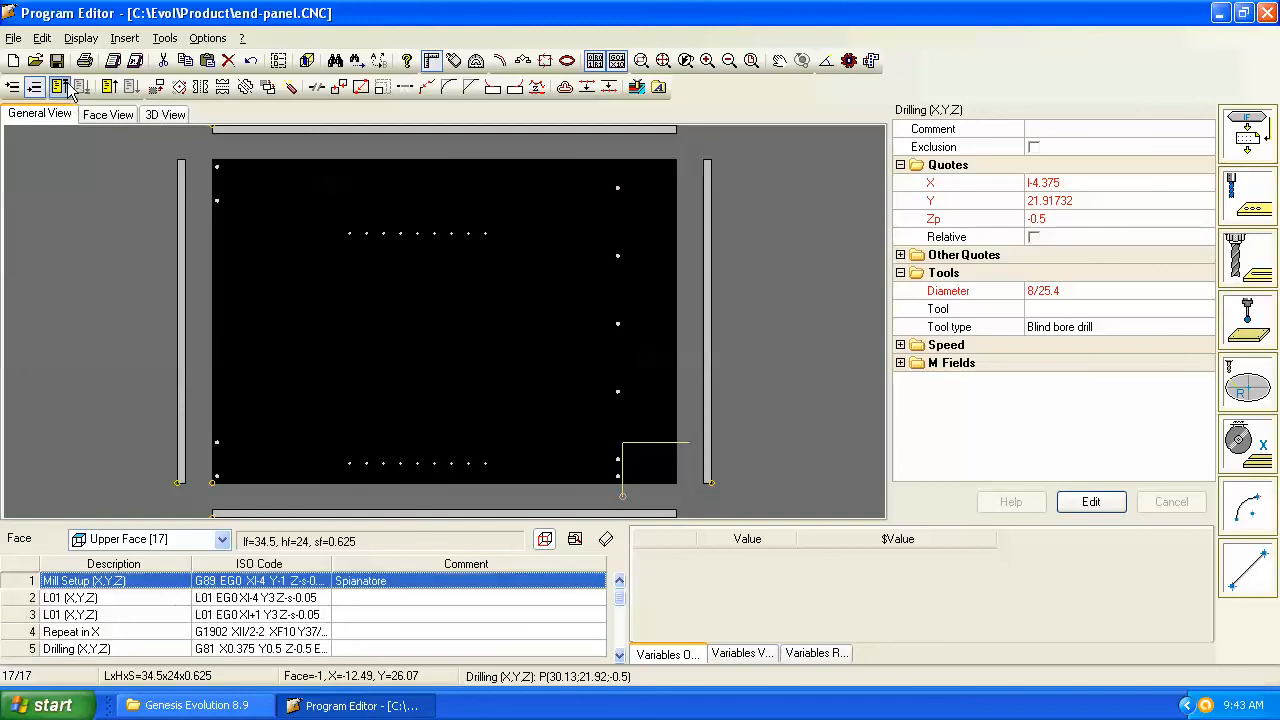
pyautogui.click(68, 596)
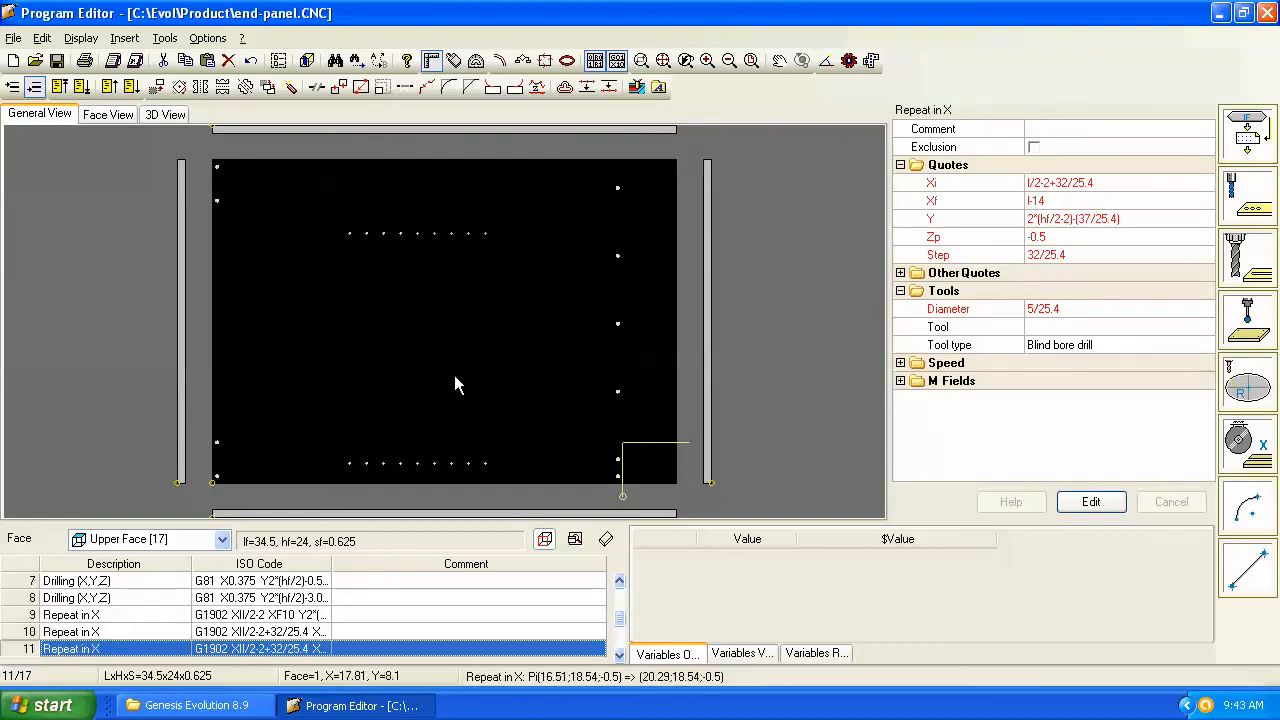
pyautogui.moveTo(460, 260)
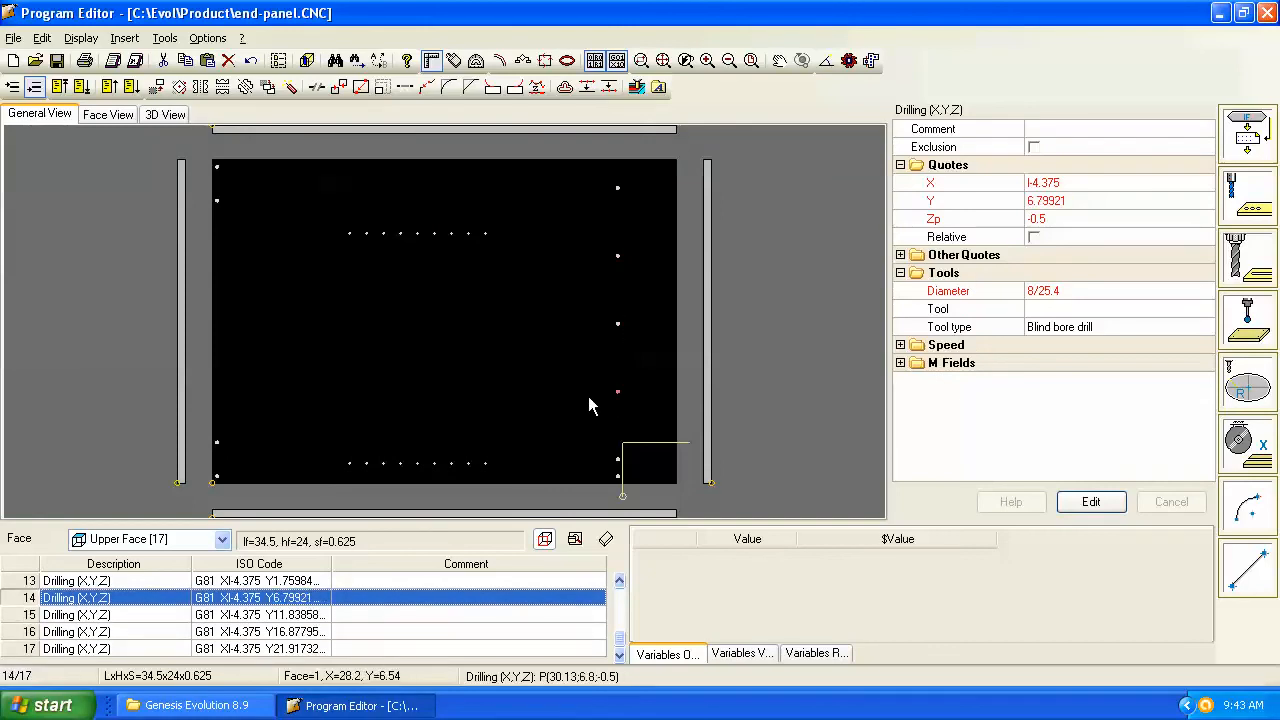
pyautogui.moveTo(588, 404)
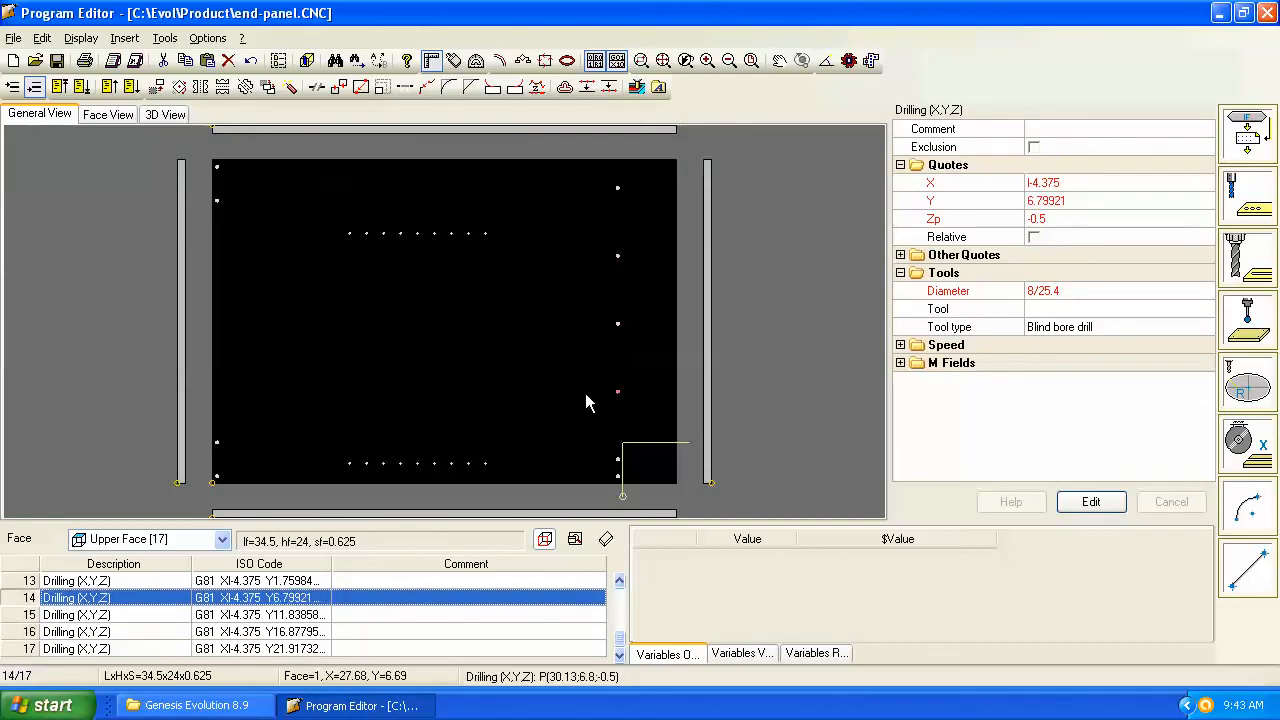
pyautogui.moveTo(622, 480)
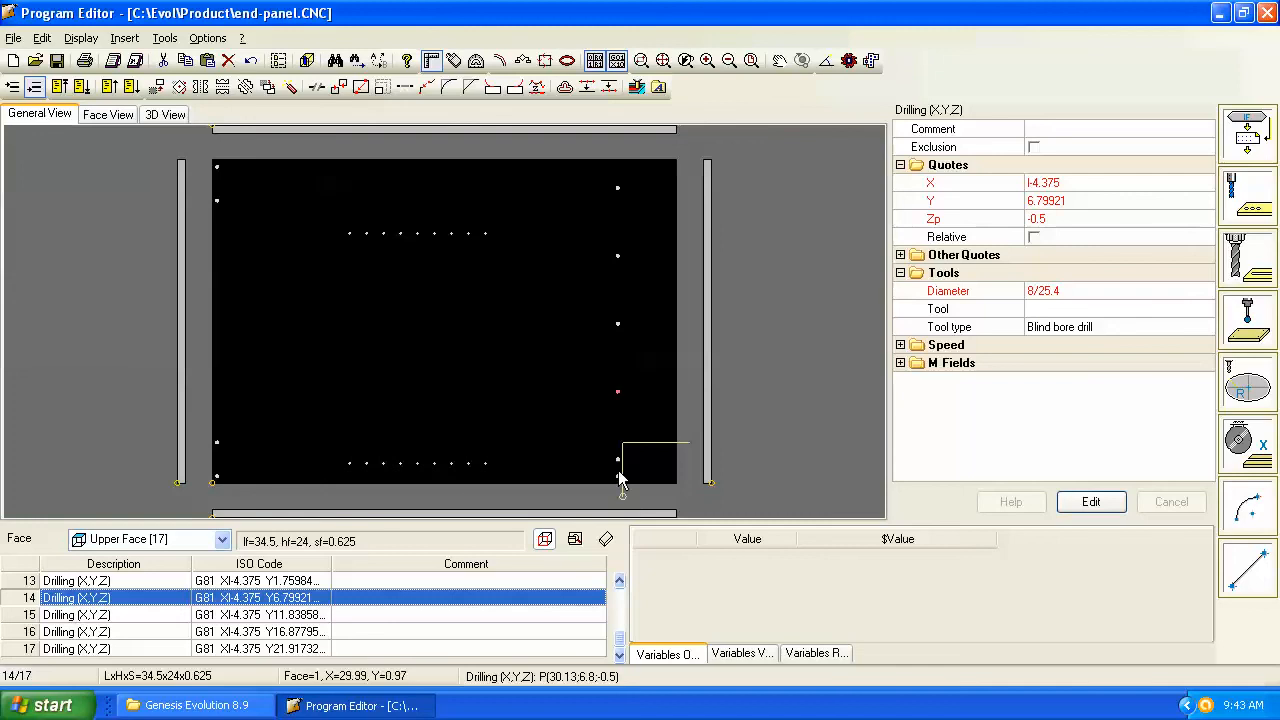
pyautogui.moveTo(622, 476)
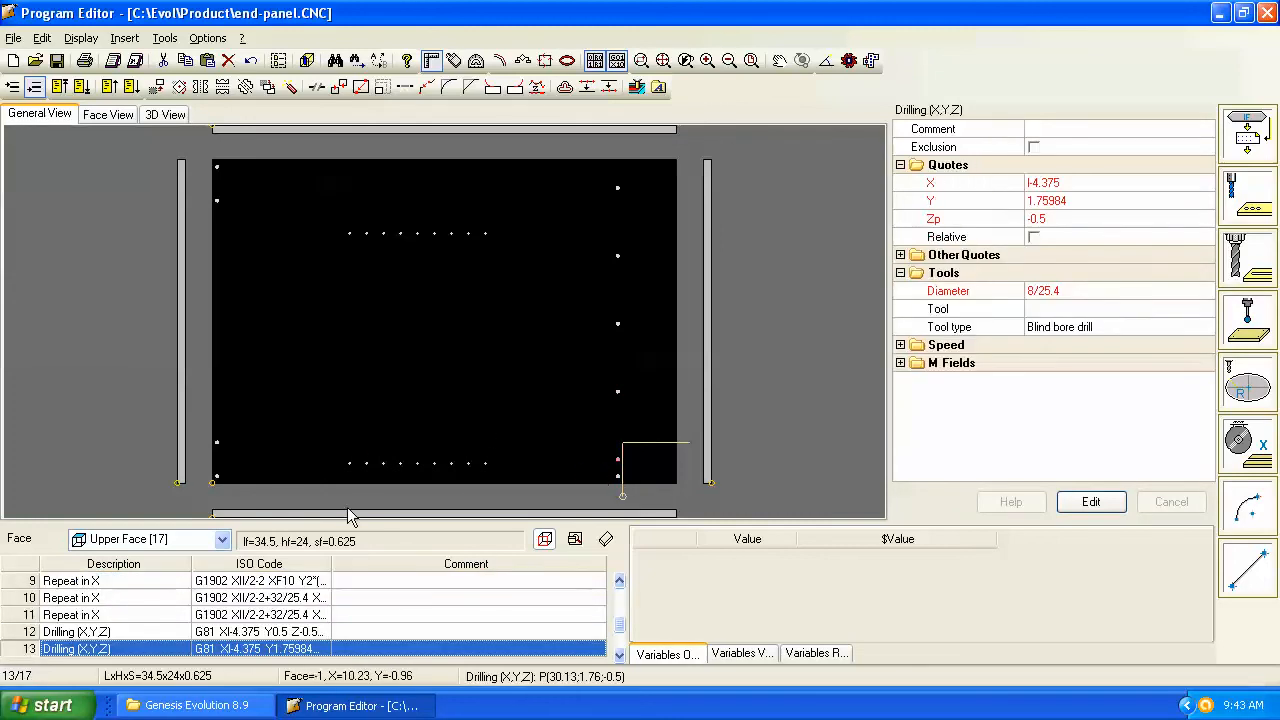
pyautogui.moveTo(138, 610)
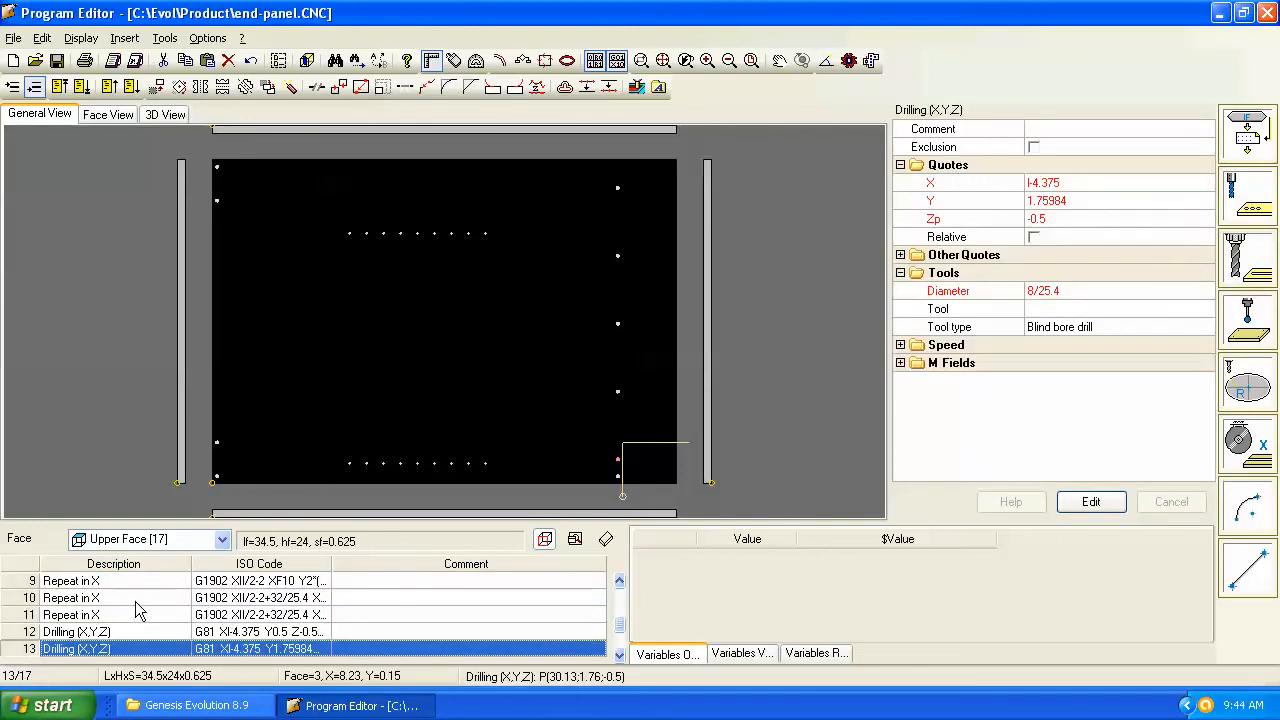
# Step: Step back through the X 4.375 drillings at Zp -0.5 to the line-11 Repeat-in-X row
pyautogui.click(72, 596)
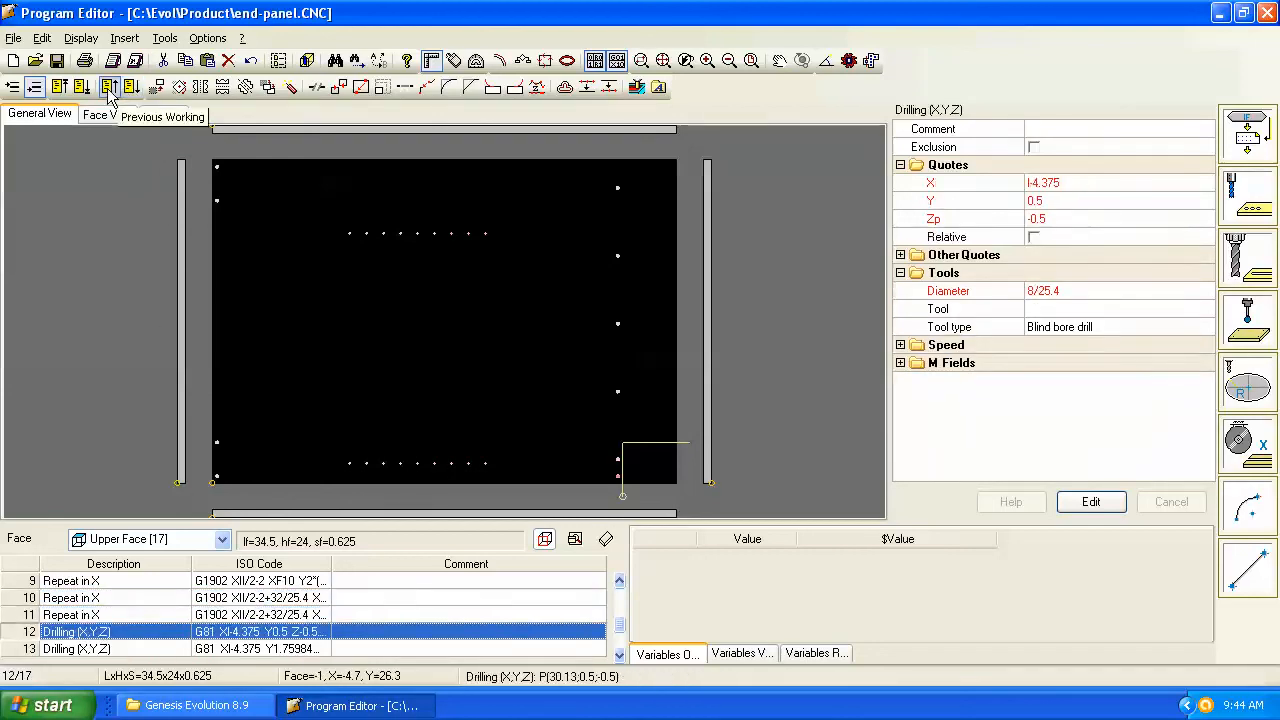
pyautogui.click(70, 614)
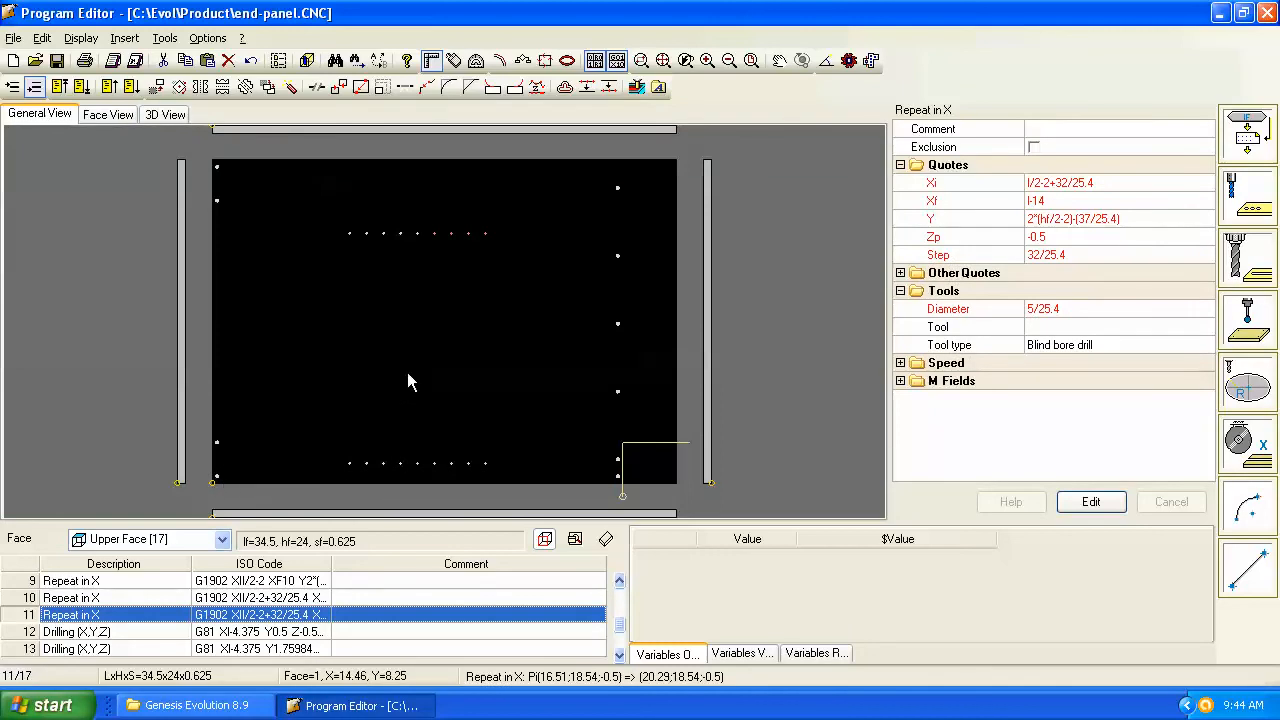
pyautogui.moveTo(490, 384)
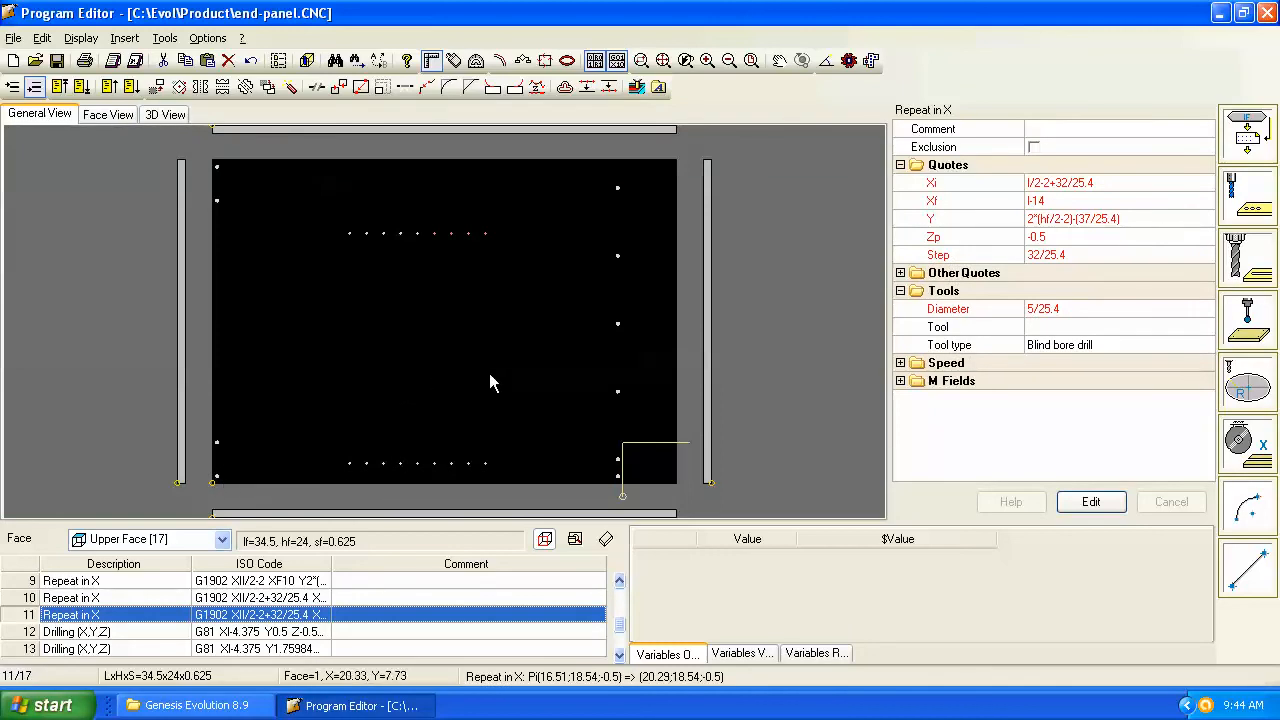
pyautogui.moveTo(392, 364)
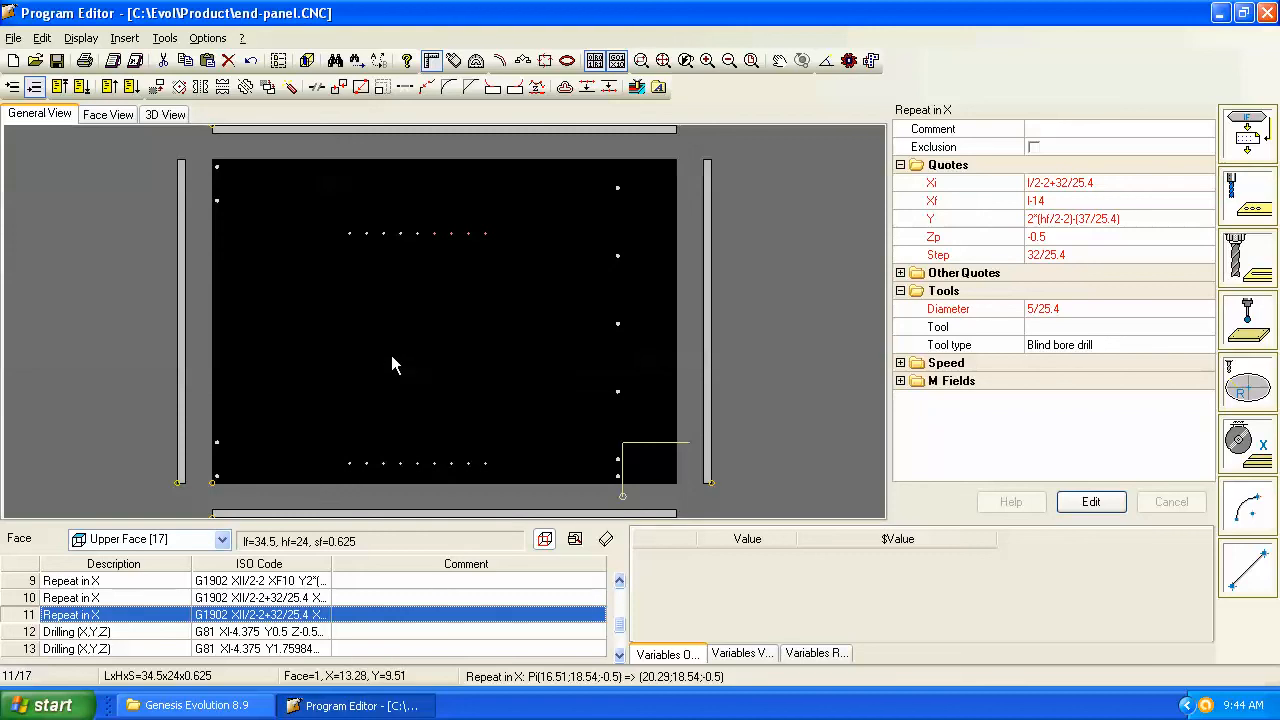
pyautogui.moveTo(278, 272)
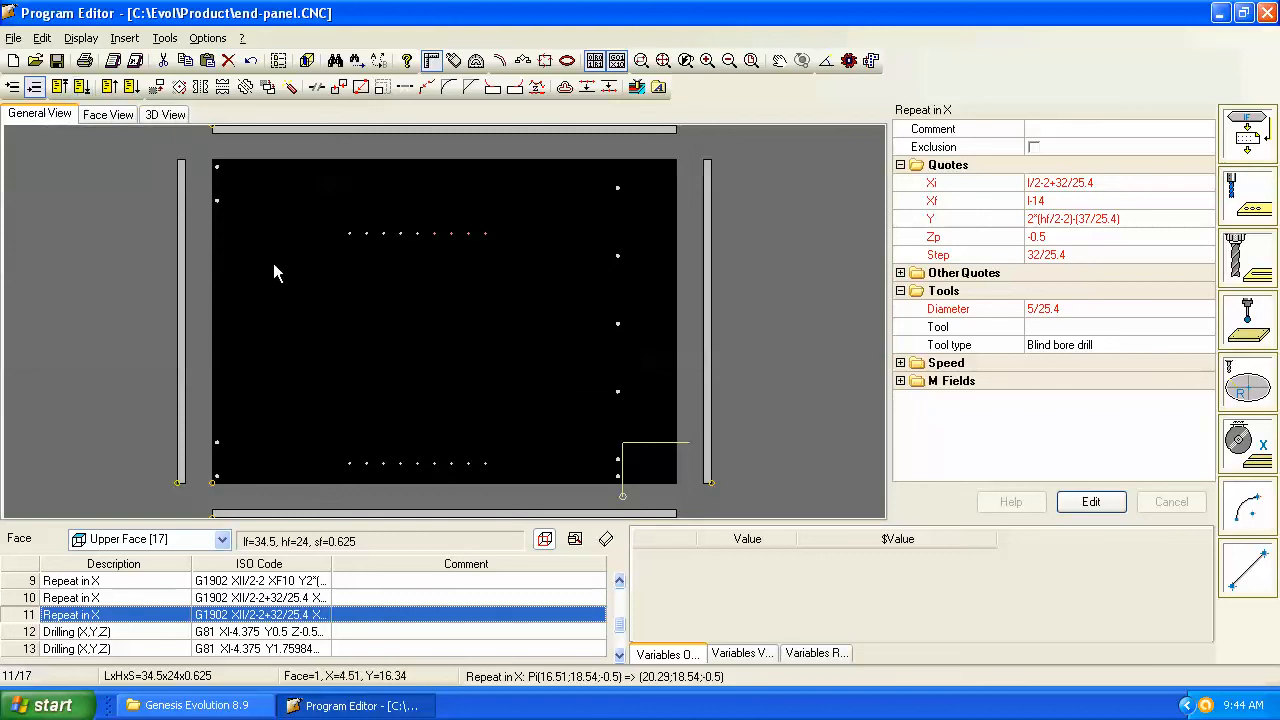